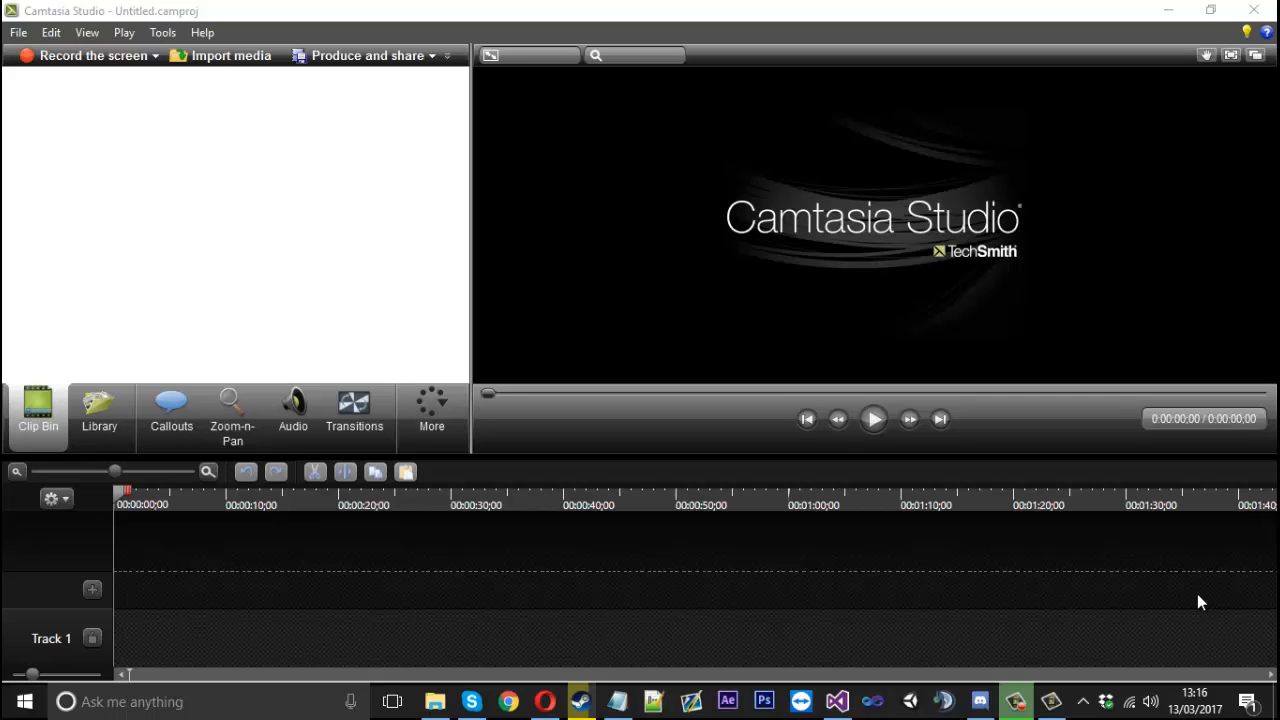
pyautogui.moveTo(1171, 608)
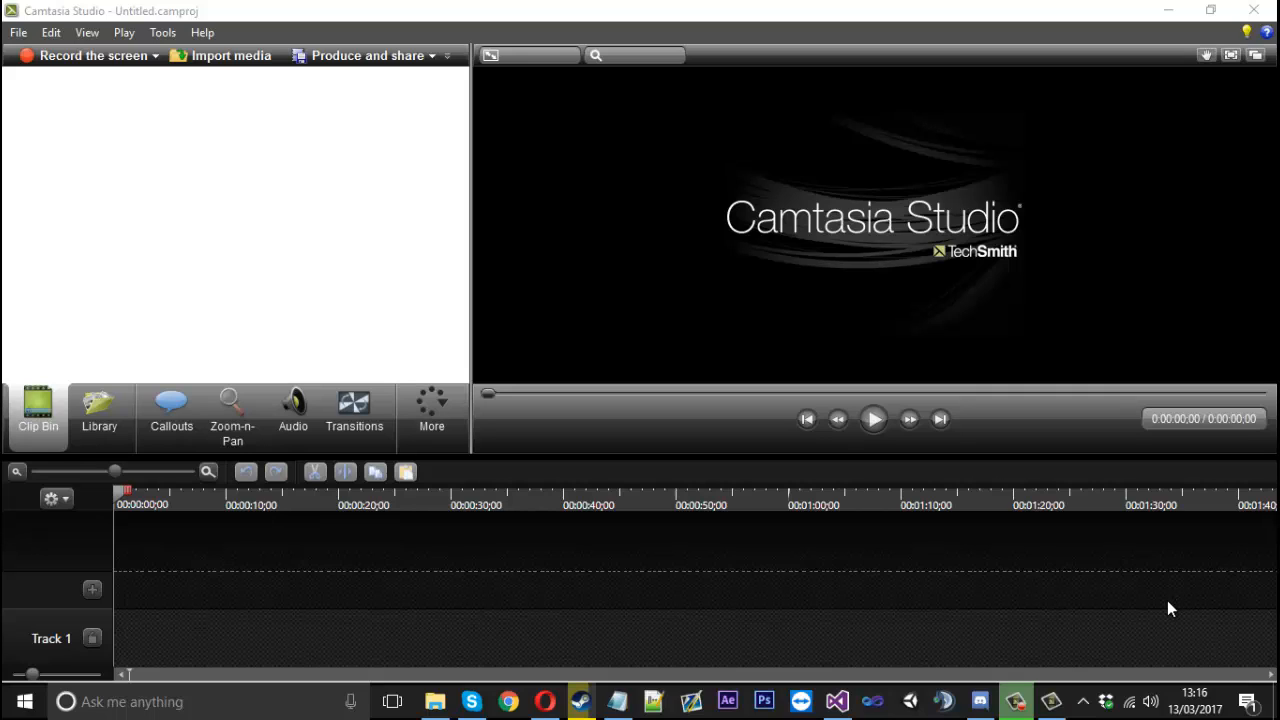
pyautogui.moveTo(836, 700)
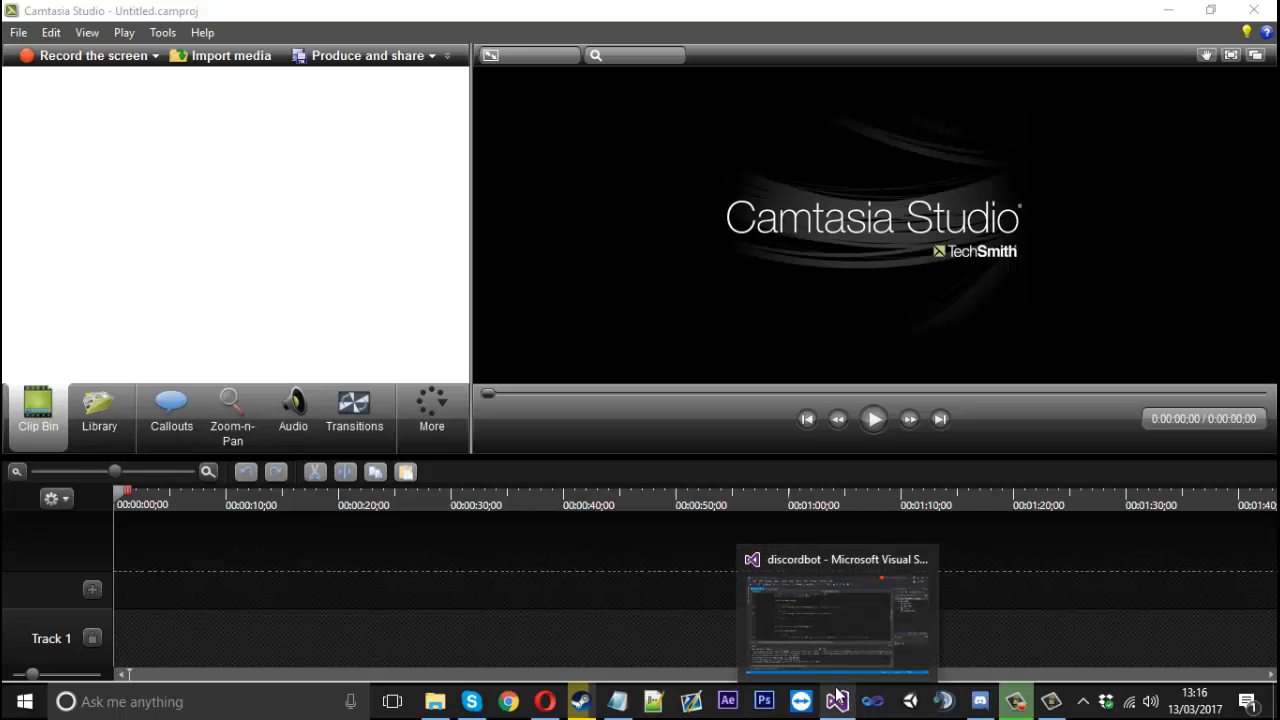
pyautogui.moveTo(982, 701)
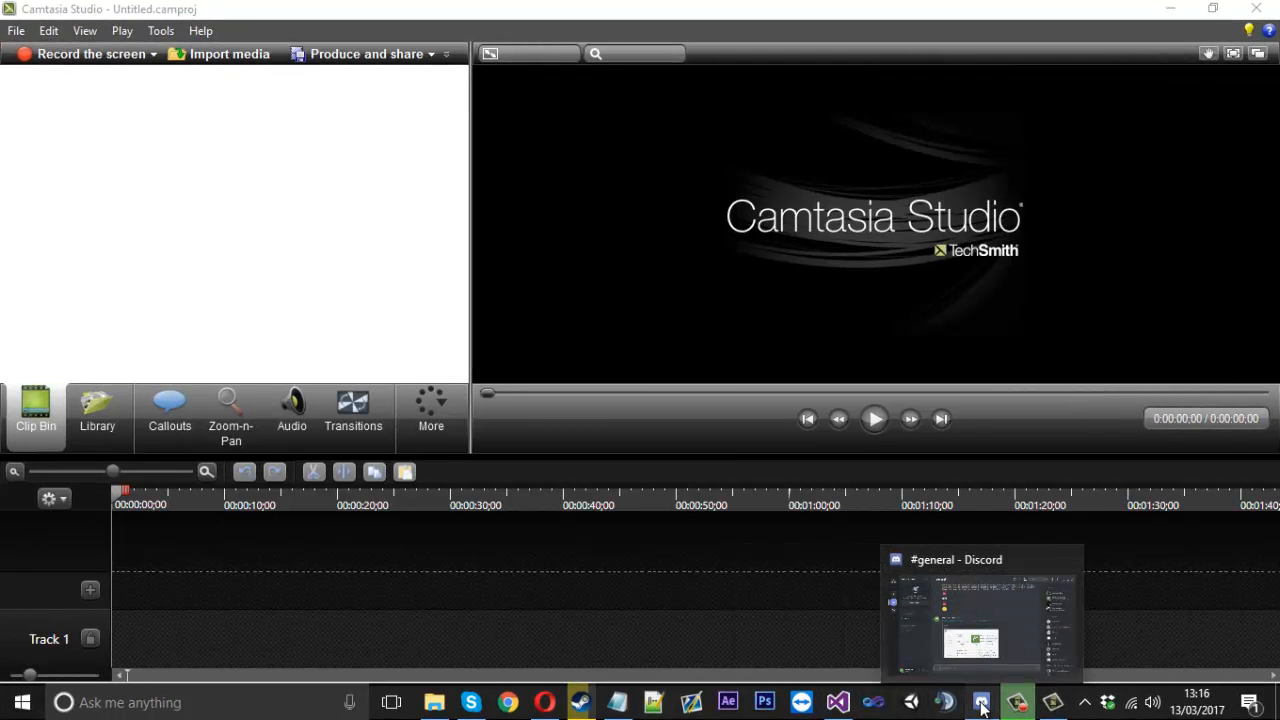
# Step: Open the Discord Bot form in the designer and widen it
pyautogui.click(838, 702)
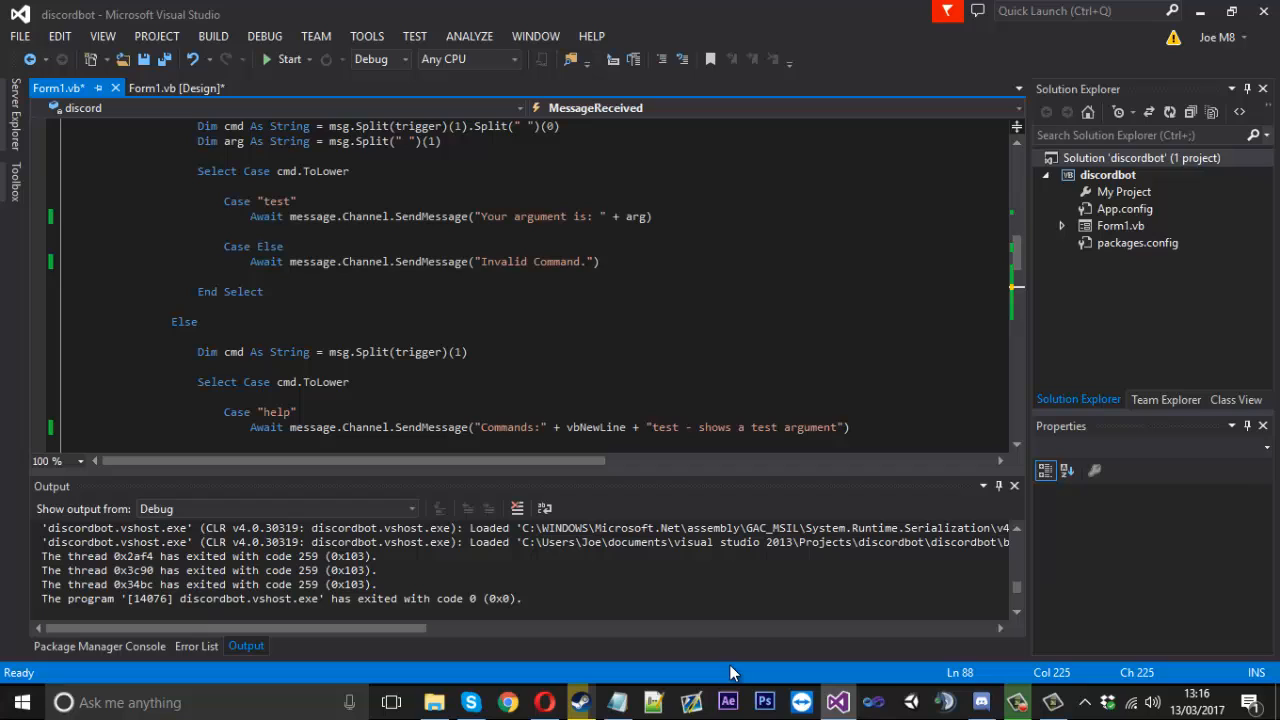
pyautogui.moveTo(177, 78)
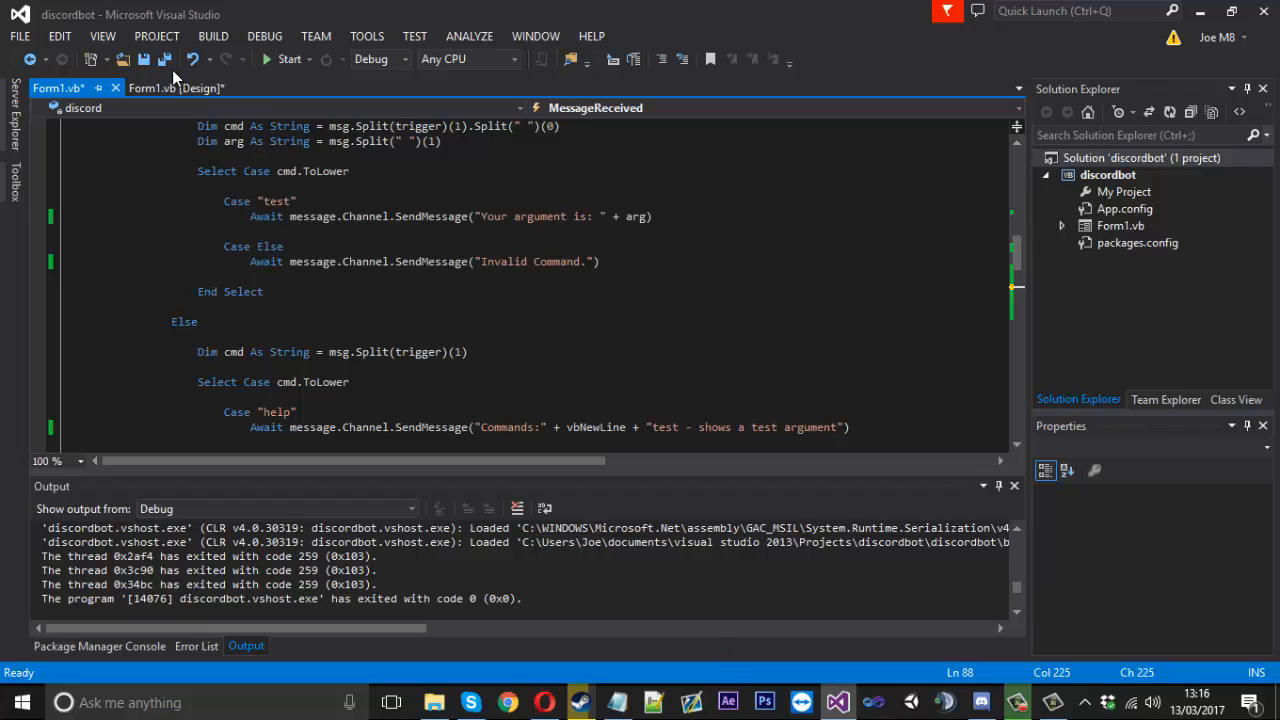
pyautogui.click(175, 88)
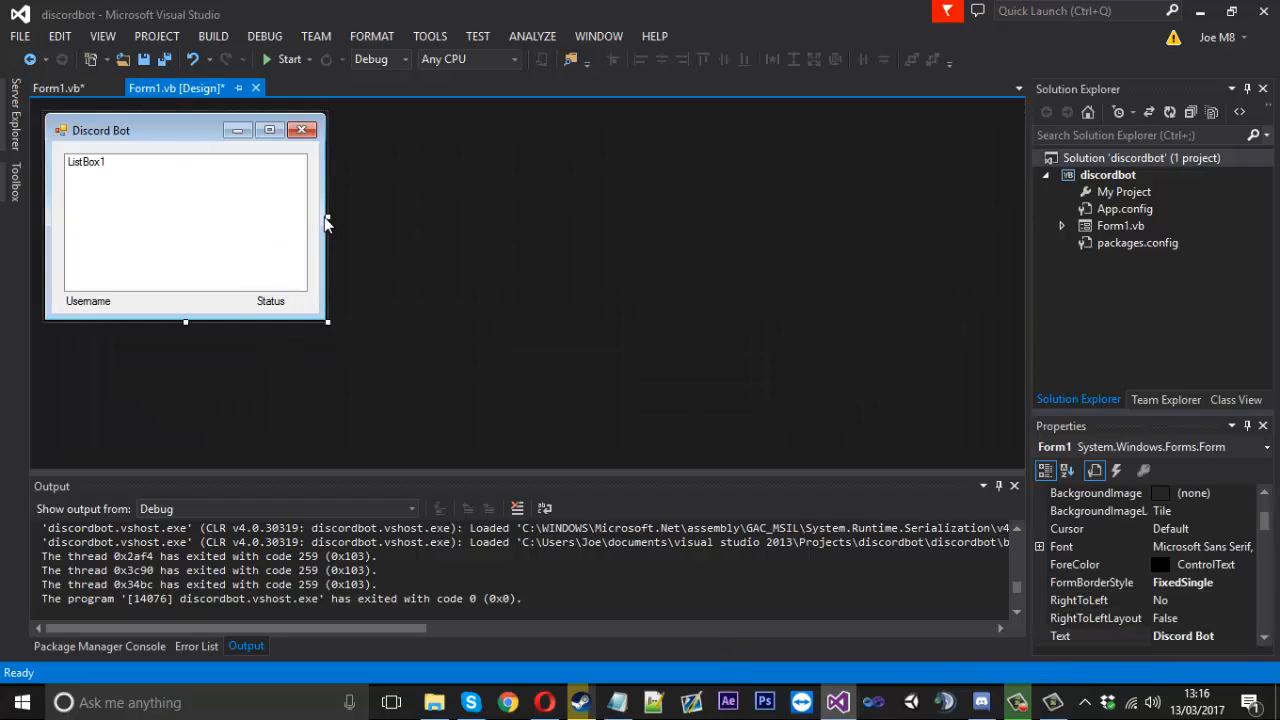
pyautogui.moveTo(325, 222); pyautogui.dragTo(465, 222)
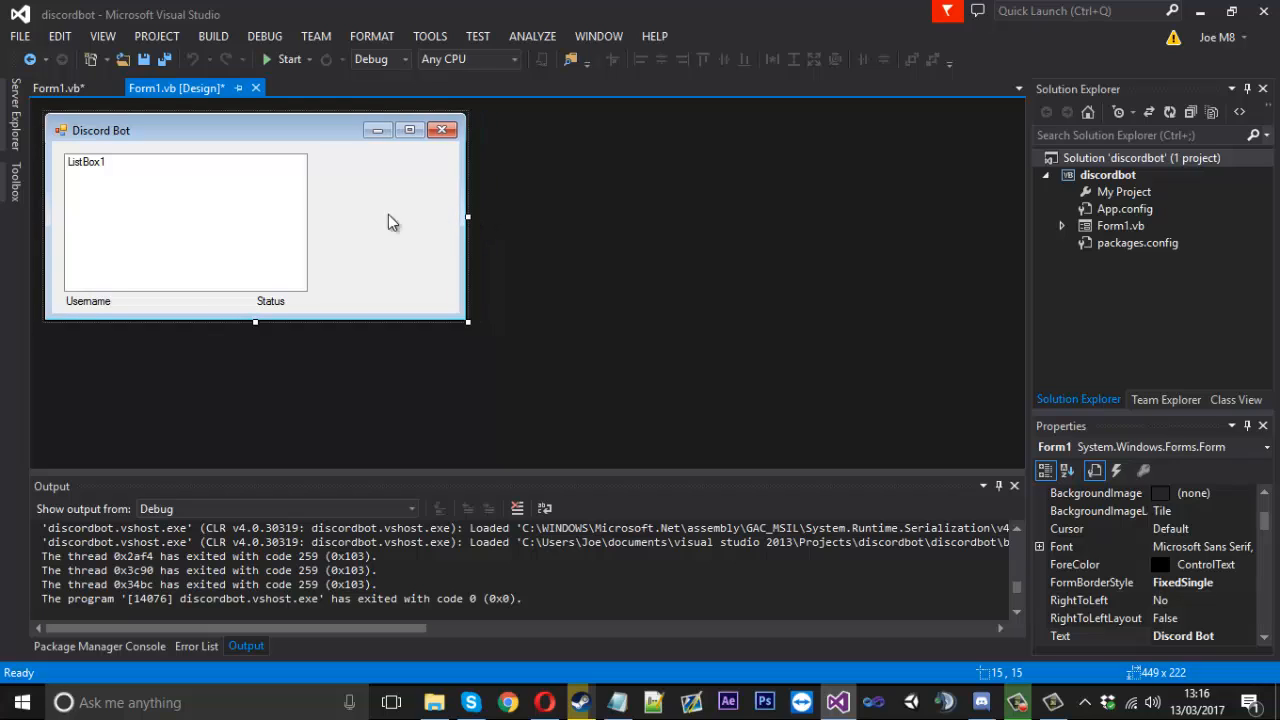
# Step: Add a button beside ListBox1 captioned 'Send Message'
pyautogui.click(15, 180)
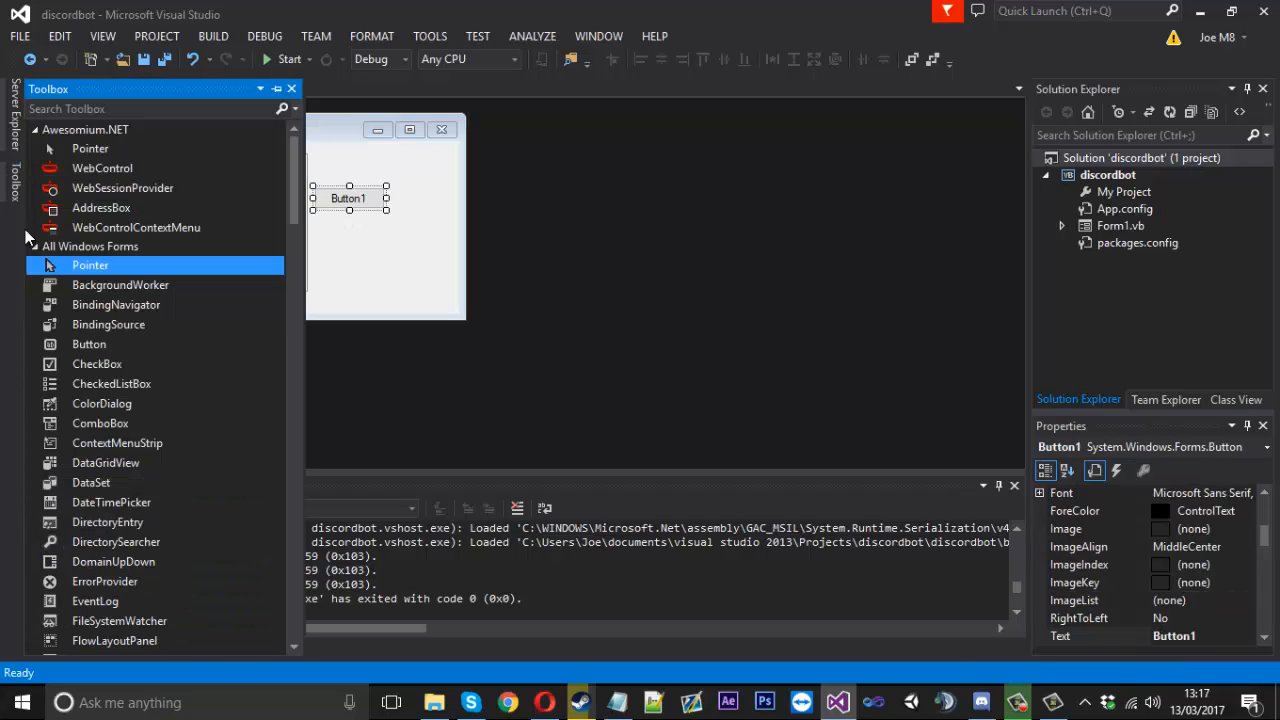
pyautogui.scroll(-3)
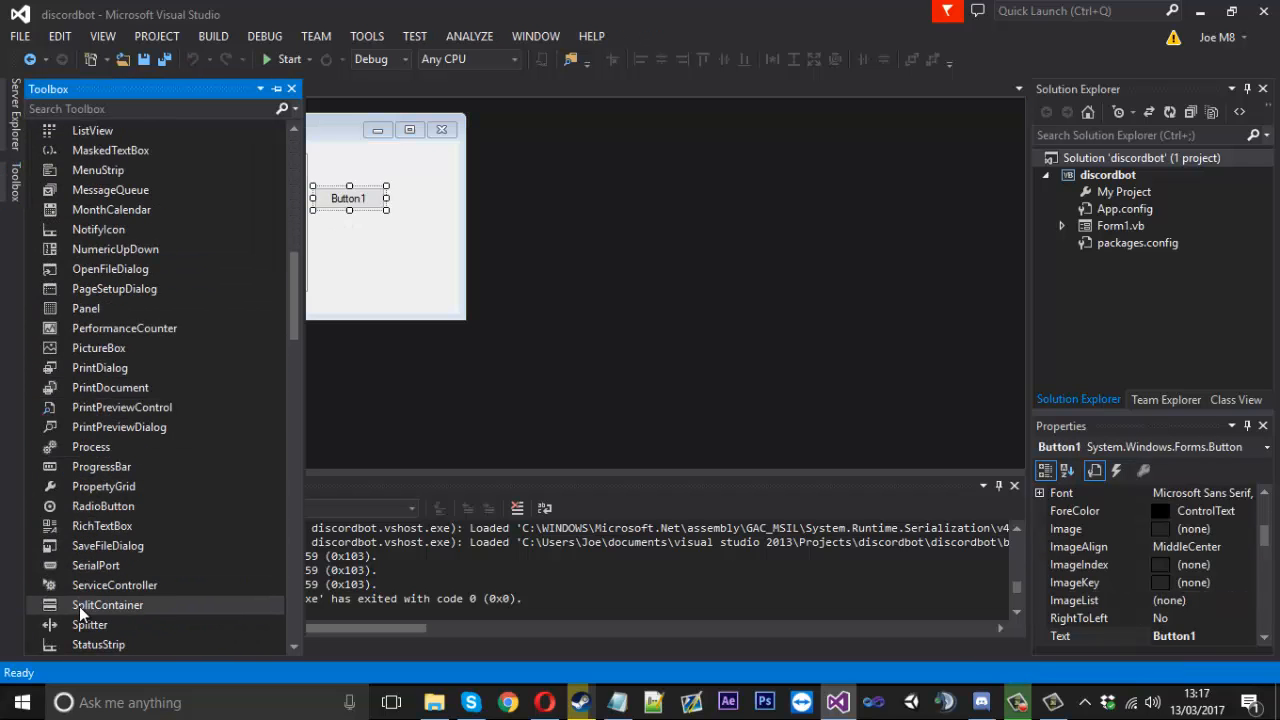
pyautogui.scroll(-3)
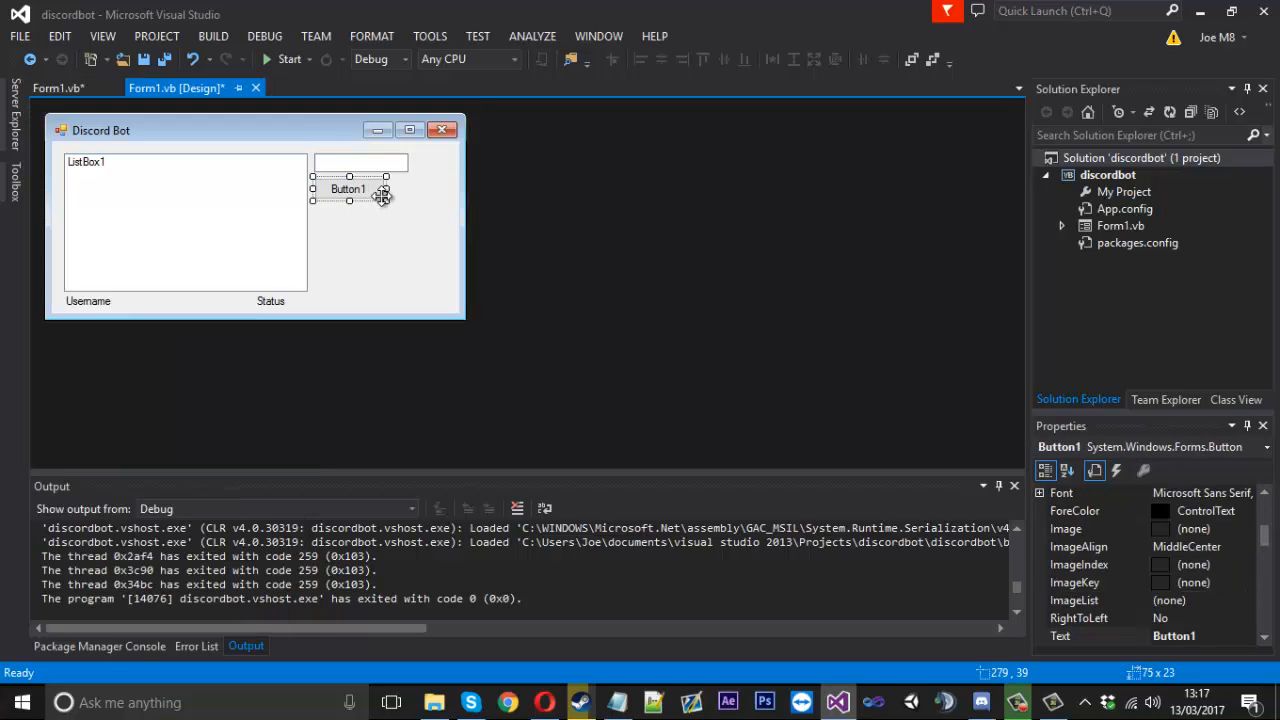
pyautogui.click(255, 250)
pyautogui.write('S')
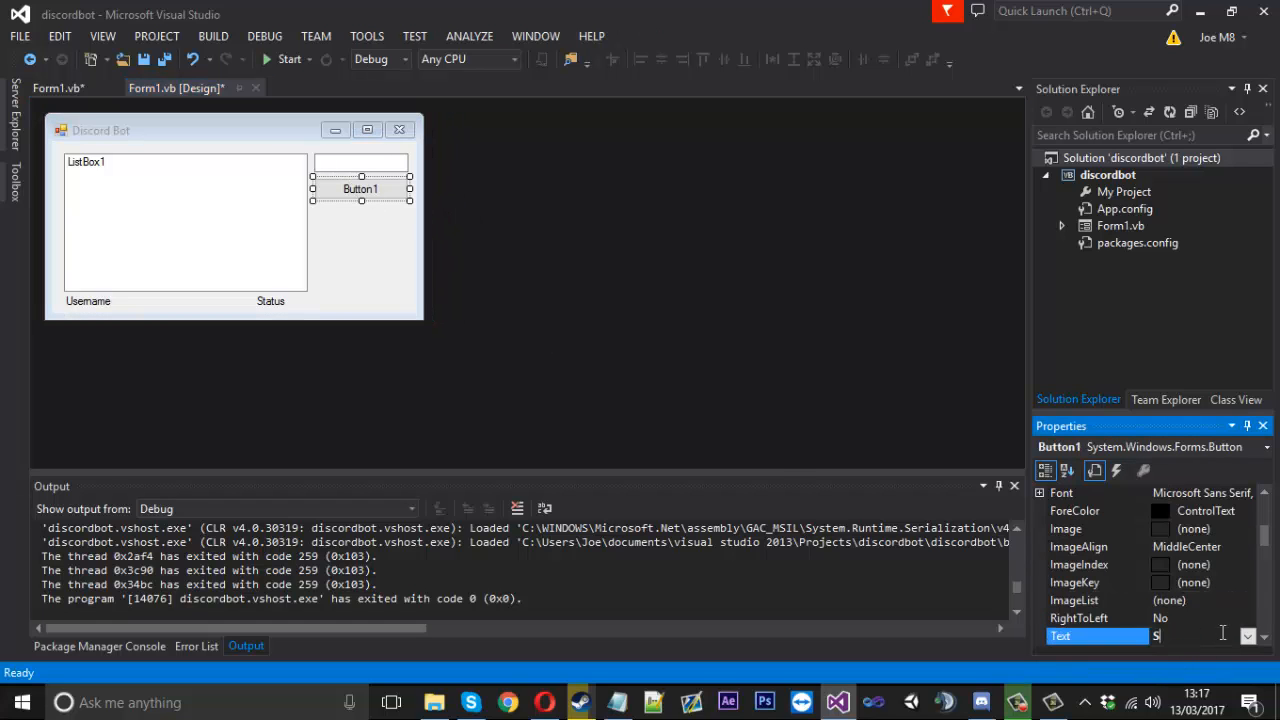
pyautogui.write('end Message')
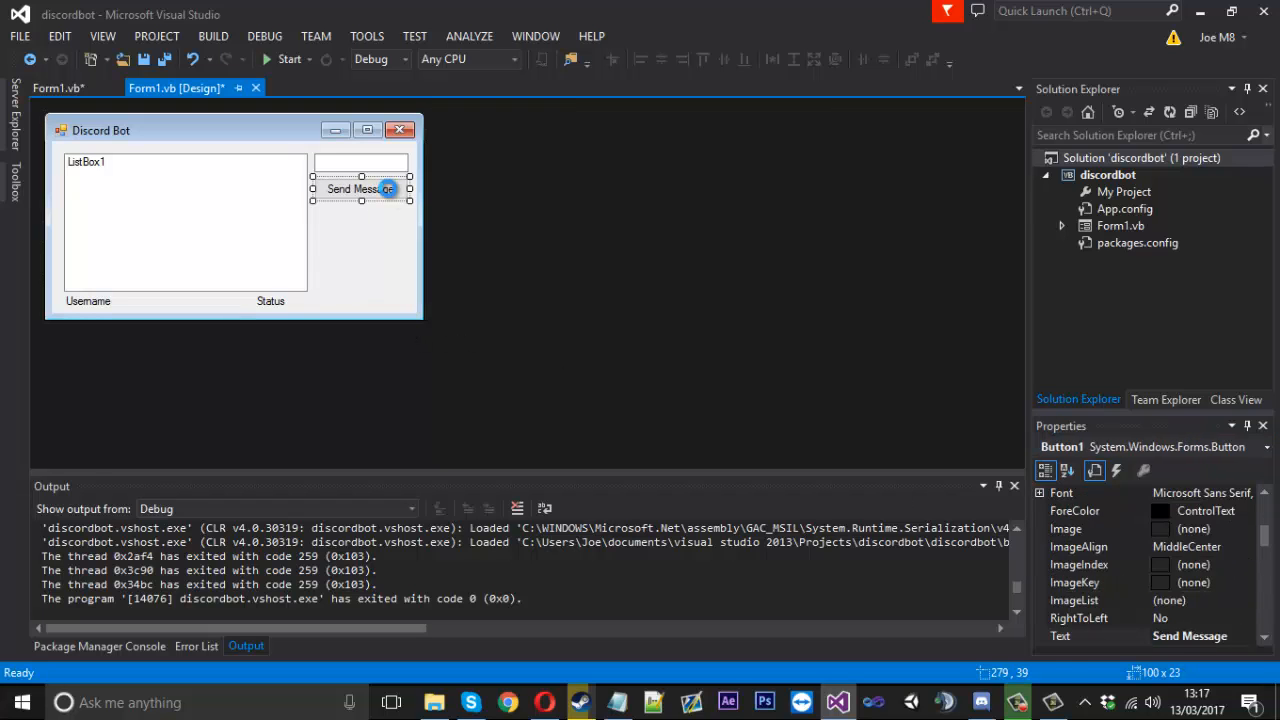
# Step: Create Button1_Click calling discord.FindServers(""), then check the server name in Discord
pyautogui.doubleClick(353, 188)
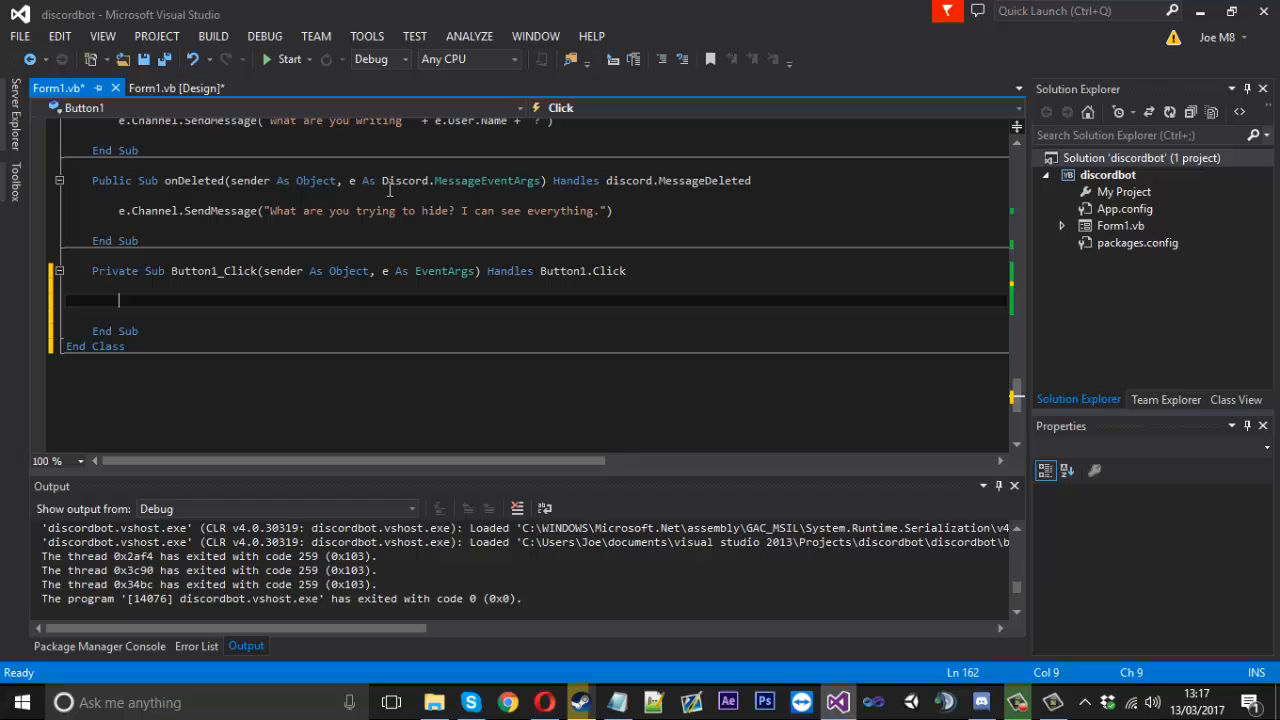
pyautogui.write('disco')
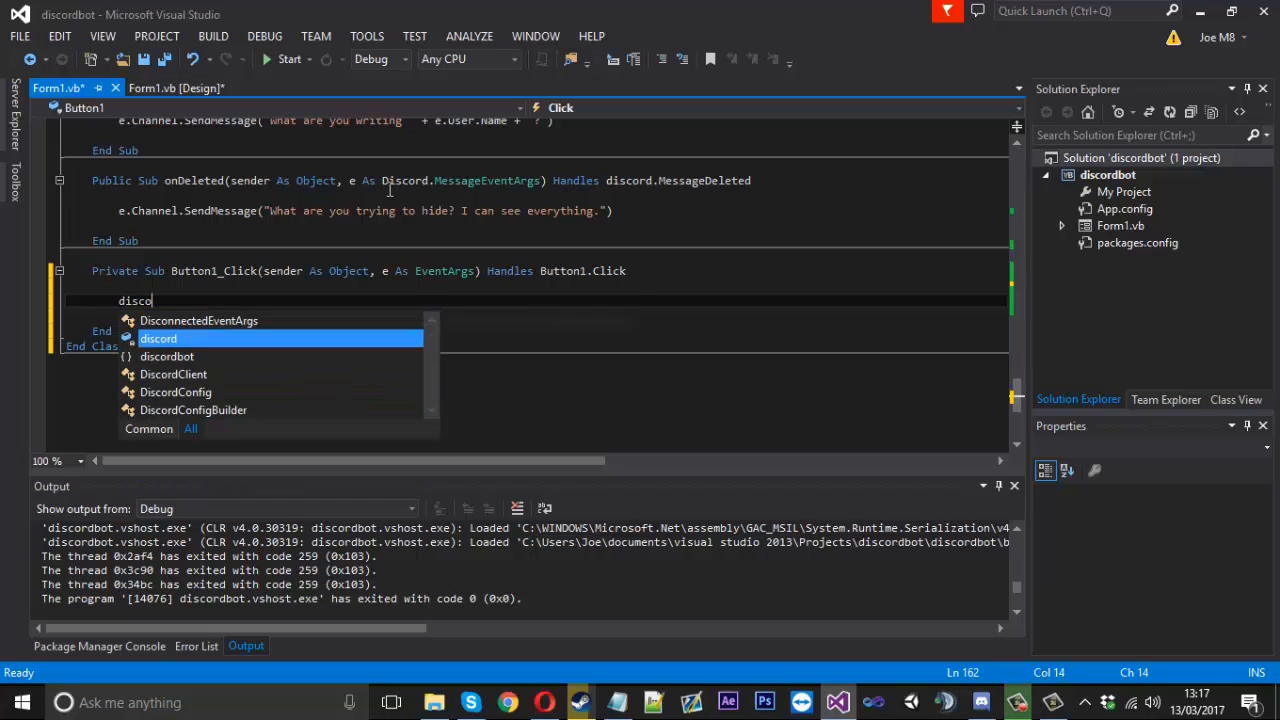
pyautogui.write('.findServers(')
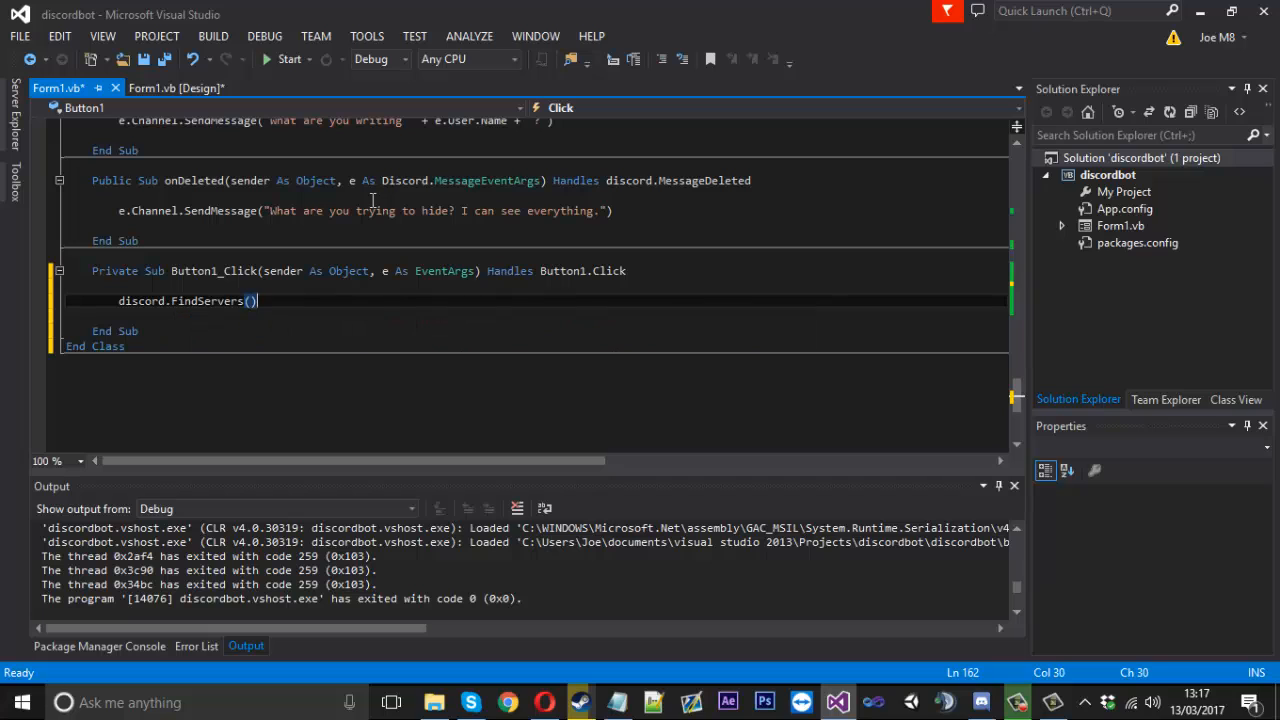
pyautogui.write('""')
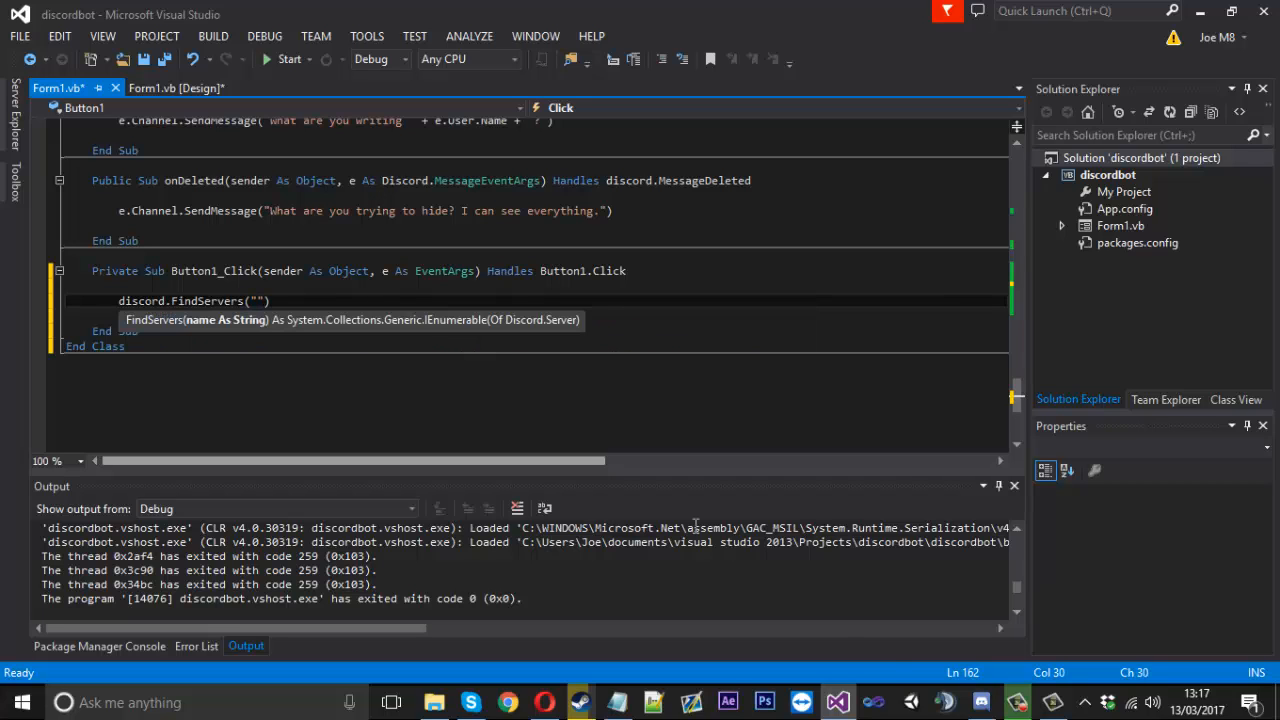
pyautogui.click(1016, 702)
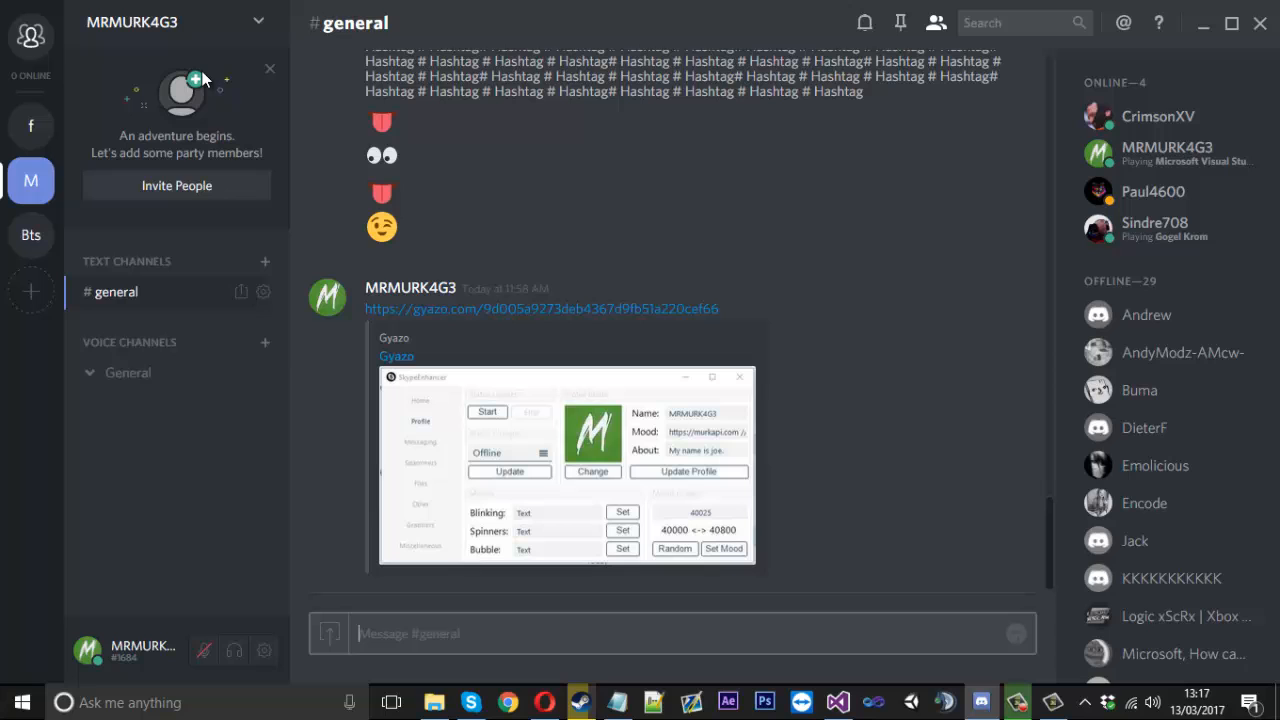
pyautogui.moveTo(985, 678)
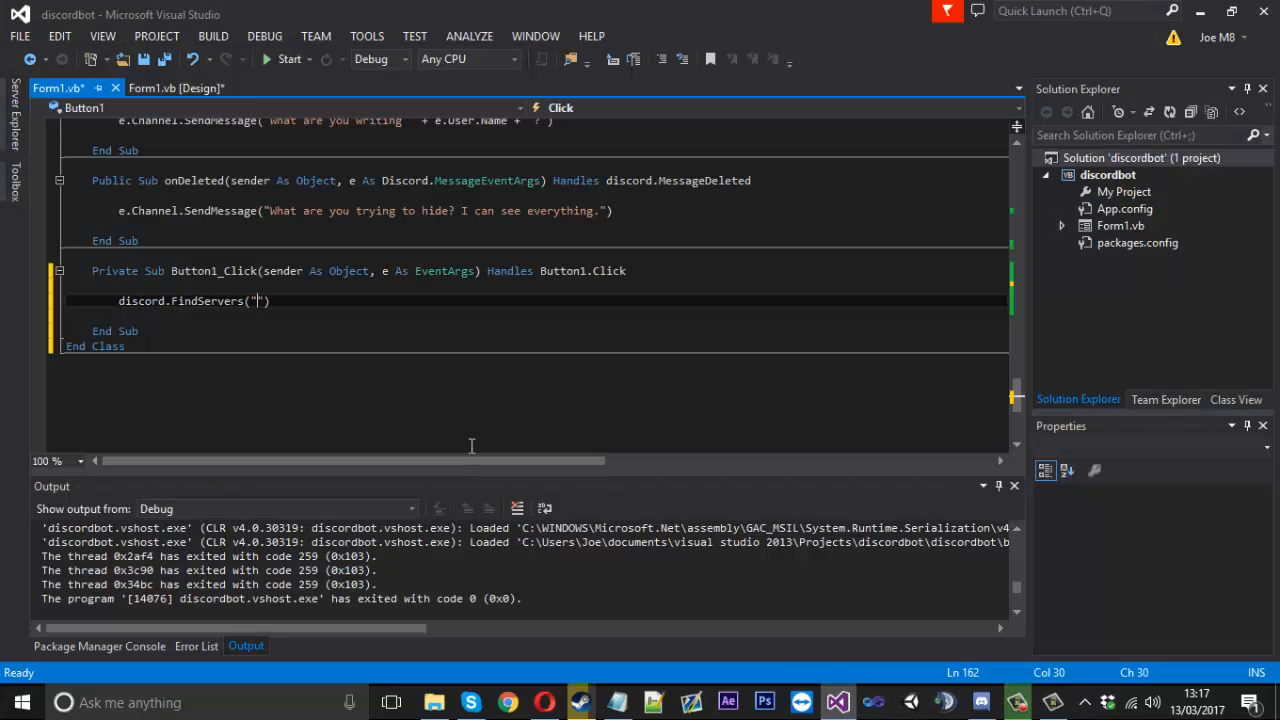
# Step: Extend the call to FindServers("MRMURK4G3").FirstOrDefault().FindChannels("")
pyautogui.write('MRMURK4G3')
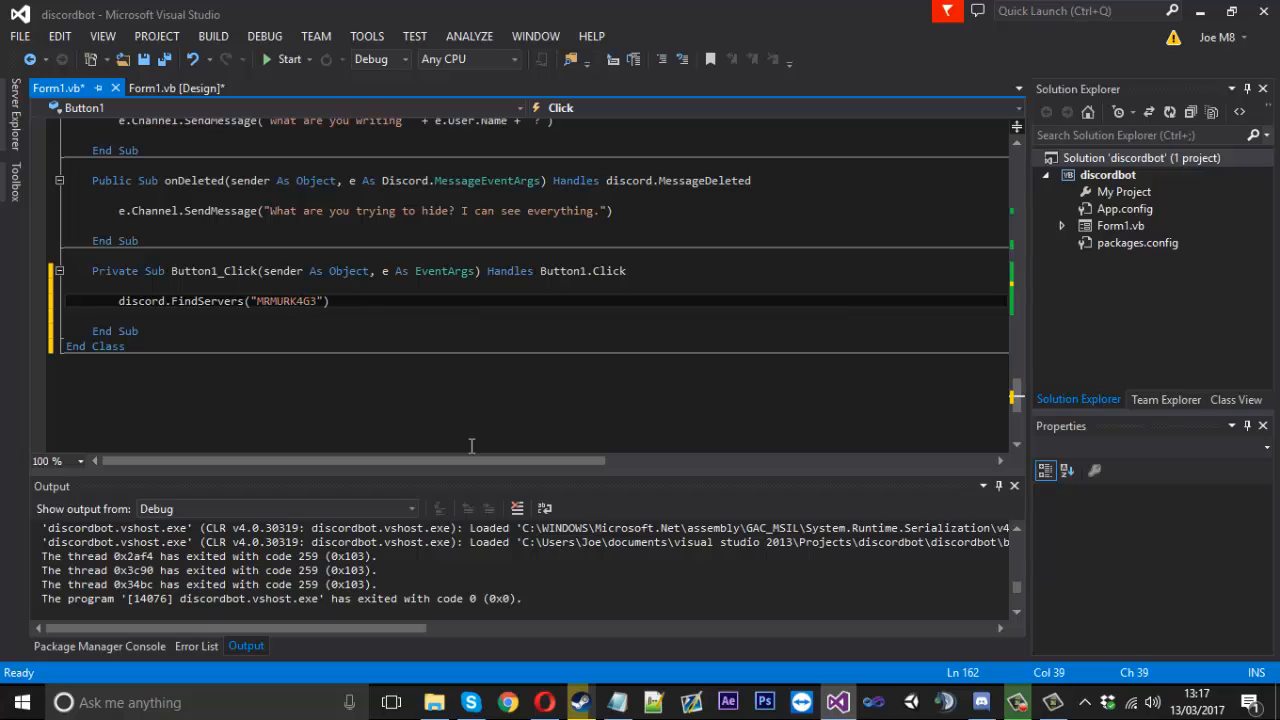
pyautogui.click(350, 300)
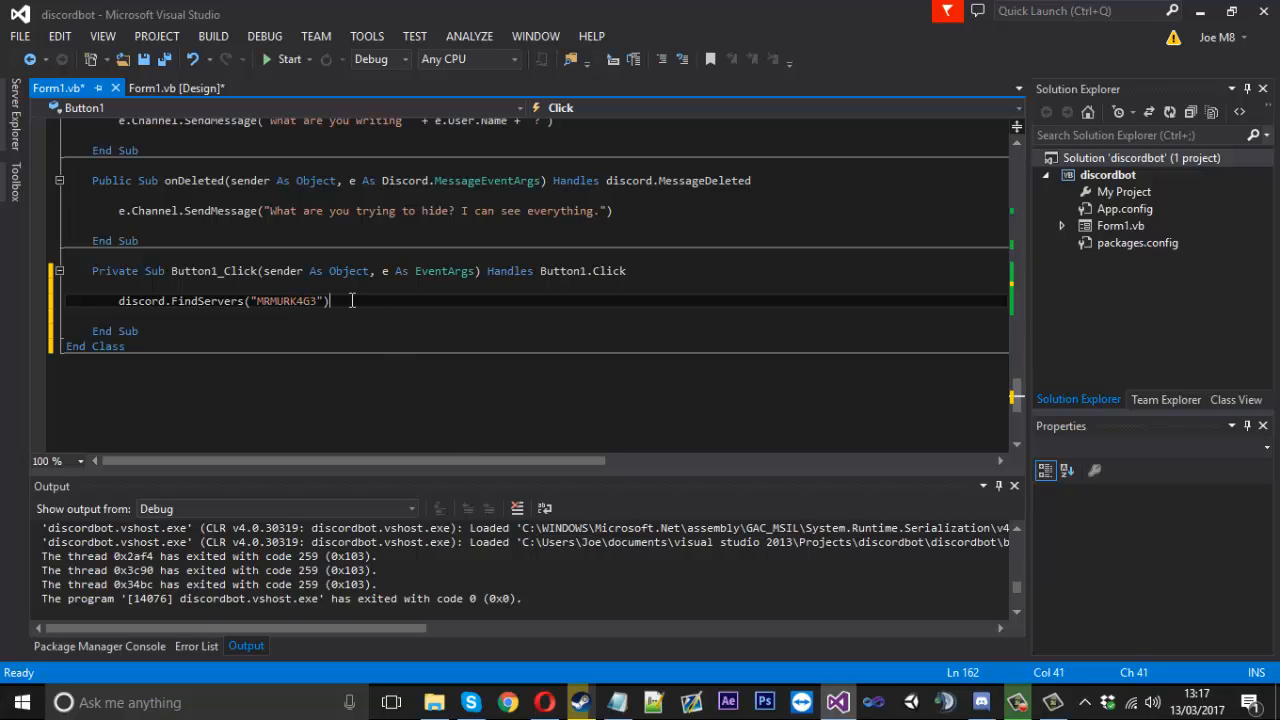
pyautogui.write('.FirstOrDefault')
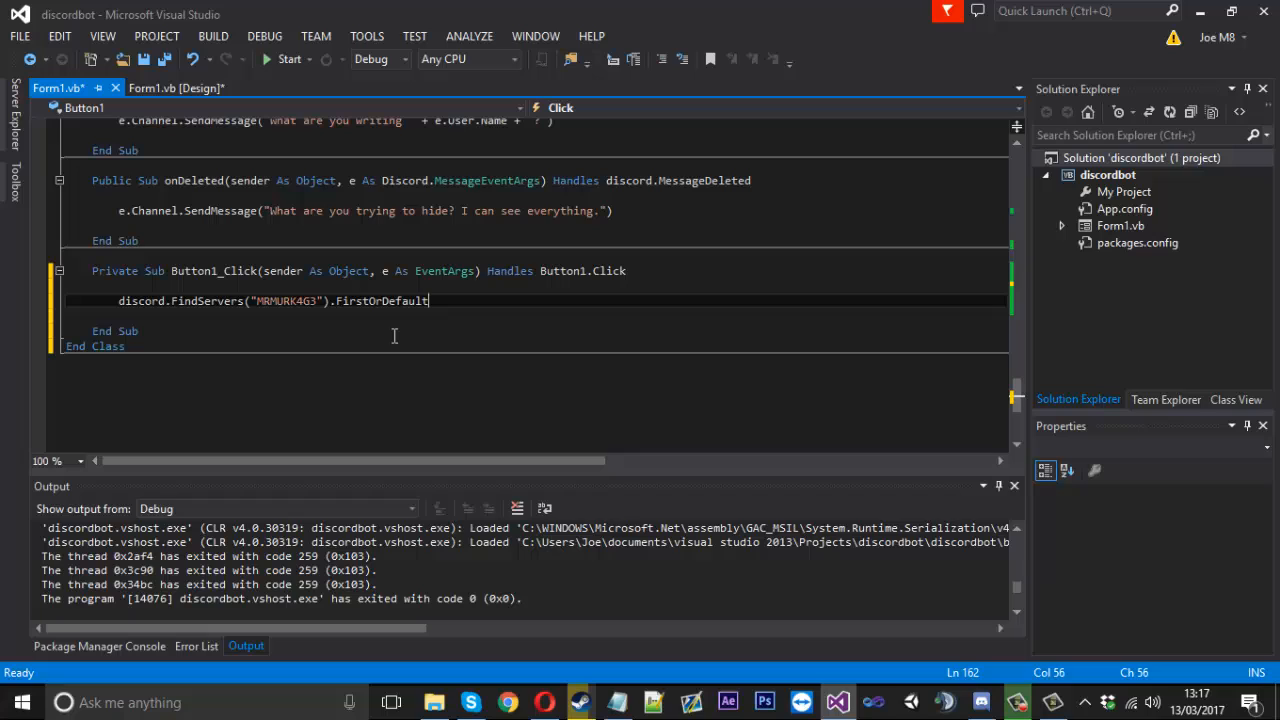
pyautogui.write('()')
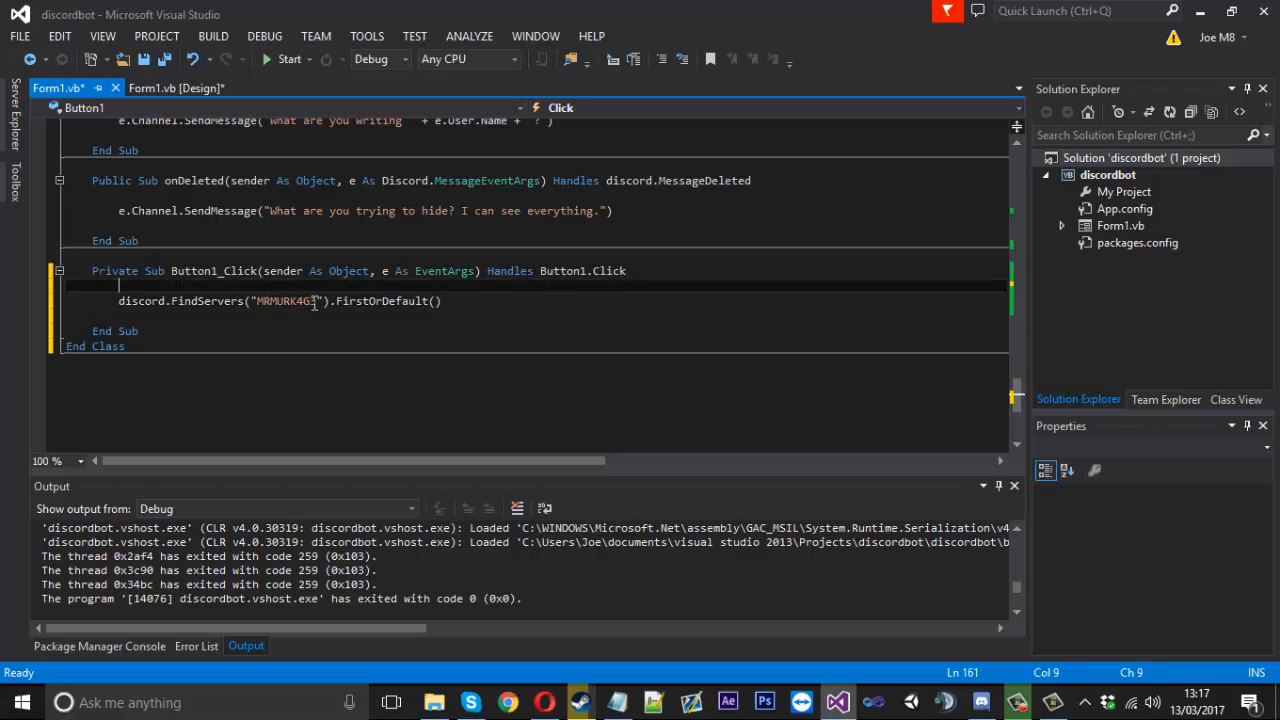
pyautogui.doubleClick(287, 301)
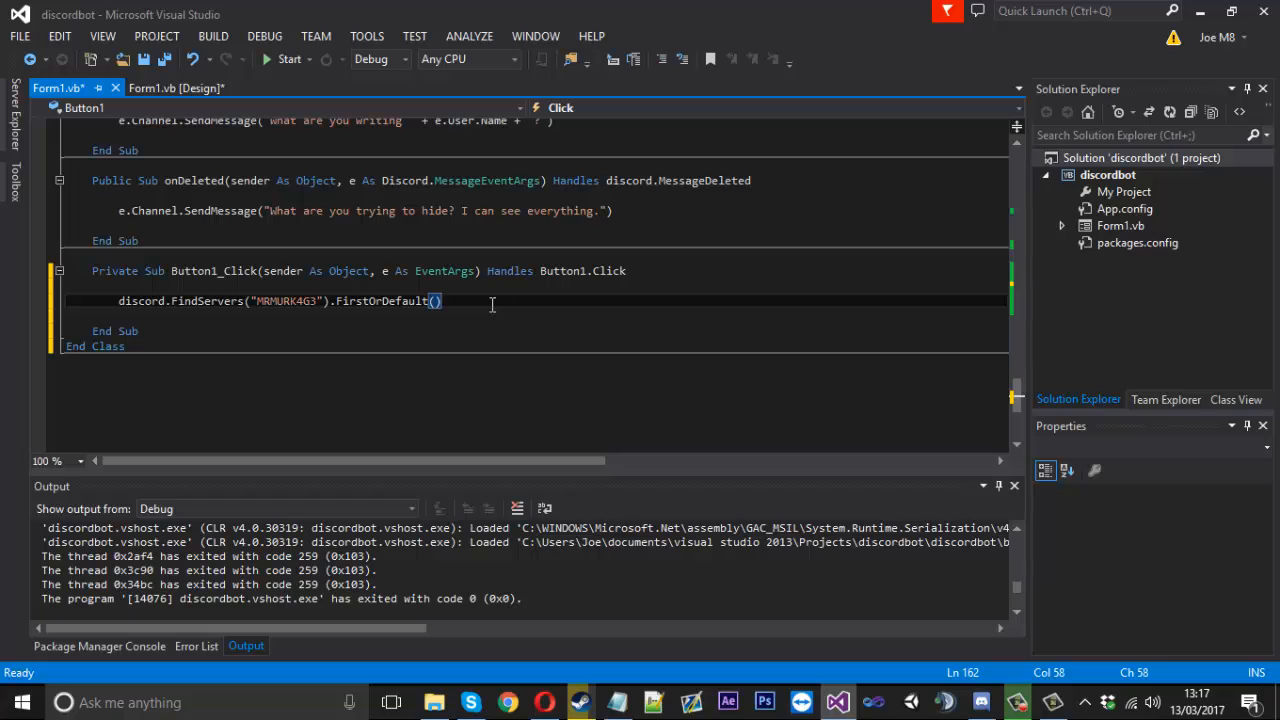
pyautogui.write('.')
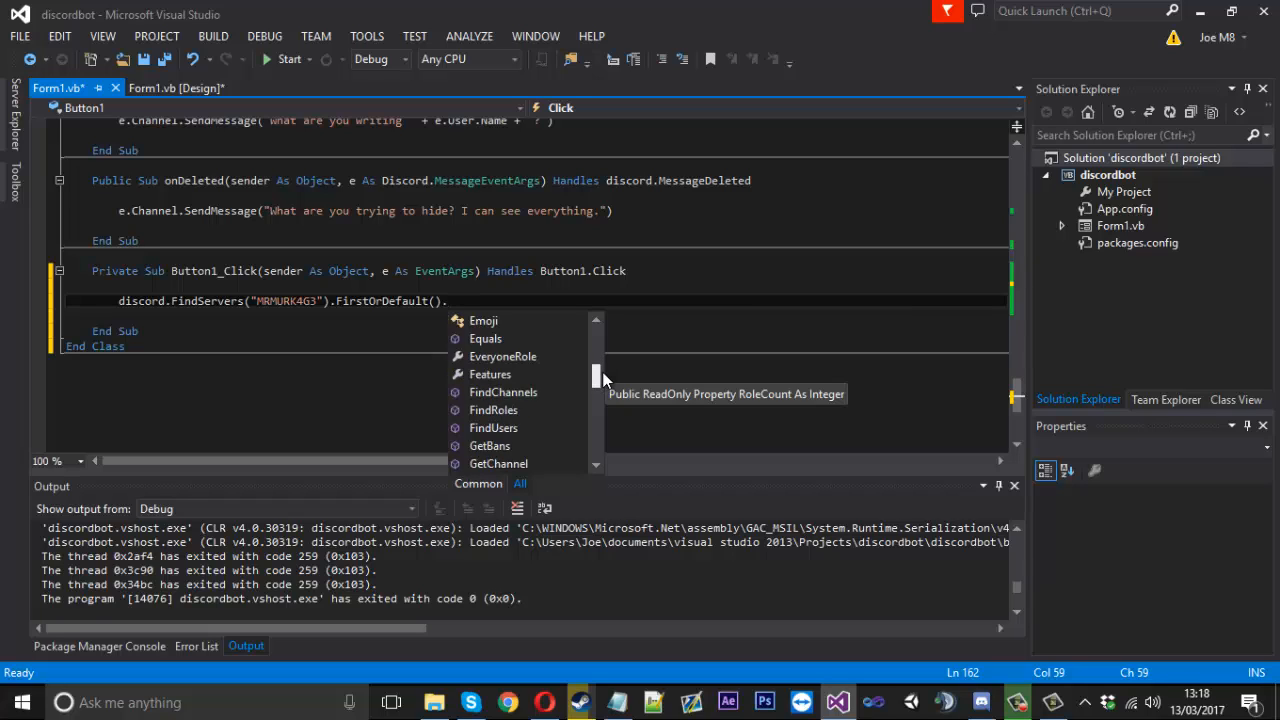
pyautogui.moveTo(500, 392)
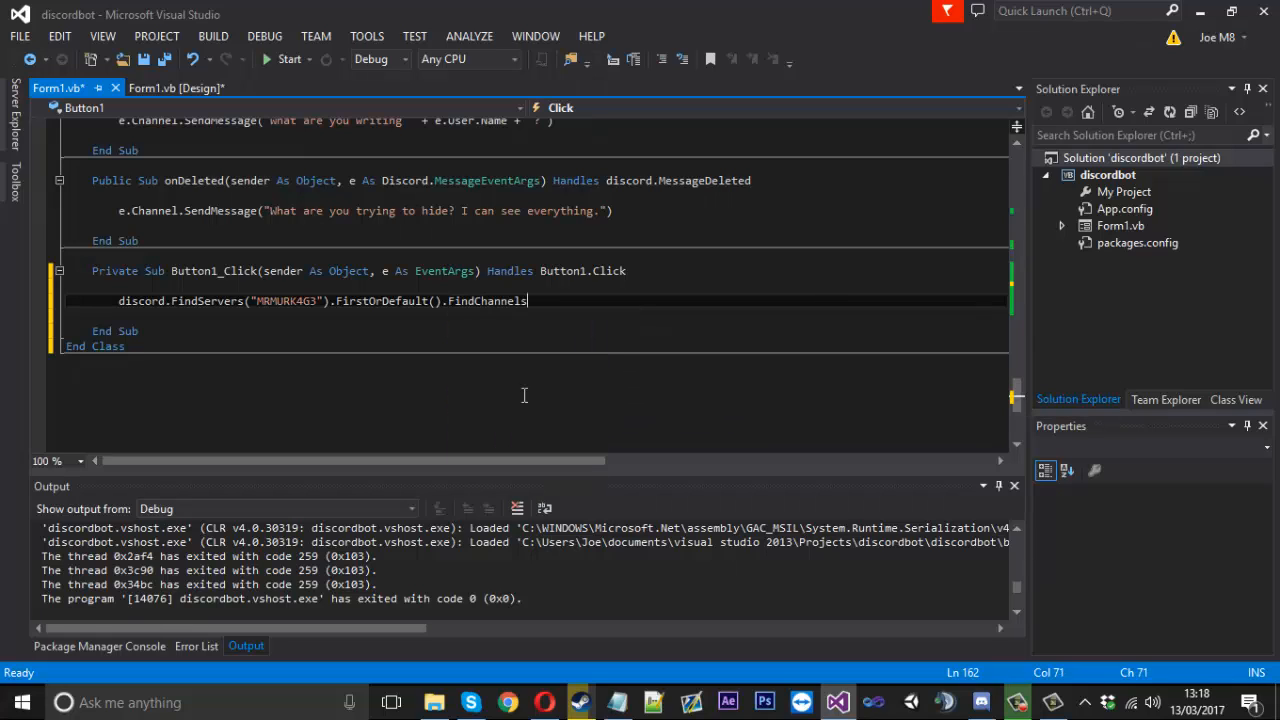
pyautogui.write('("")')
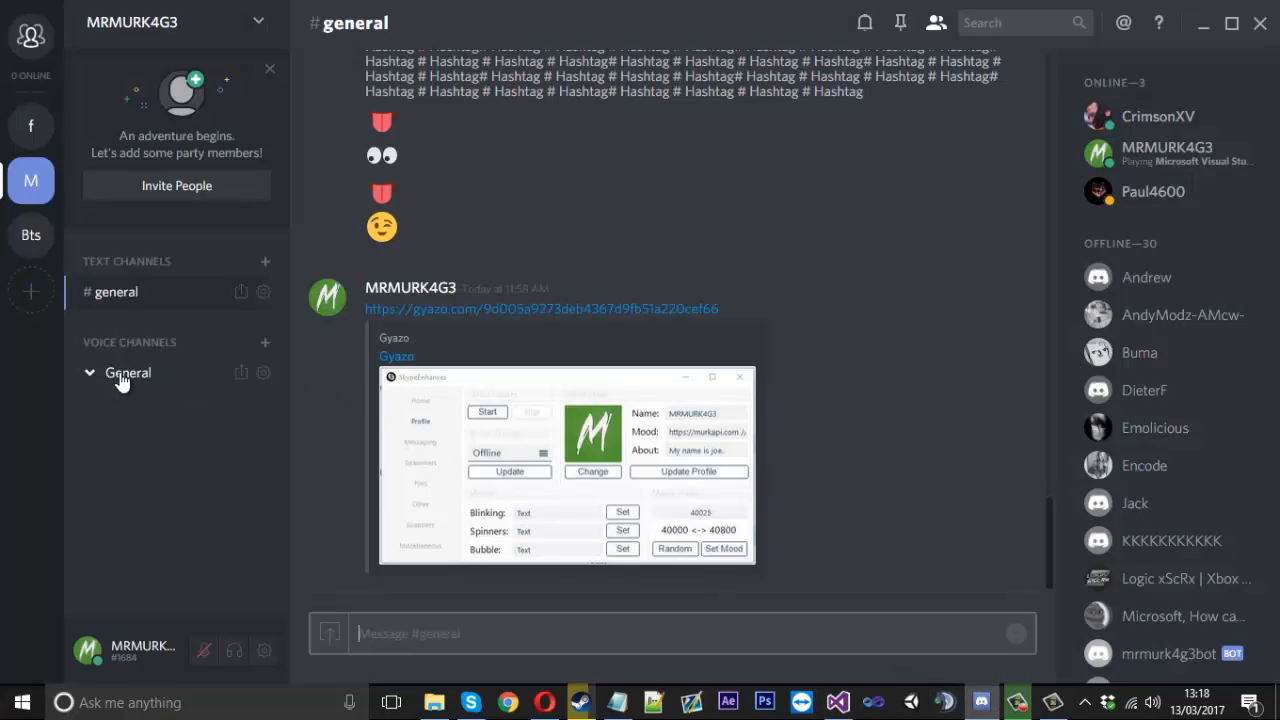
pyautogui.moveTo(295, 462)
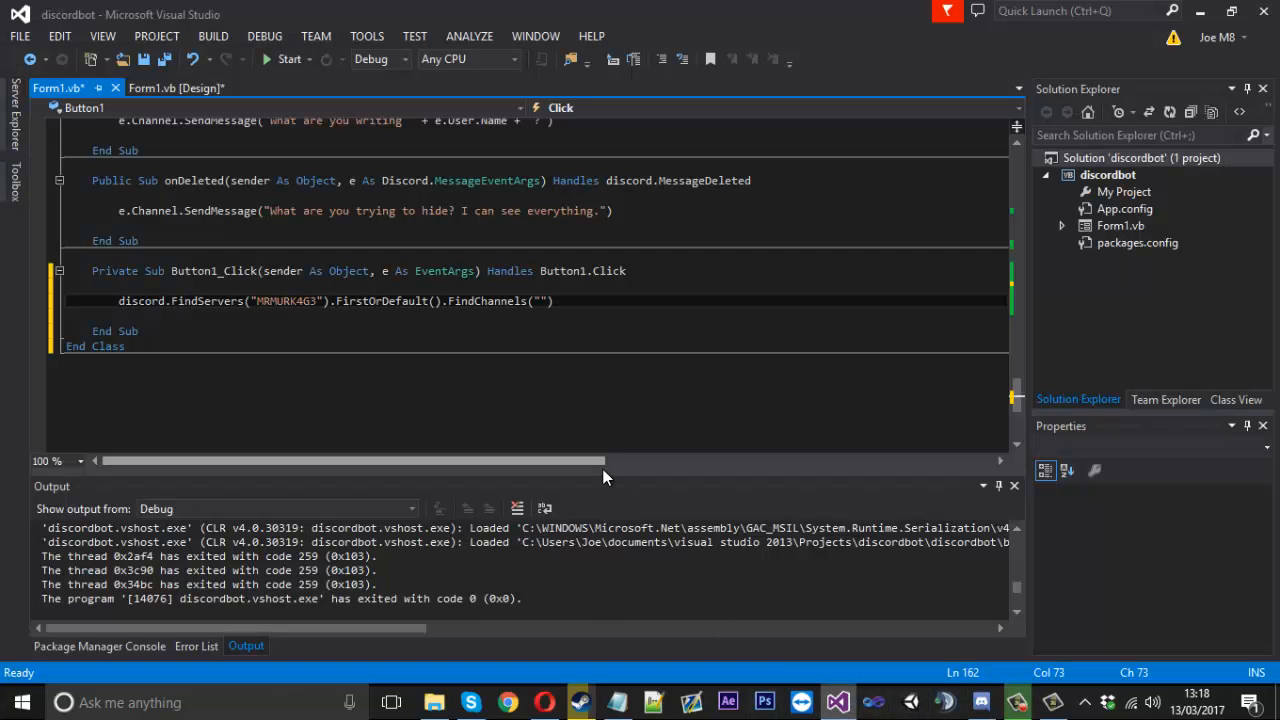
# Step: Send TextBox1.Text to the first 'general' channel via SendMessage, then start debugging
pyautogui.write('general')
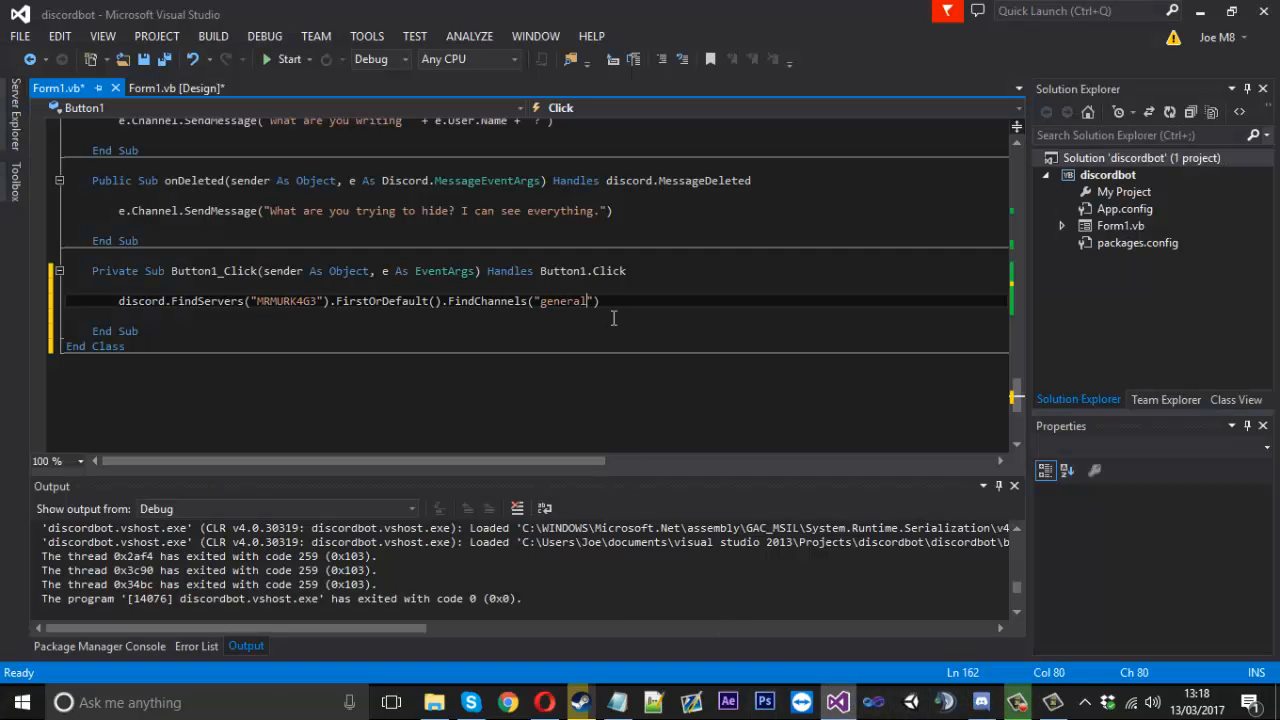
pyautogui.write('.FirstOrDefault')
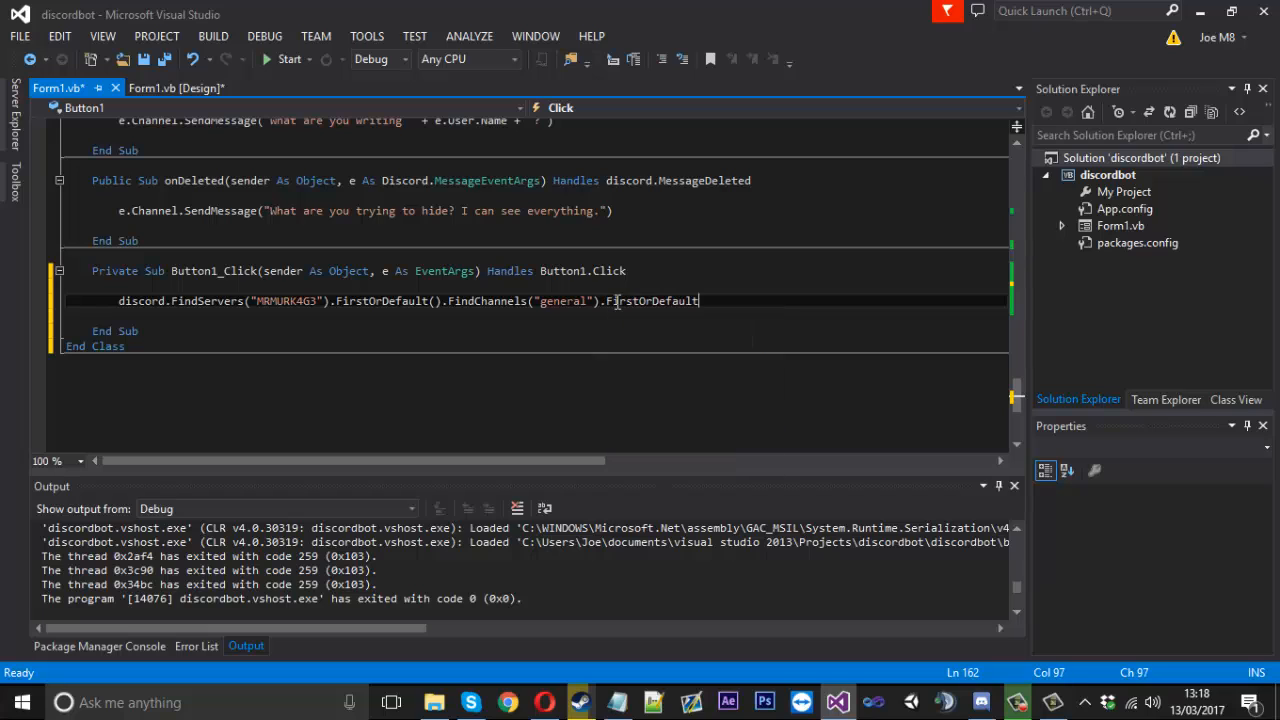
pyautogui.write('.')
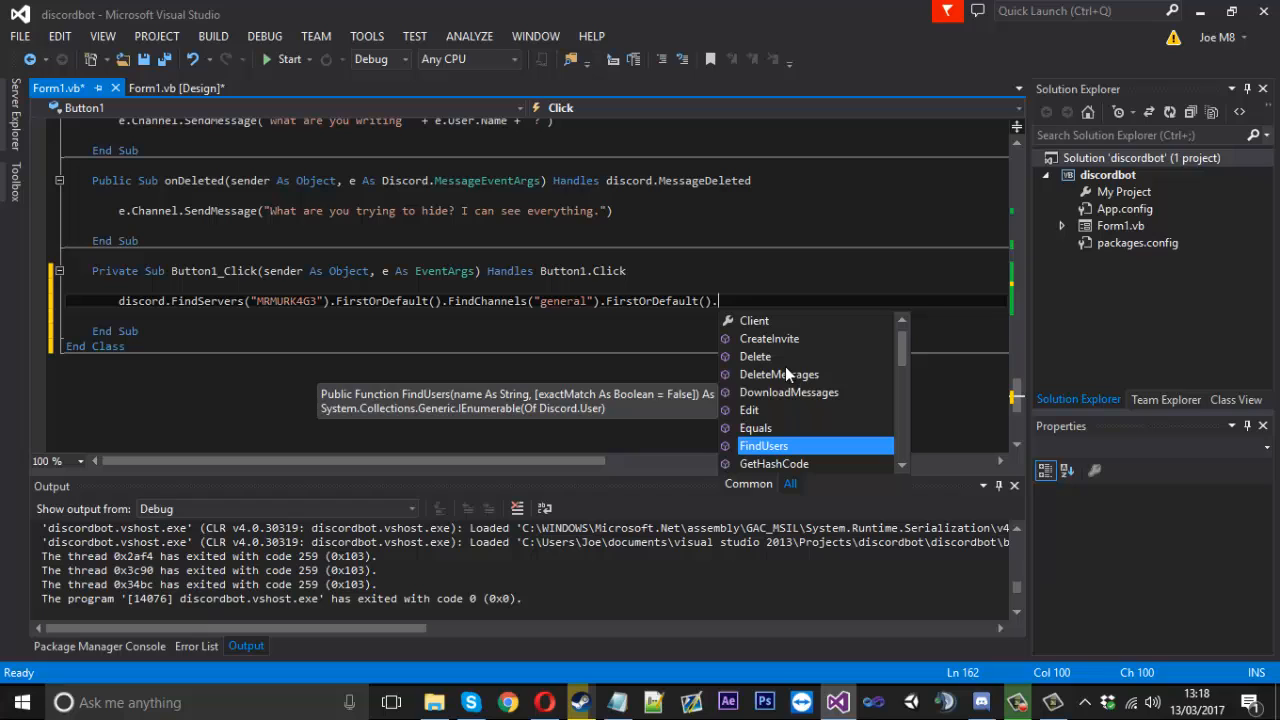
pyautogui.moveTo(810, 387)
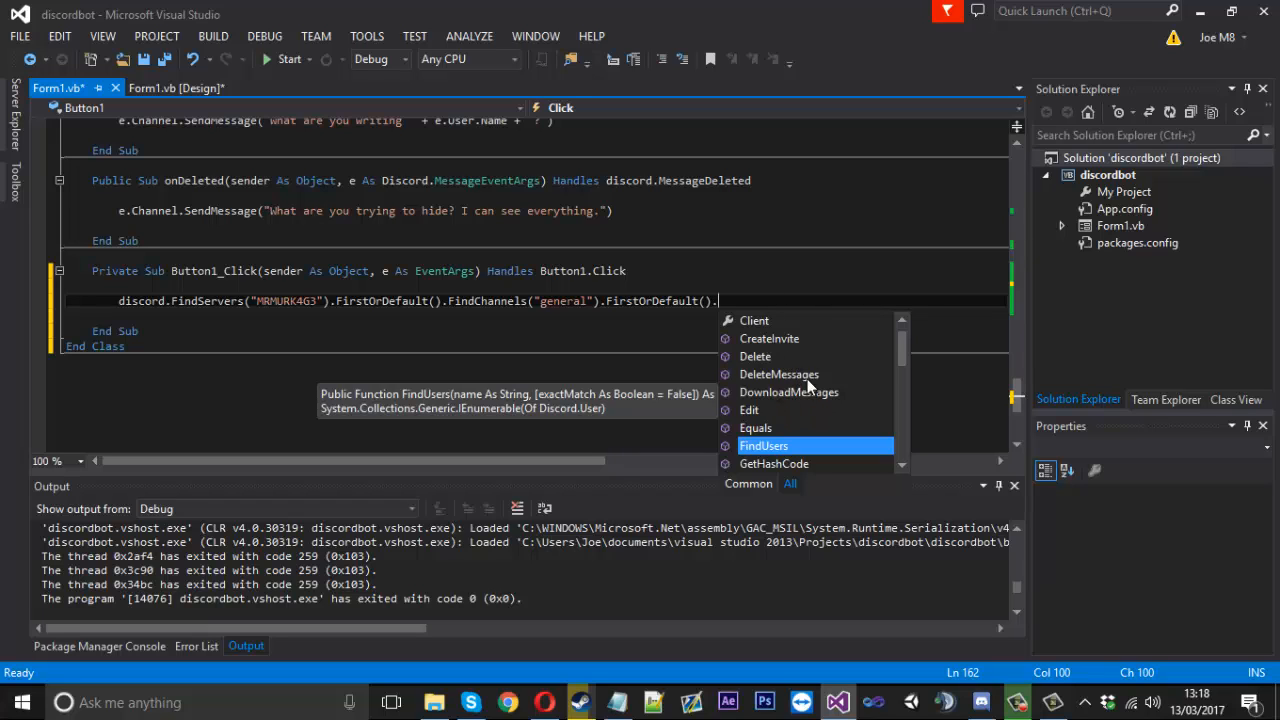
pyautogui.moveTo(789, 391)
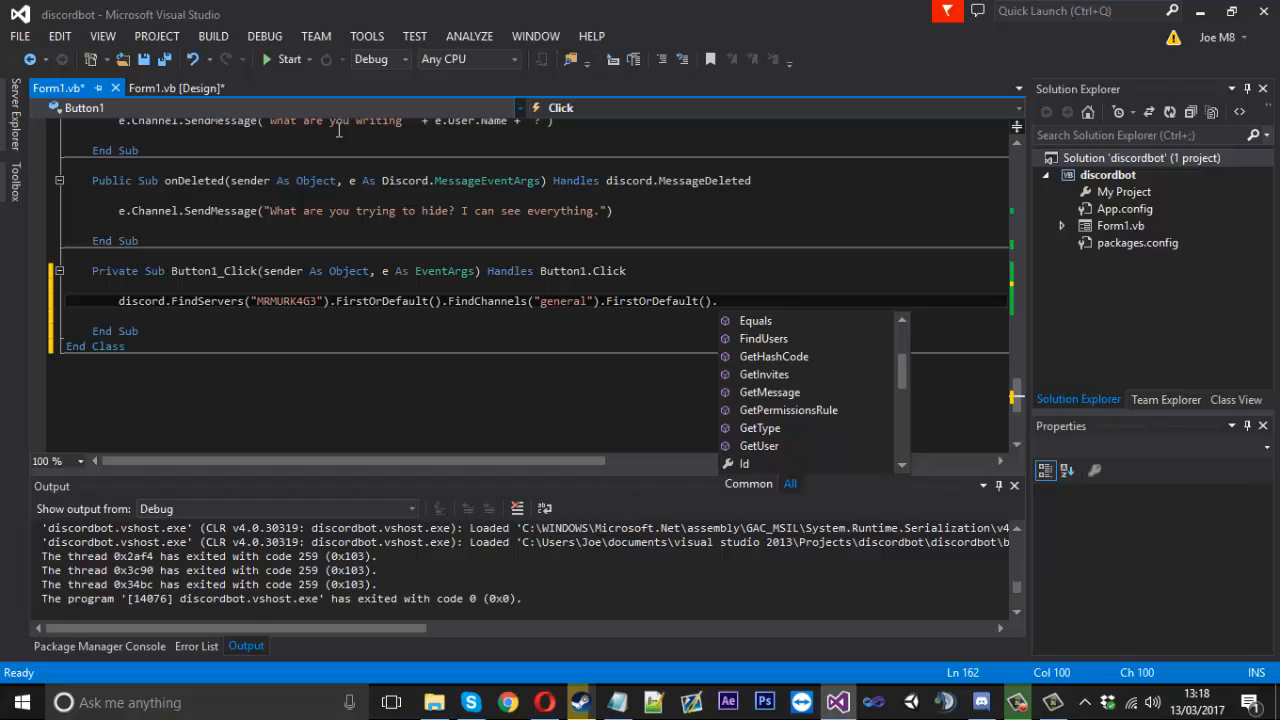
pyautogui.moveTo(362, 305)
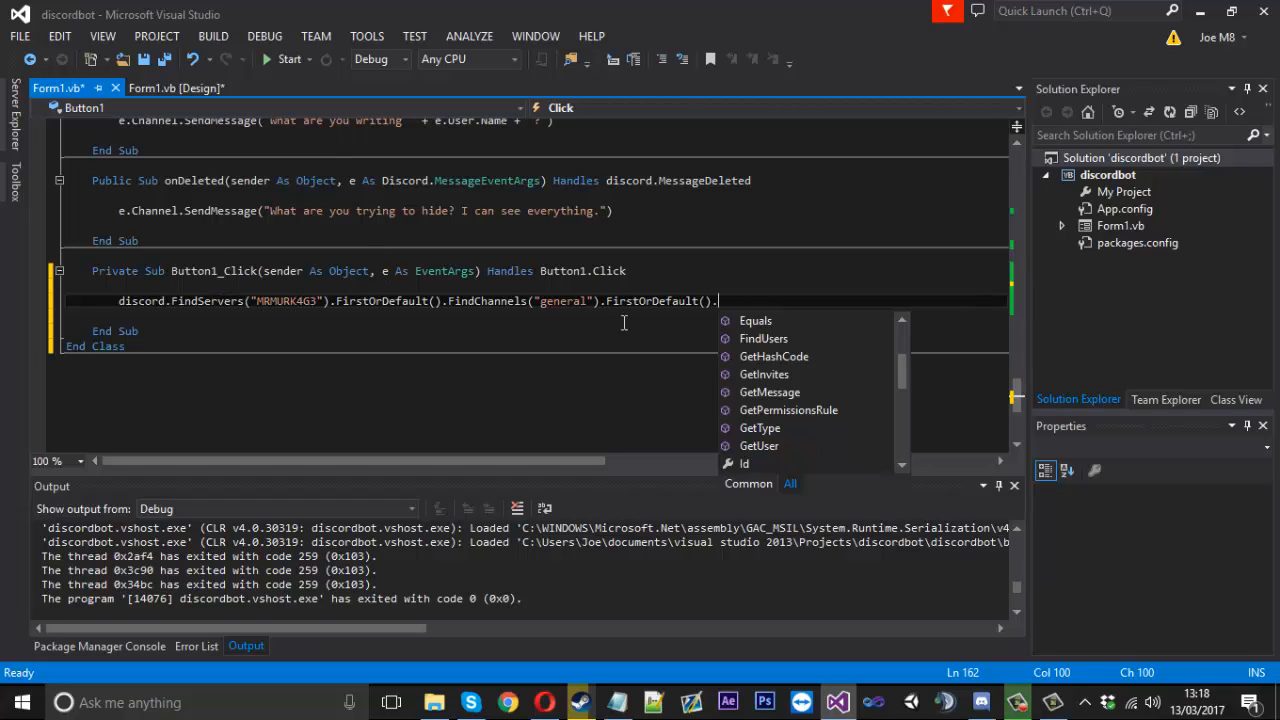
pyautogui.scroll(-3)
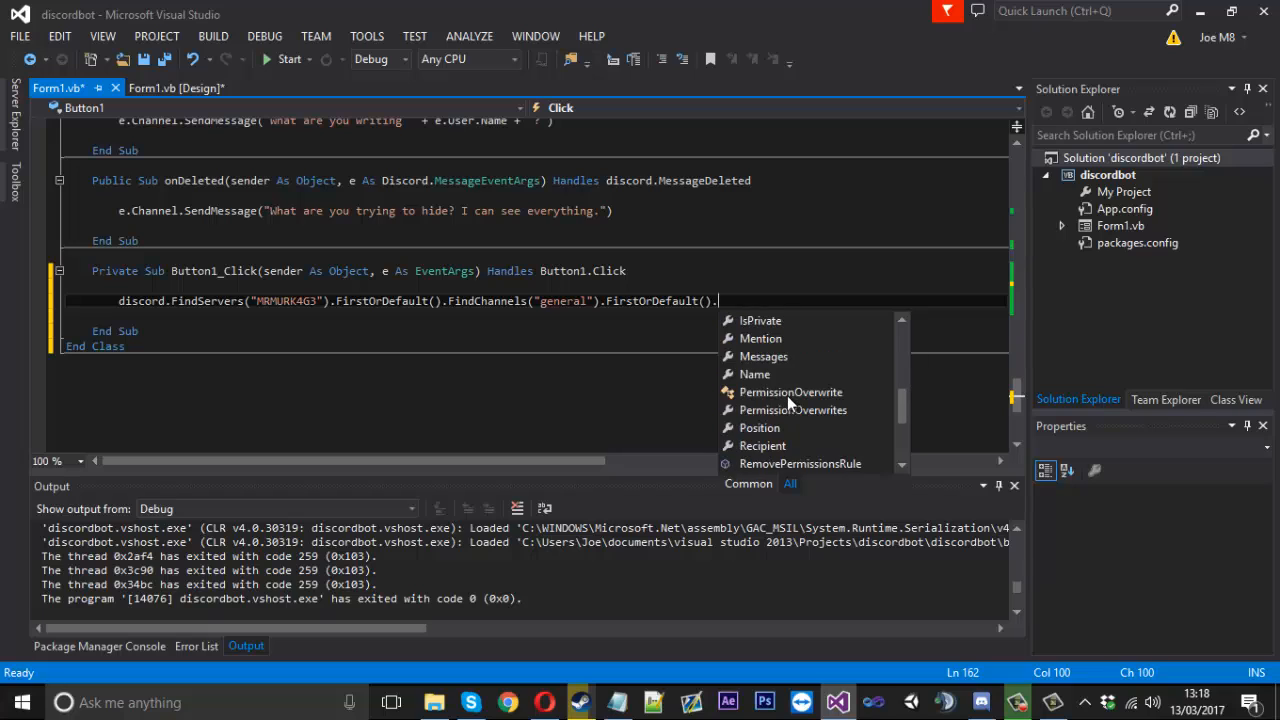
pyautogui.scroll(-3)
pyautogui.write('SendMessage(')
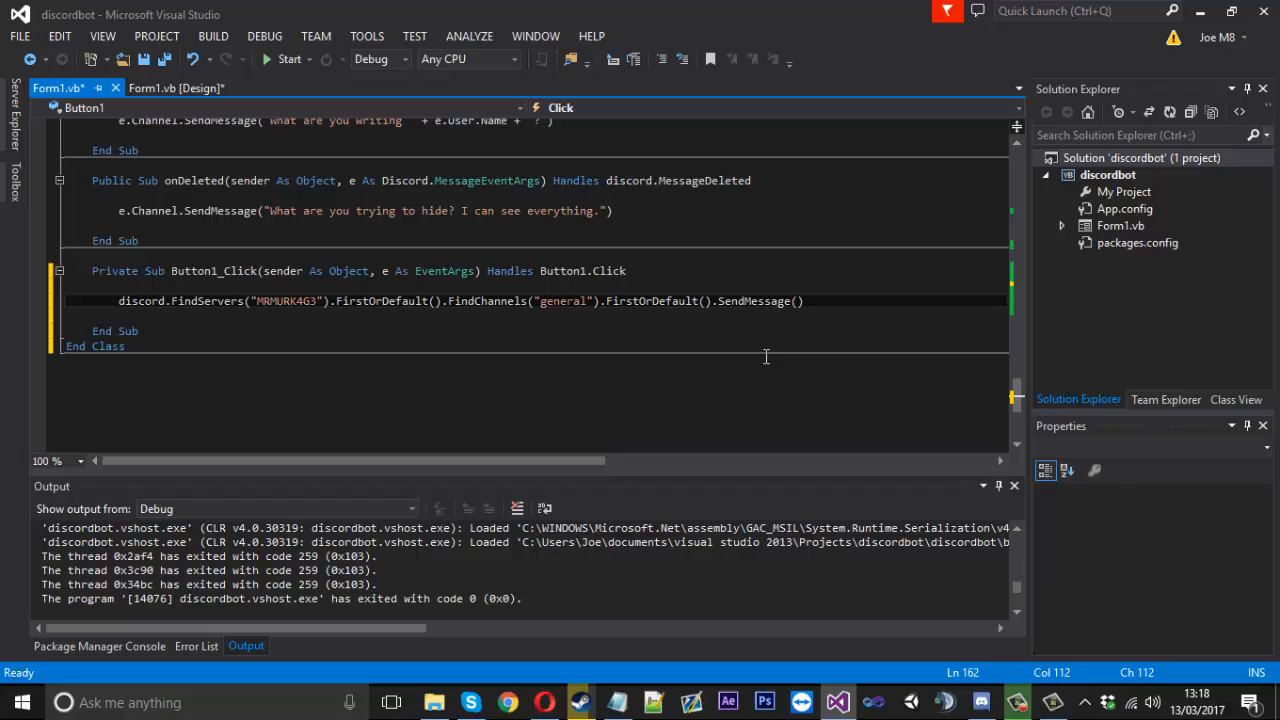
pyautogui.write('Textbo')
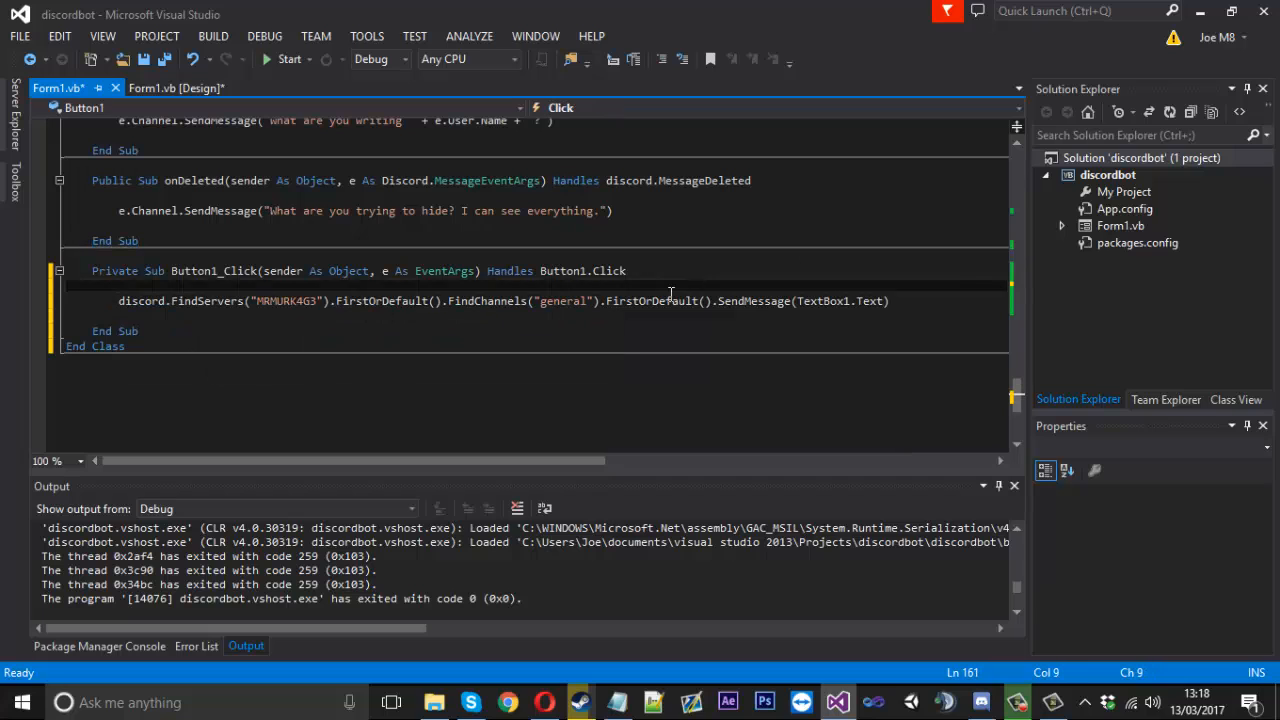
pyautogui.click(175, 88)
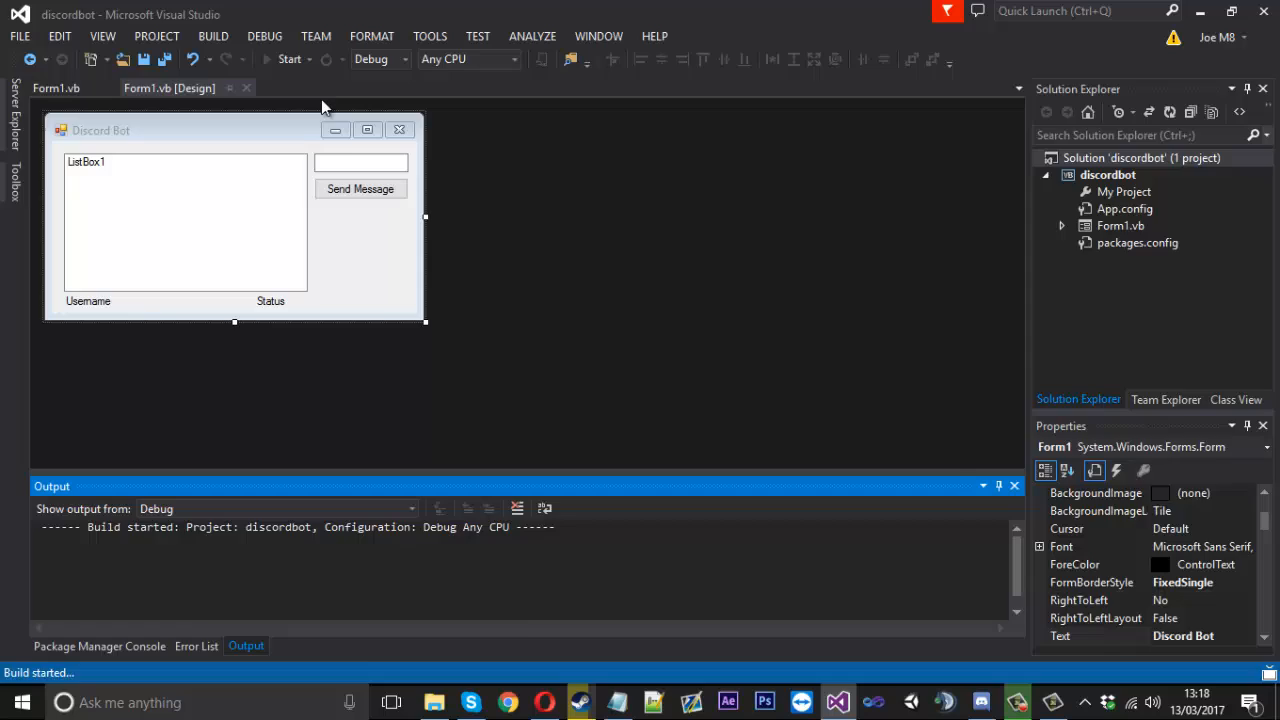
# Step: Send 'Testing' from the running bot to #general, then close the app
pyautogui.click(289, 58)
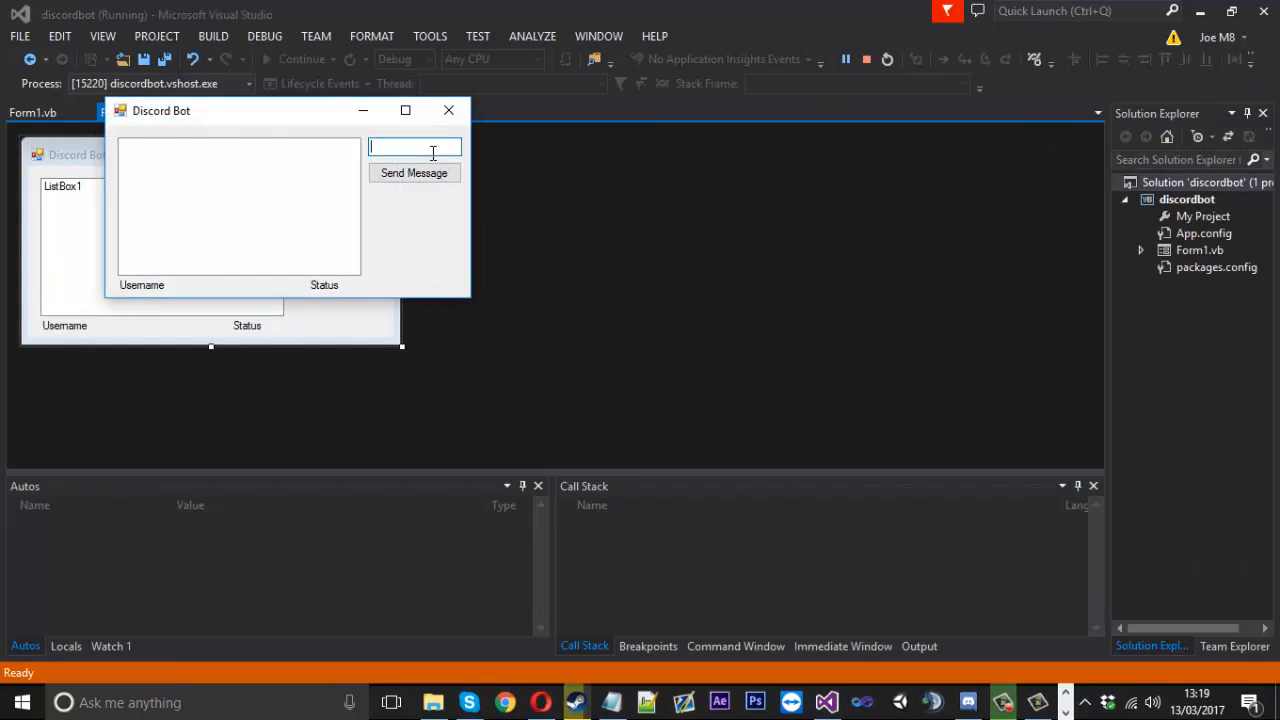
pyautogui.write('Testing')
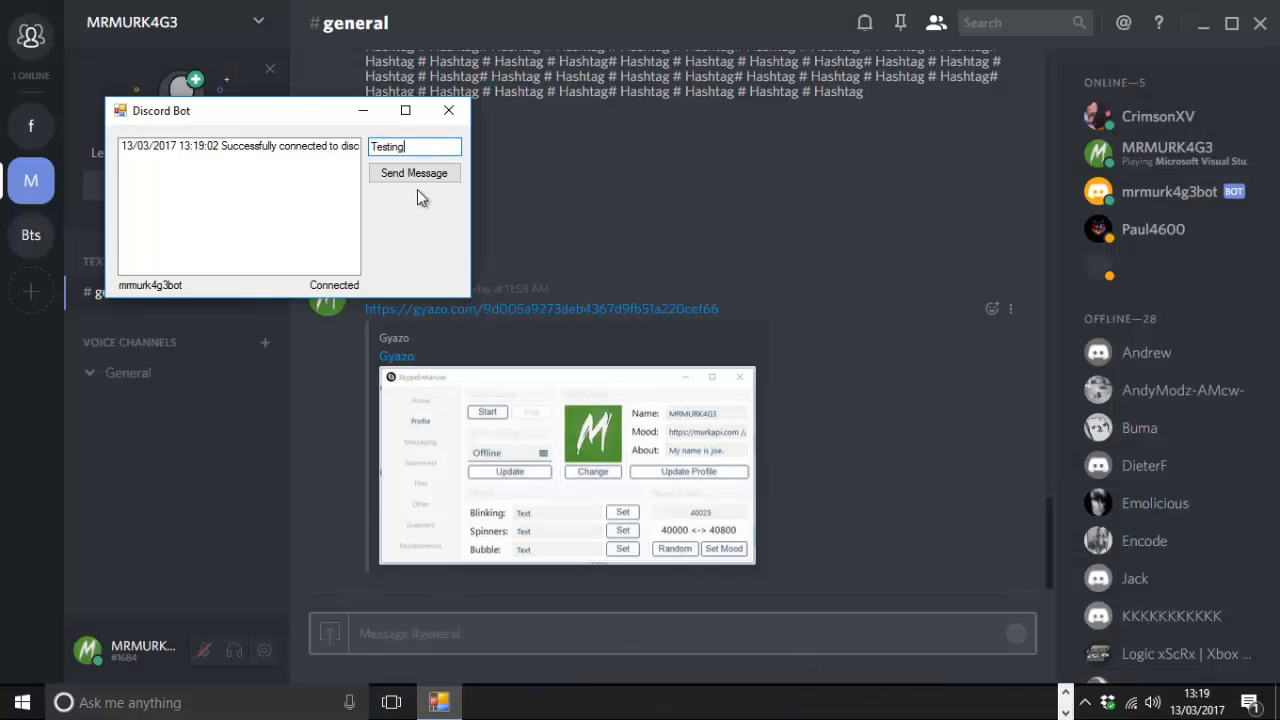
pyautogui.click(414, 173)
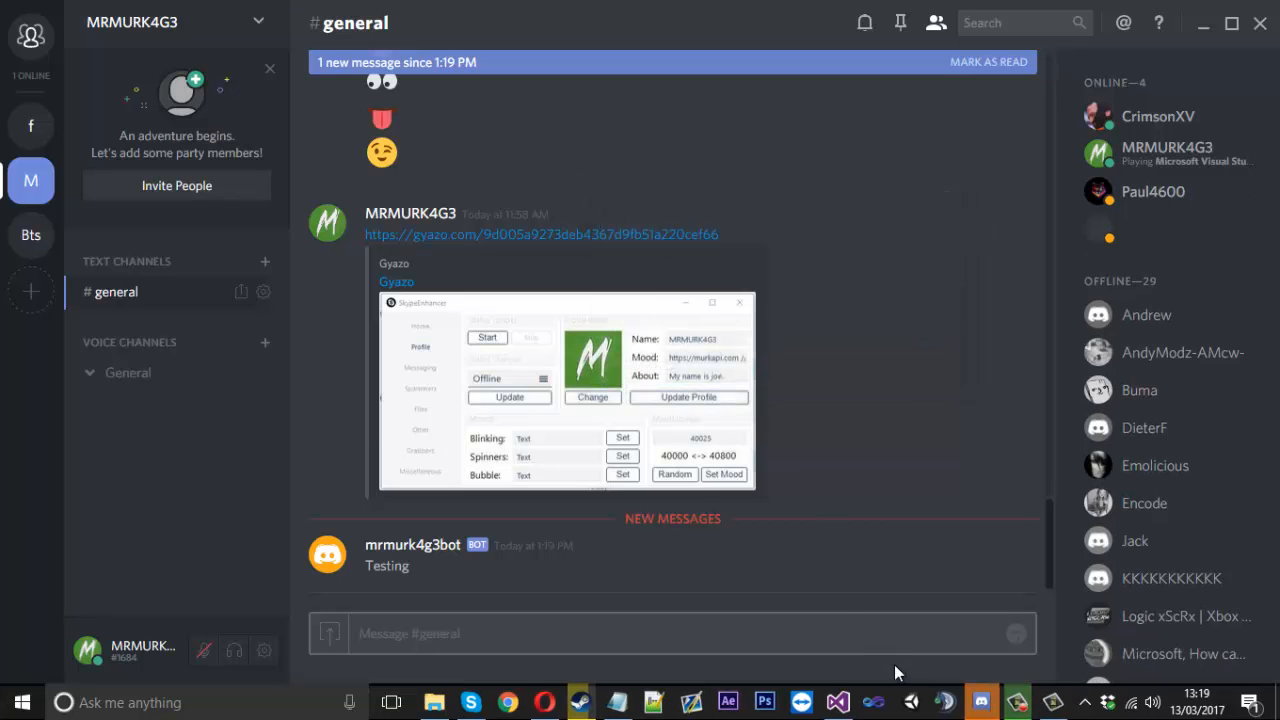
pyautogui.click(837, 701)
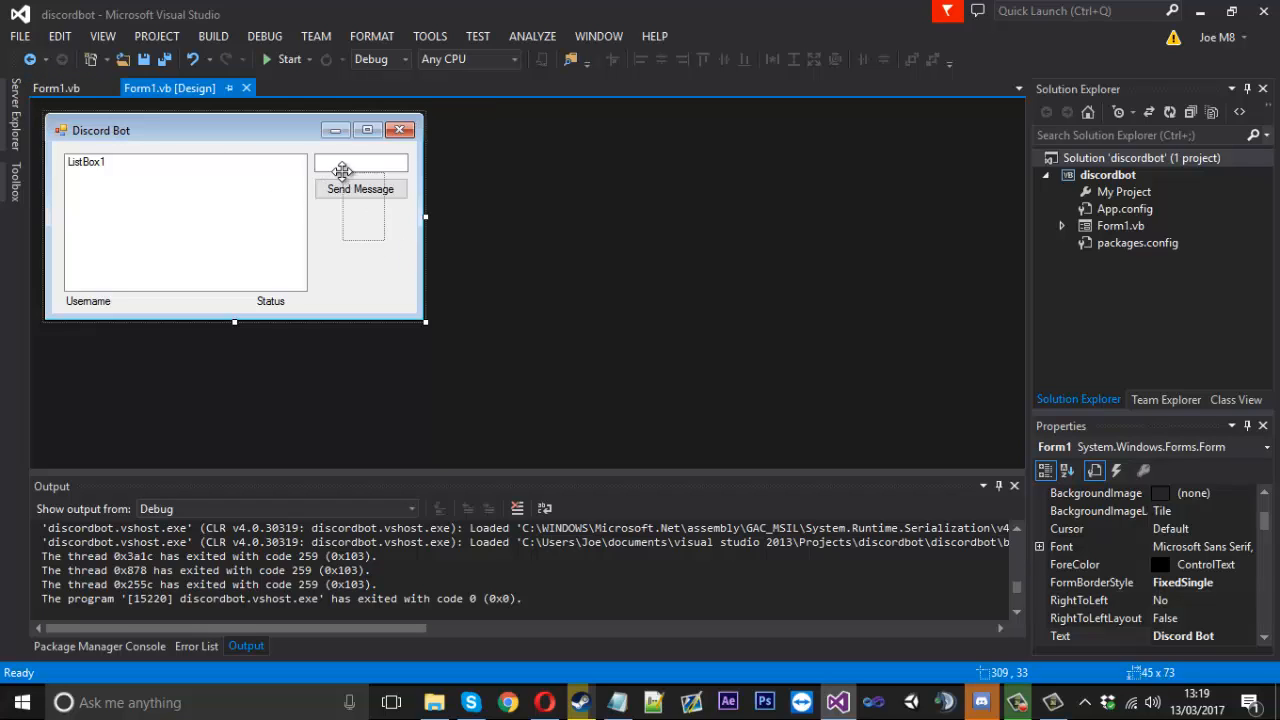
# Step: Duplicate the message box and button; start Button2's handler with FindServers("MRMURK4G3") and FindUsers
pyautogui.moveTo(361, 188); pyautogui.dragTo(233, 239)
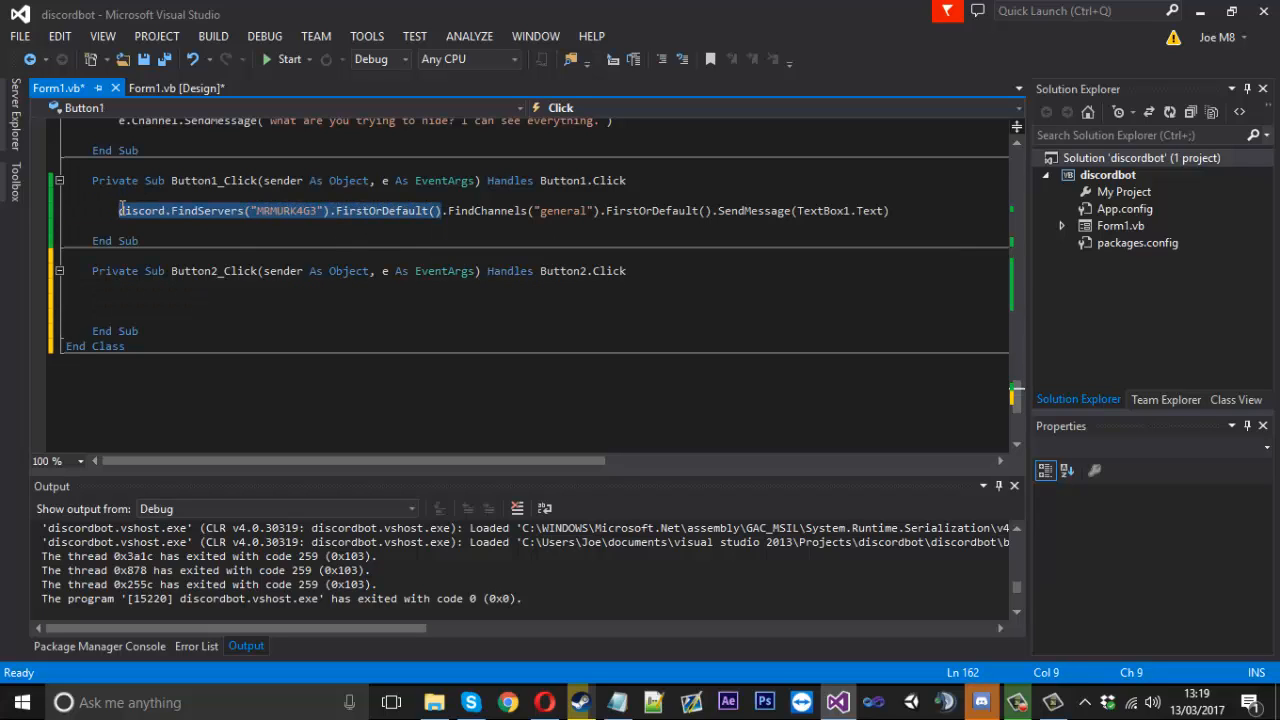
pyautogui.write('discord.FindServers("MRMURK4G3").FirstOrDefault()')
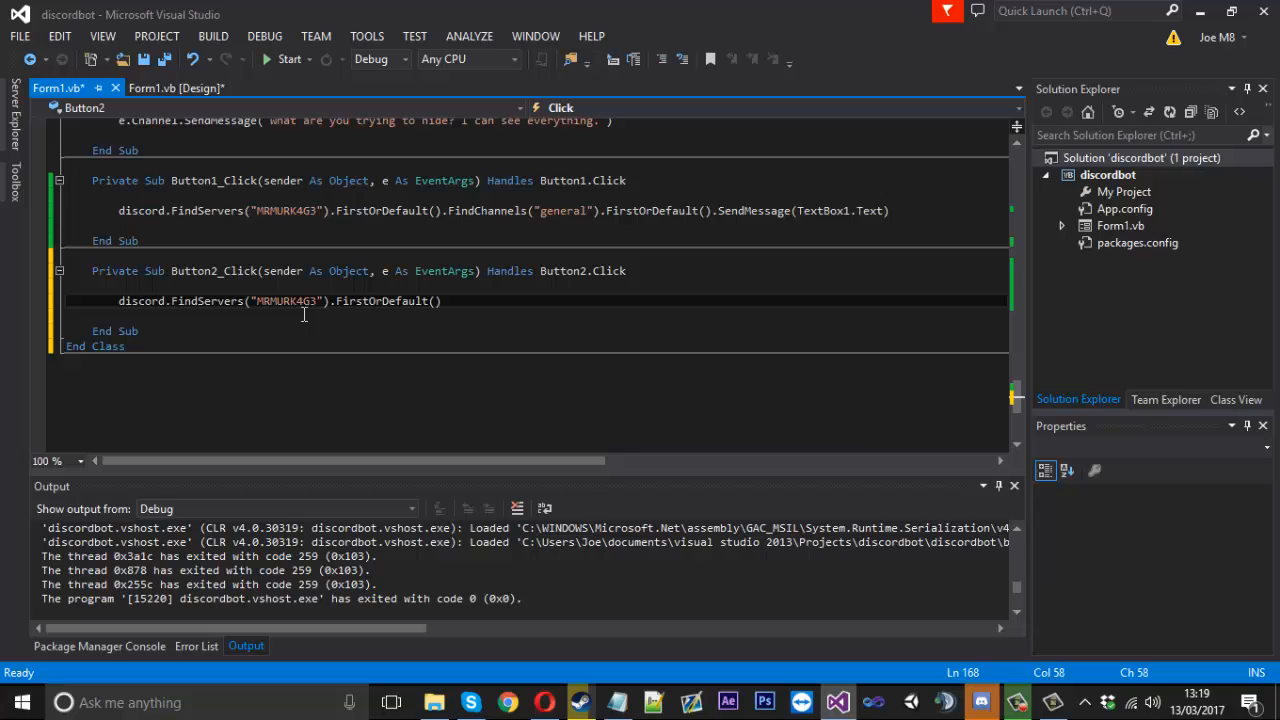
pyautogui.moveTo(447, 332)
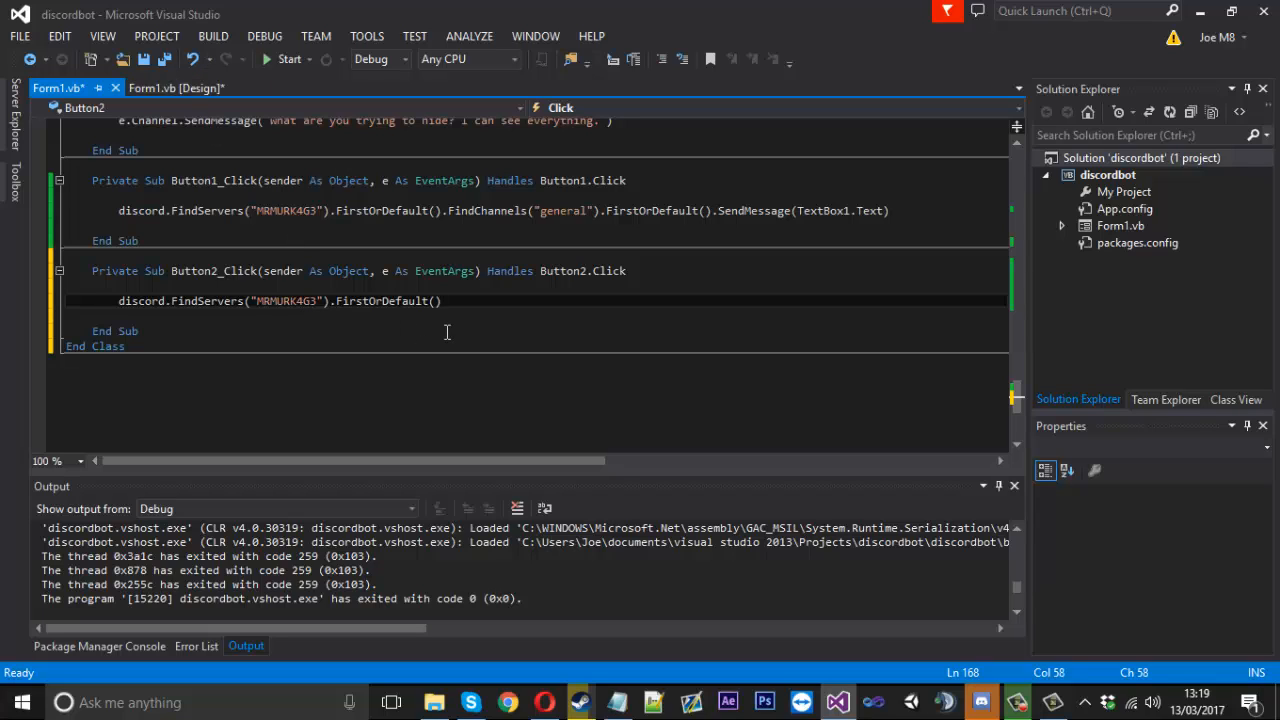
pyautogui.write('.')
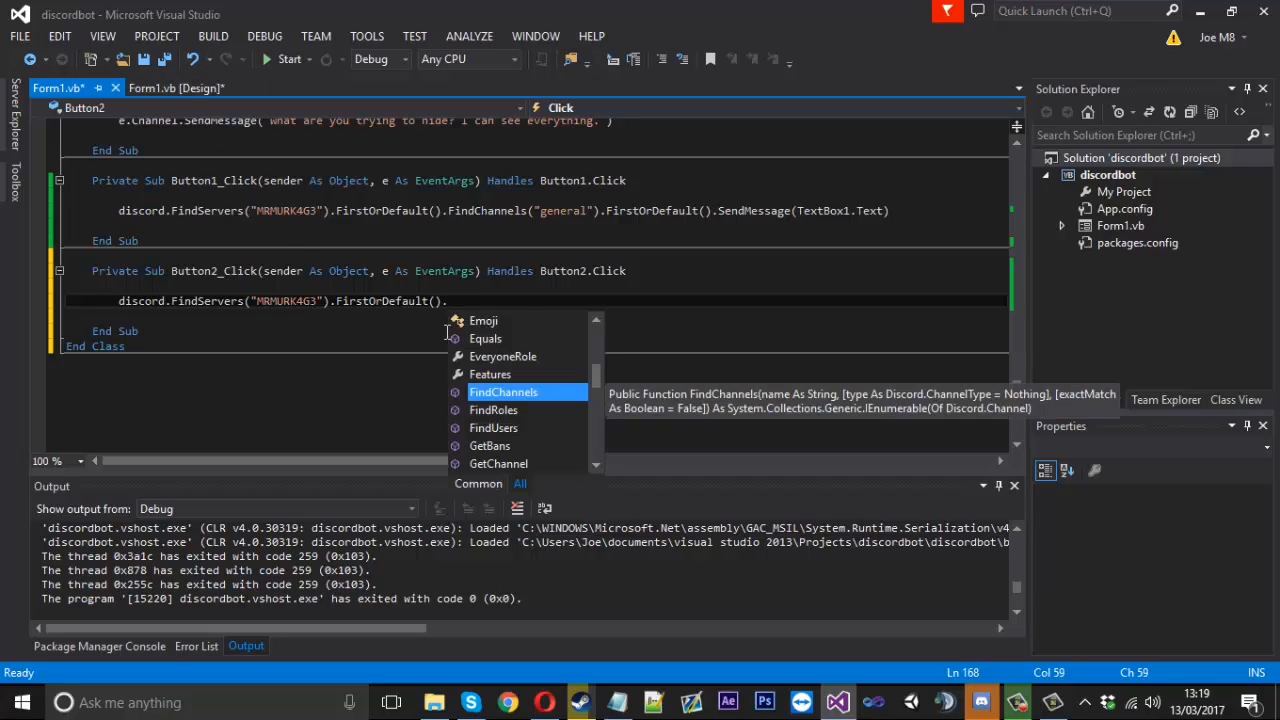
pyautogui.write('fin')
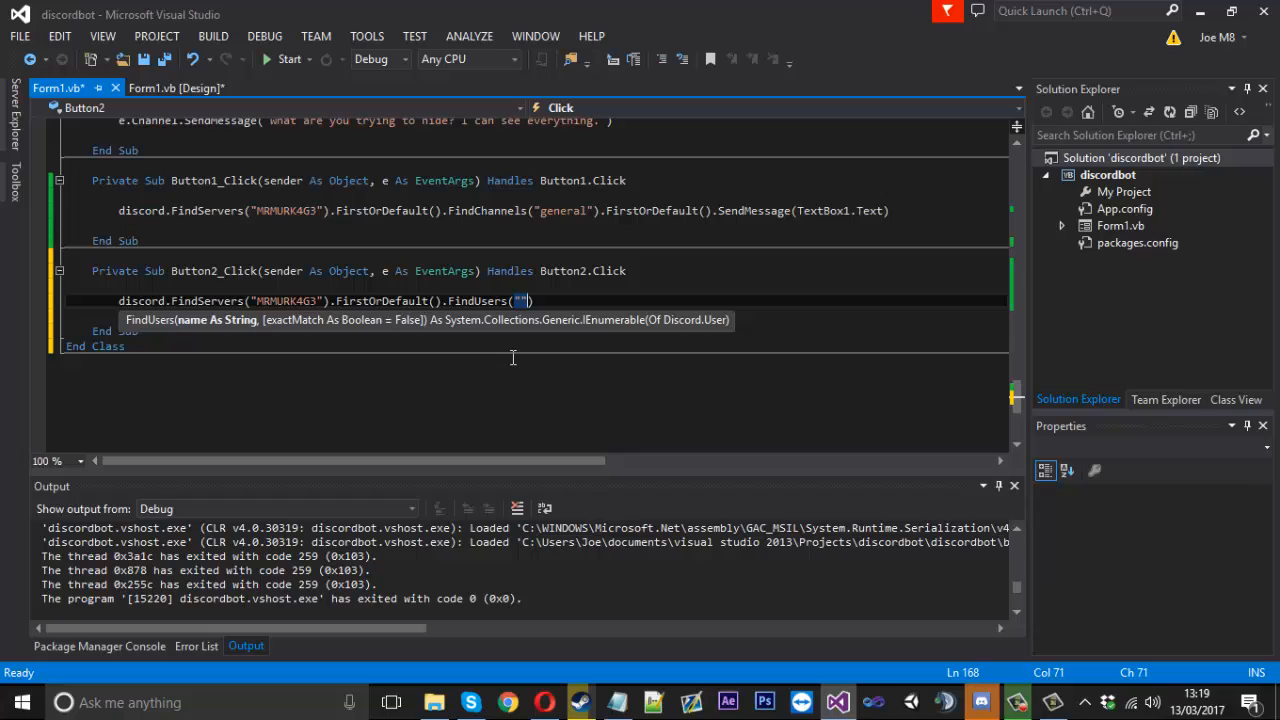
pyautogui.write('MRMURK4G3')
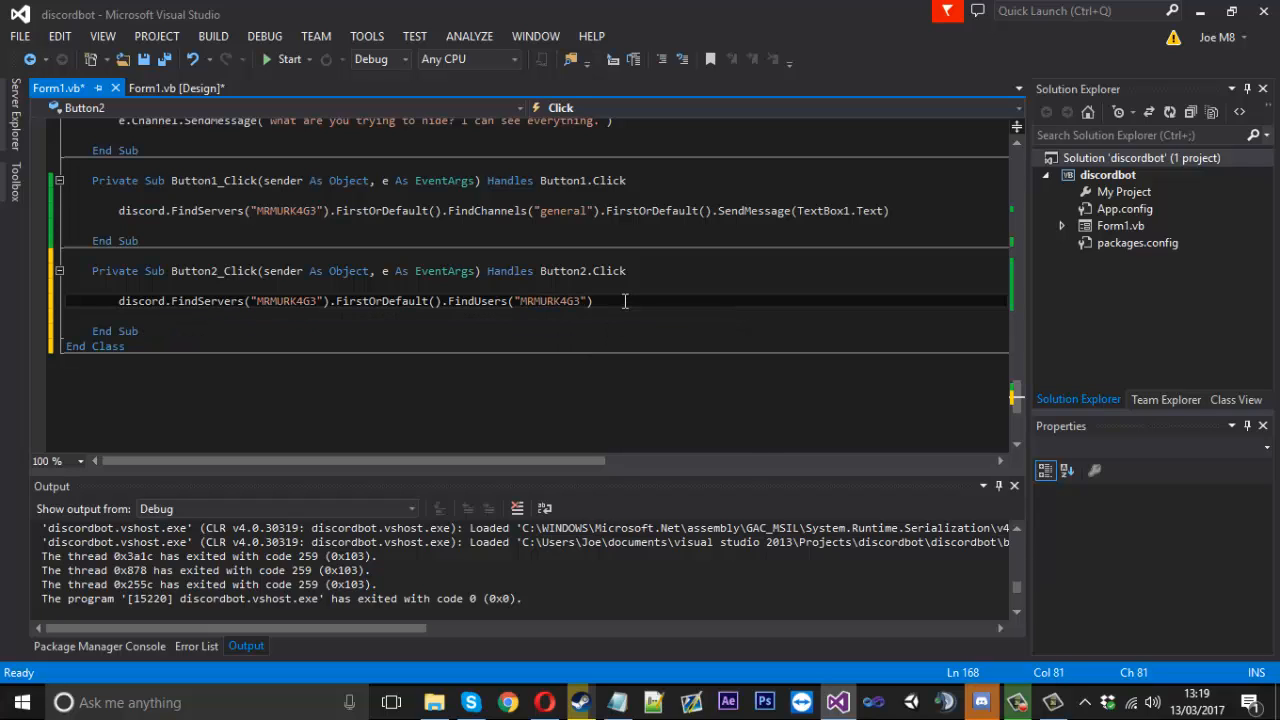
# Step: Append .SendMessage(TextBox2.Text) to Button2's handler and run the bot
pyautogui.write('.se')
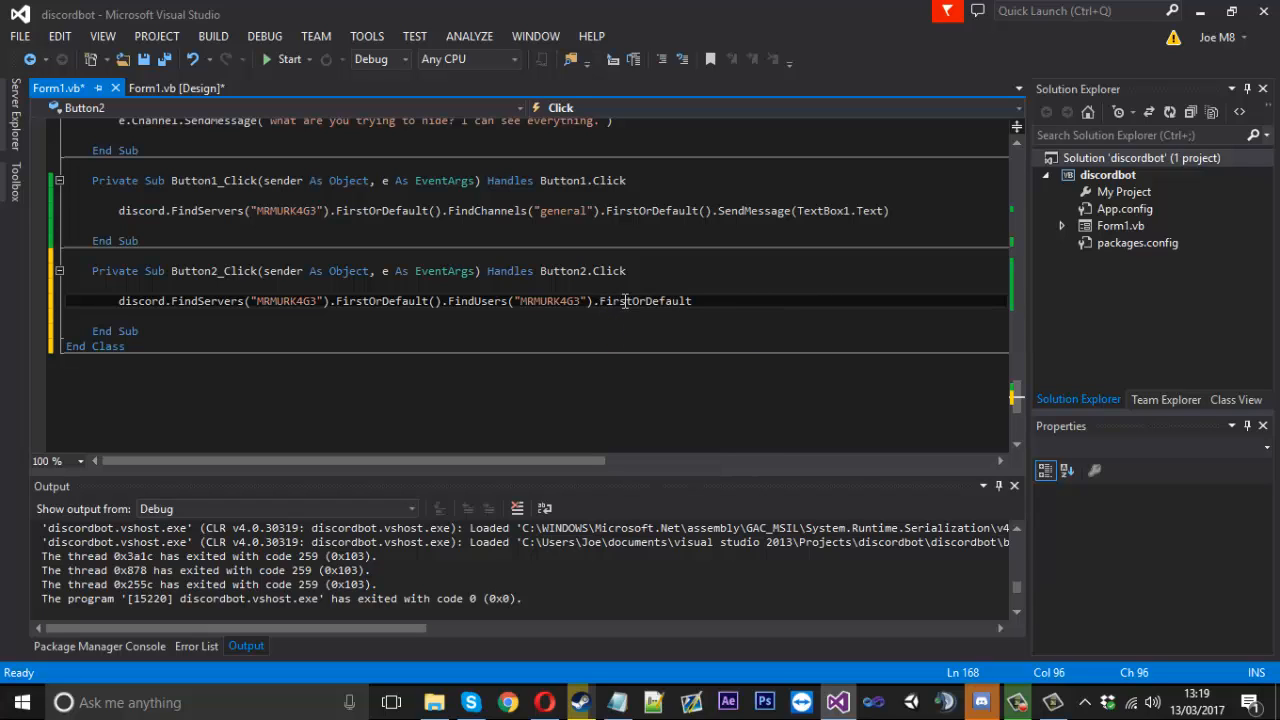
pyautogui.write('.sendMessage("')
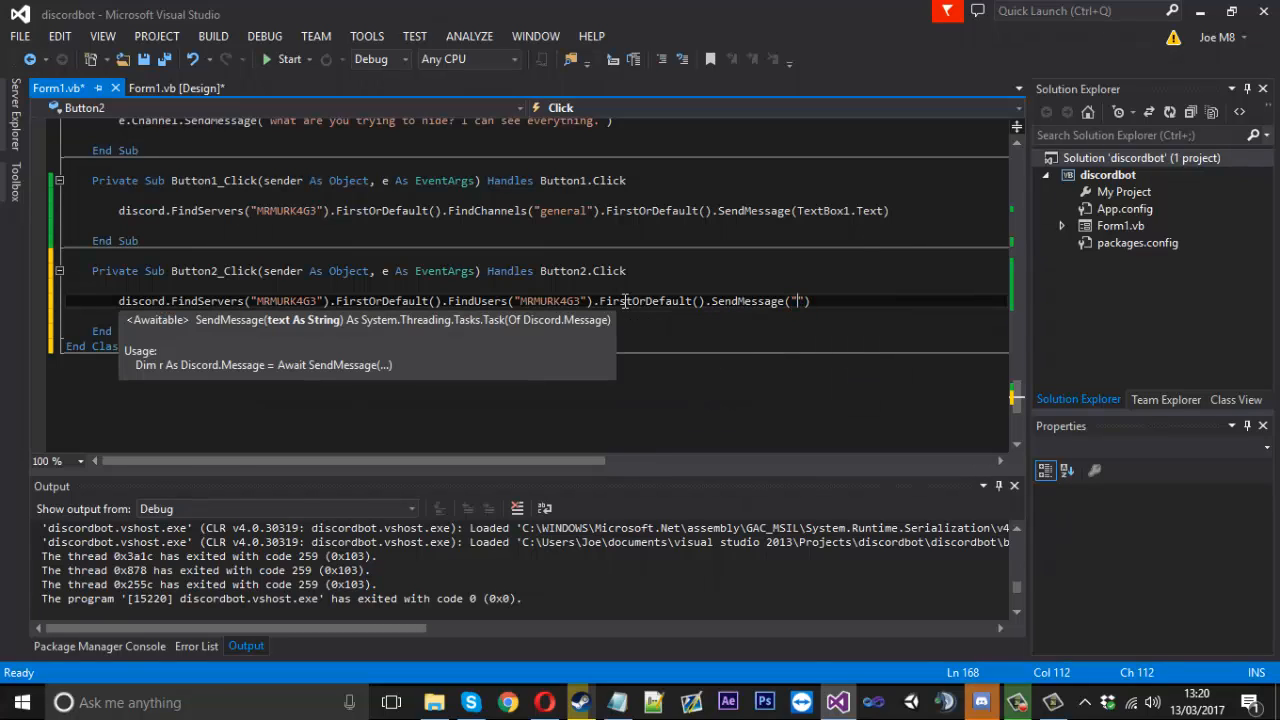
pyautogui.write('T')
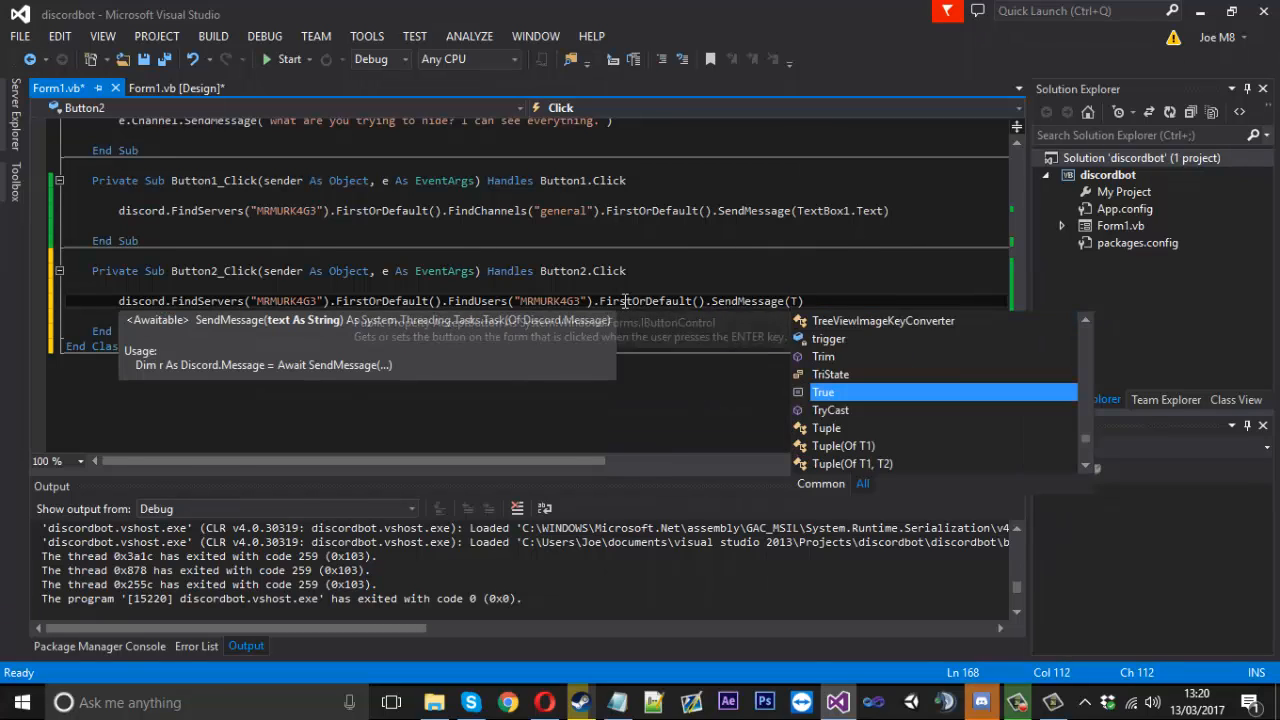
pyautogui.write('extbox2.Text')
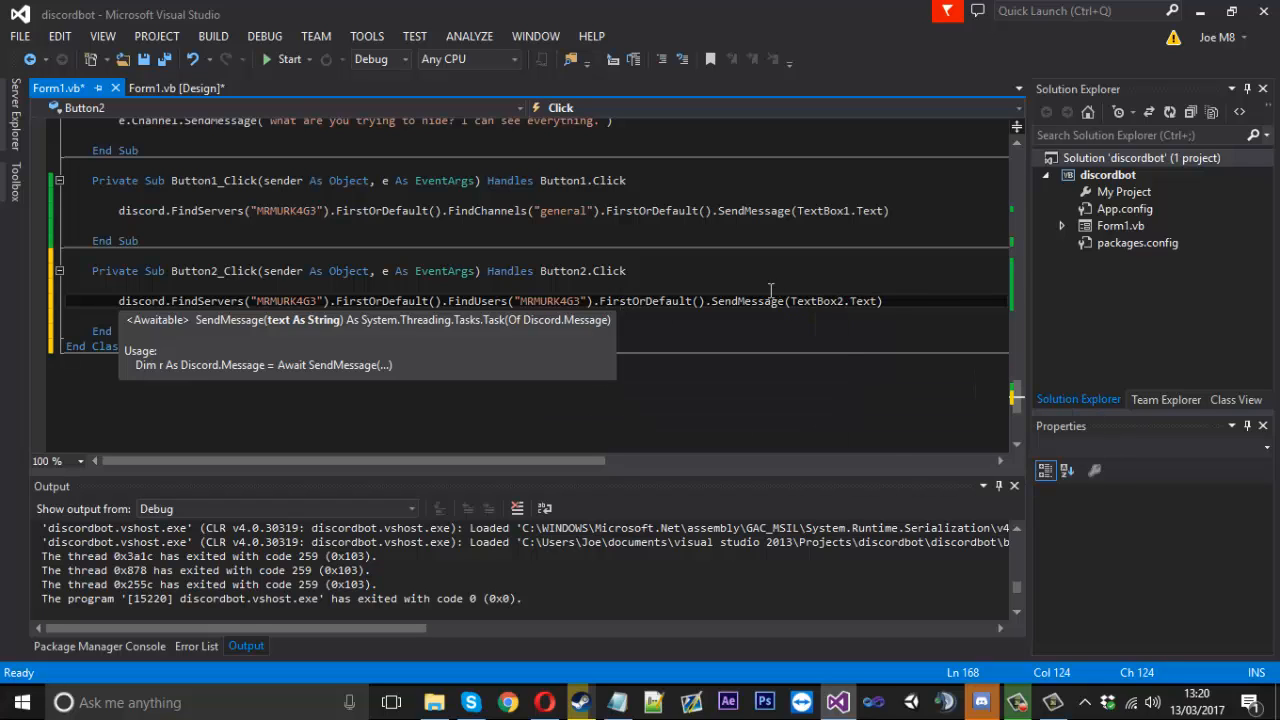
pyautogui.click(285, 58)
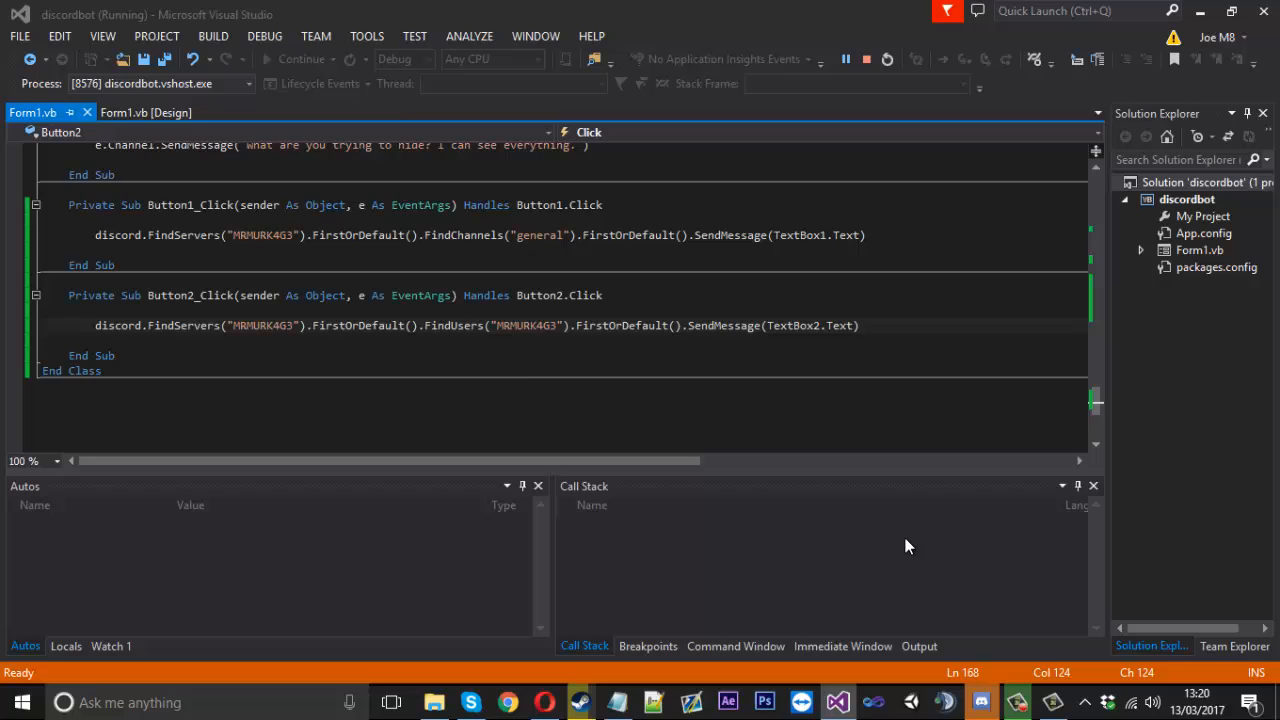
# Step: Direct-message 'Testing' to the user from the bot's second message box
pyautogui.click(299, 58)
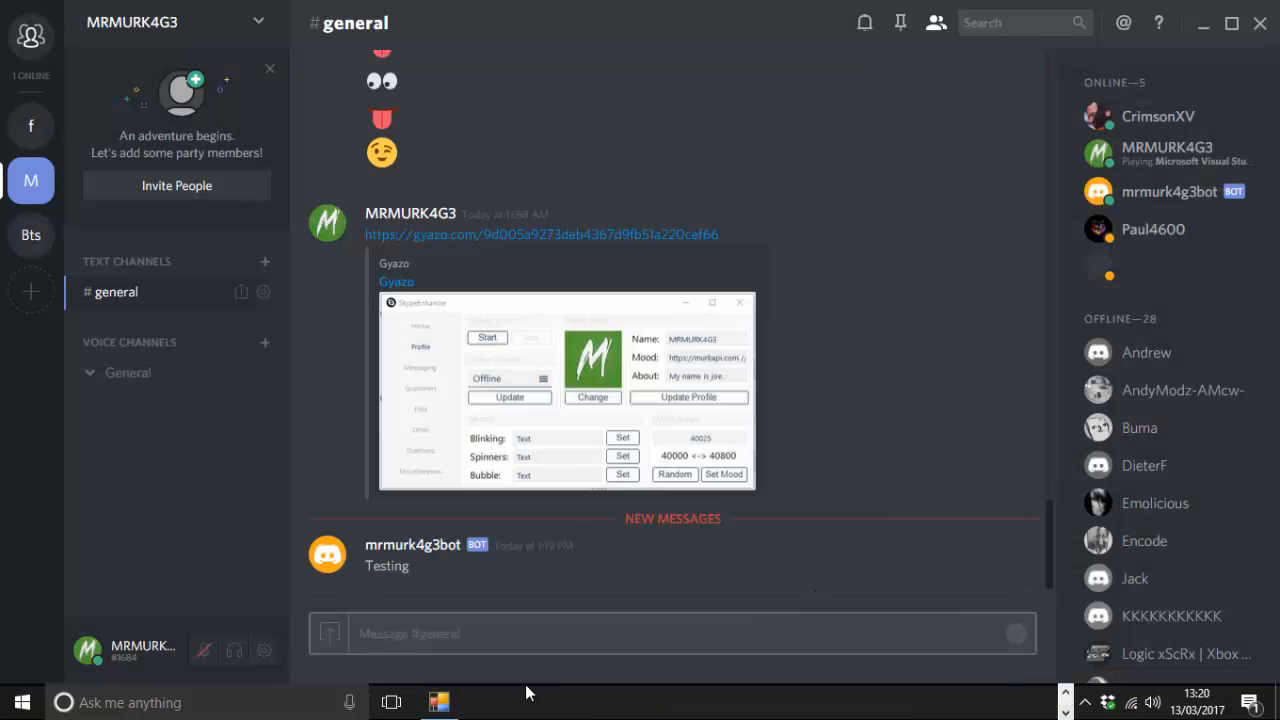
pyautogui.click(438, 702)
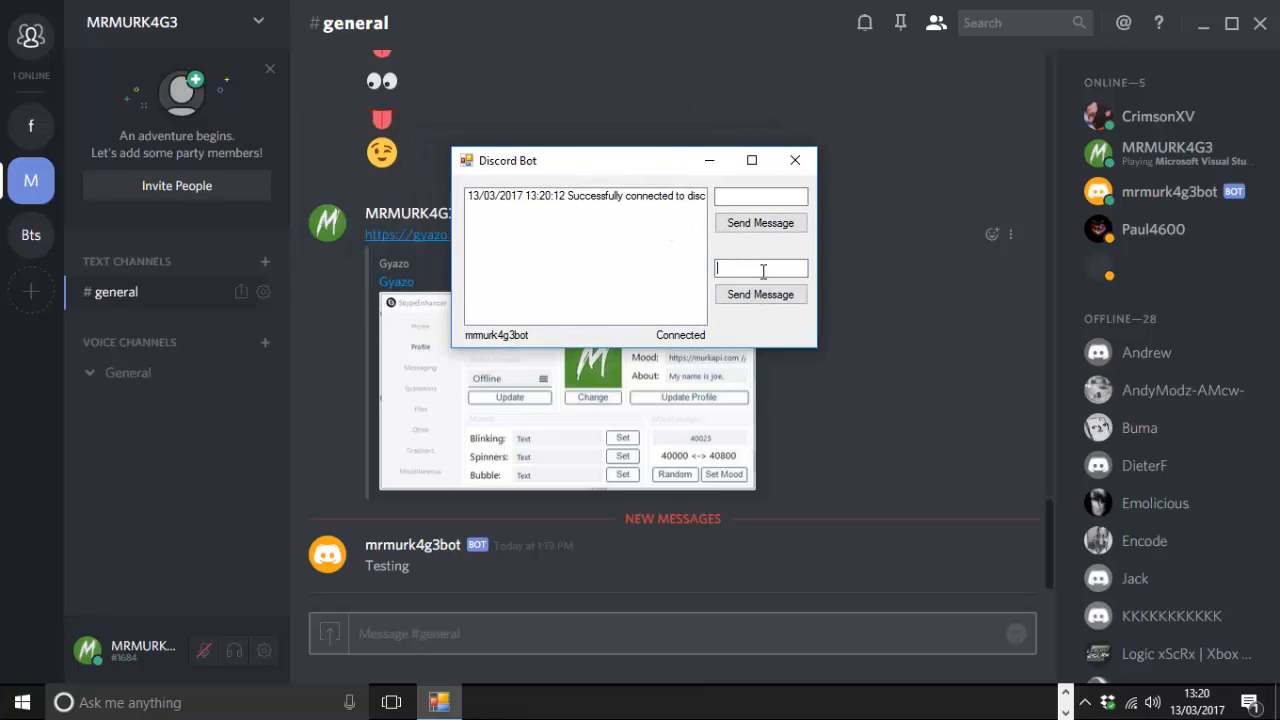
pyautogui.write('Testing')
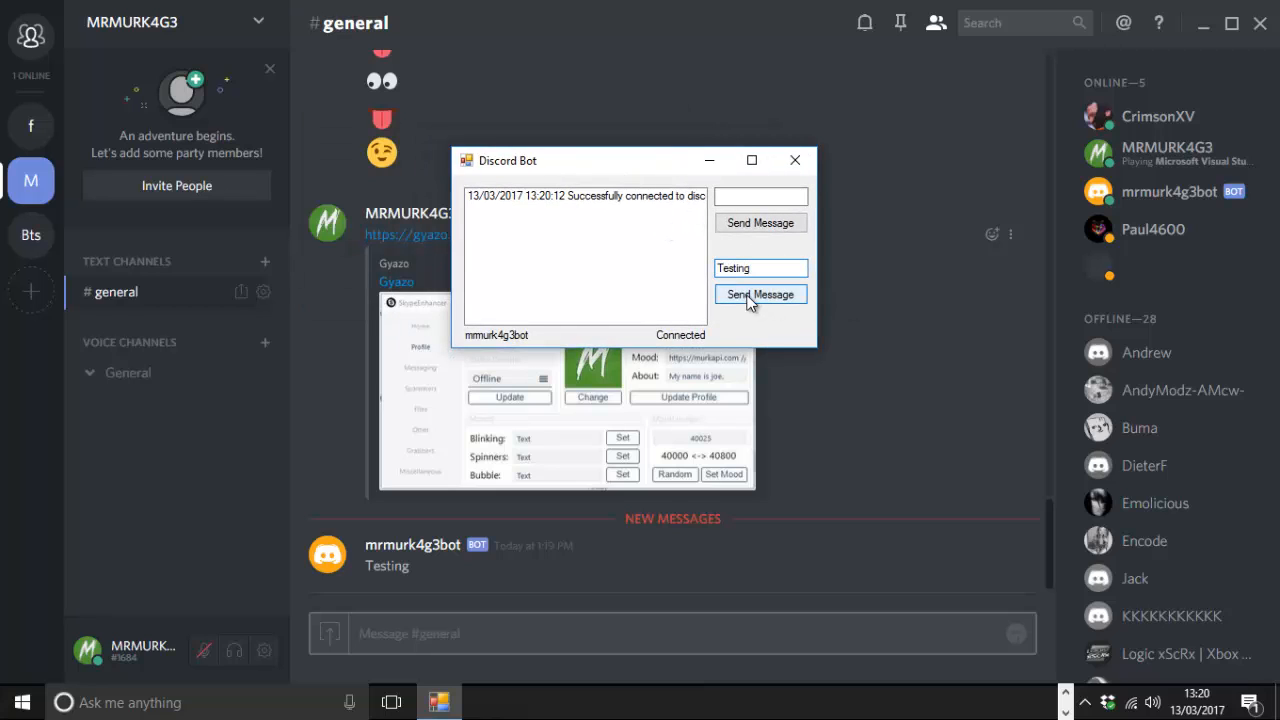
pyautogui.click(760, 294)
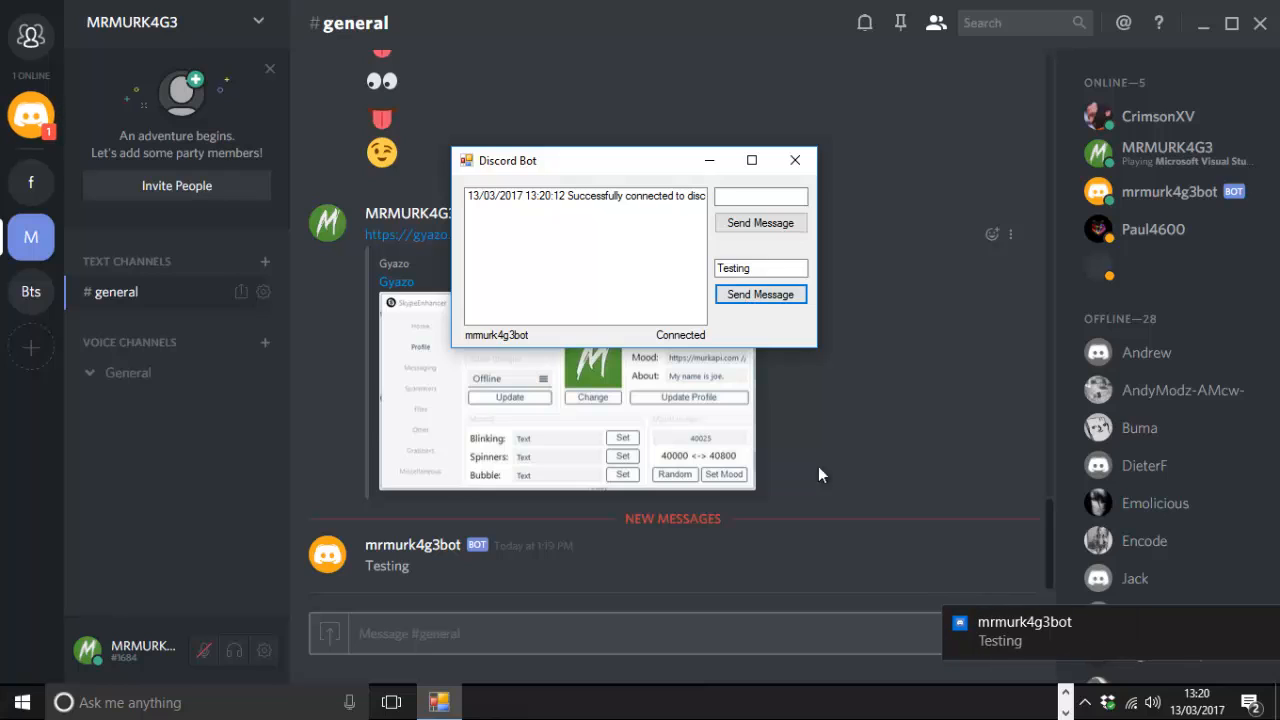
pyautogui.moveTo(30, 115)
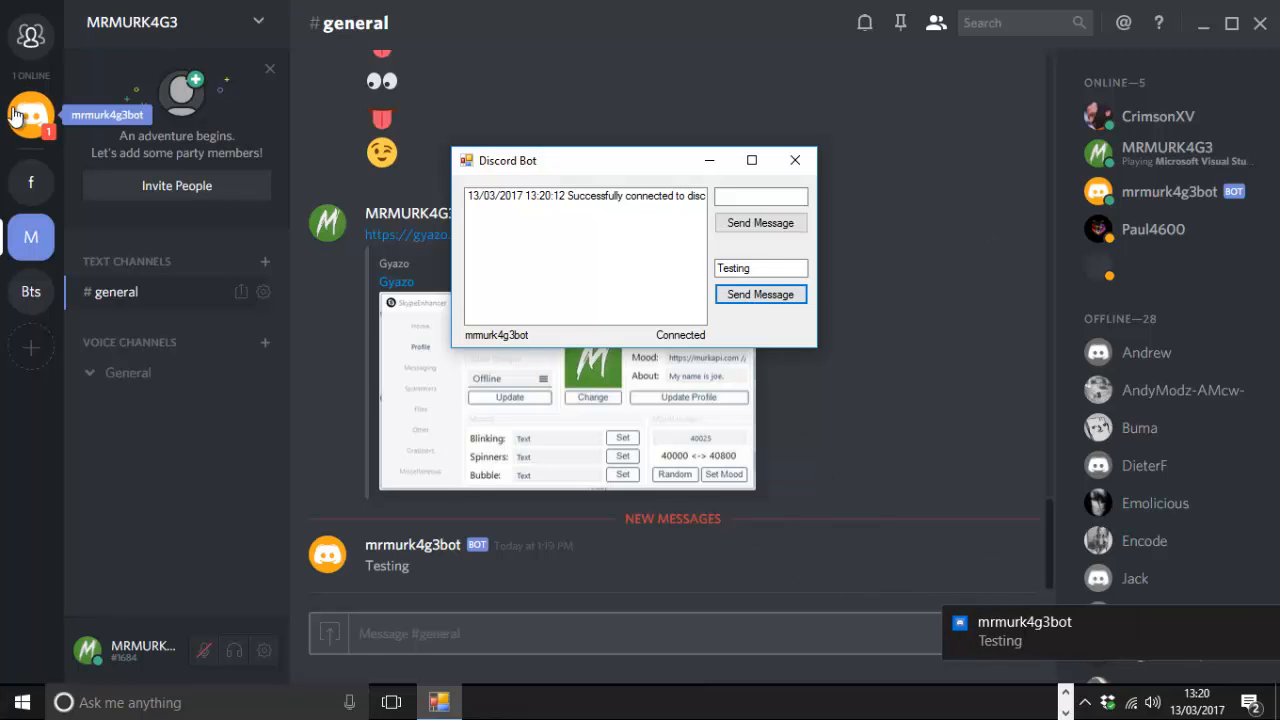
pyautogui.moveTo(940, 591)
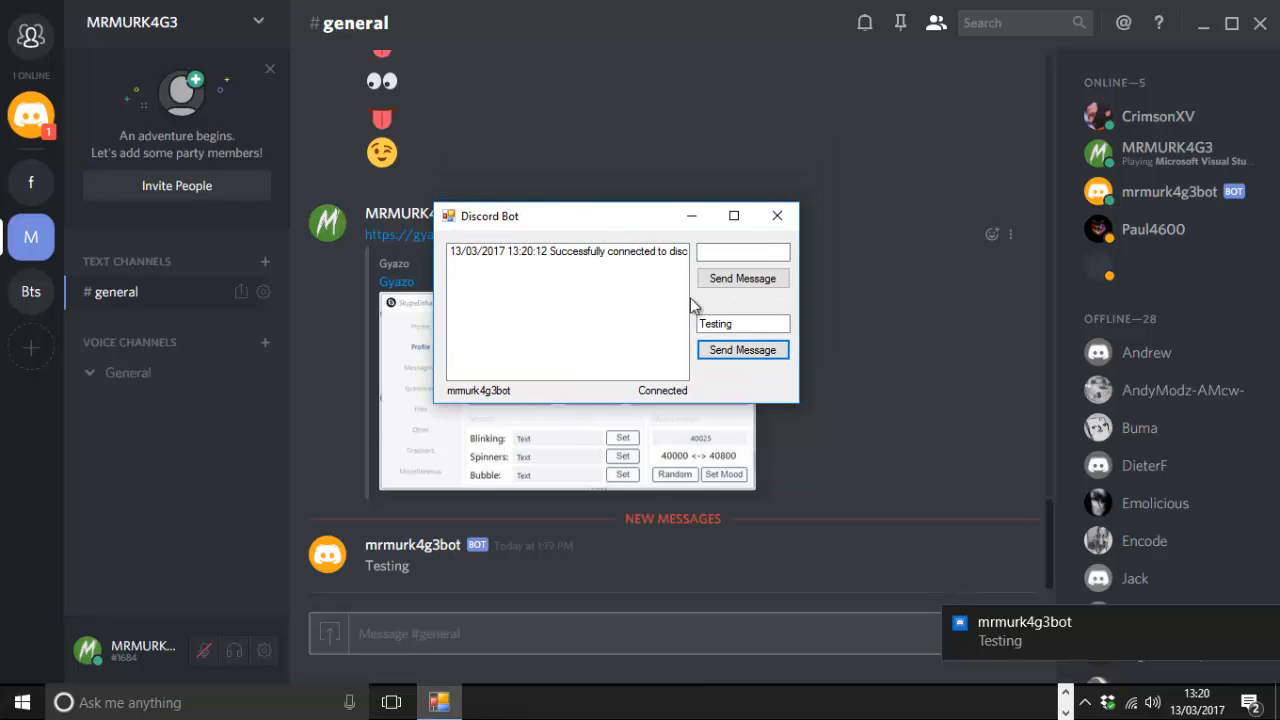
pyautogui.click(777, 215)
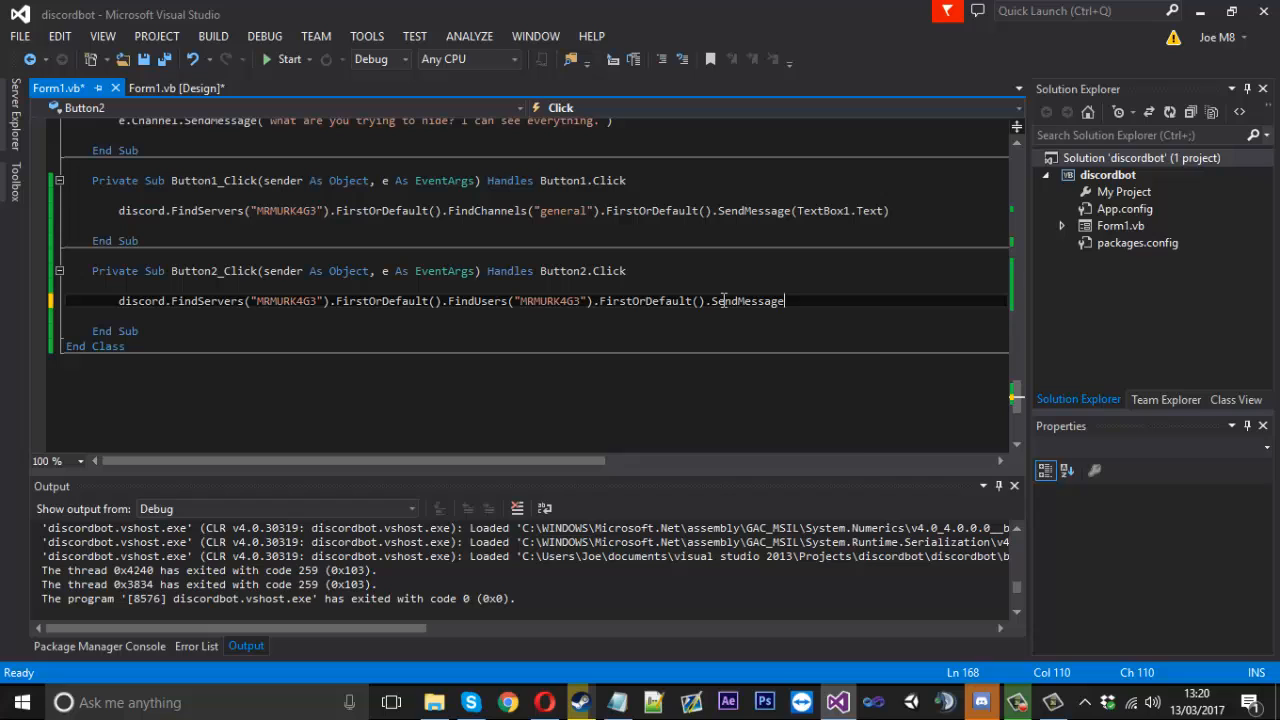
# Step: Finish Button2's handler with .FirstOrDefault().SendMessage(TextBox2.Text) and return to its code
pyautogui.write('.')
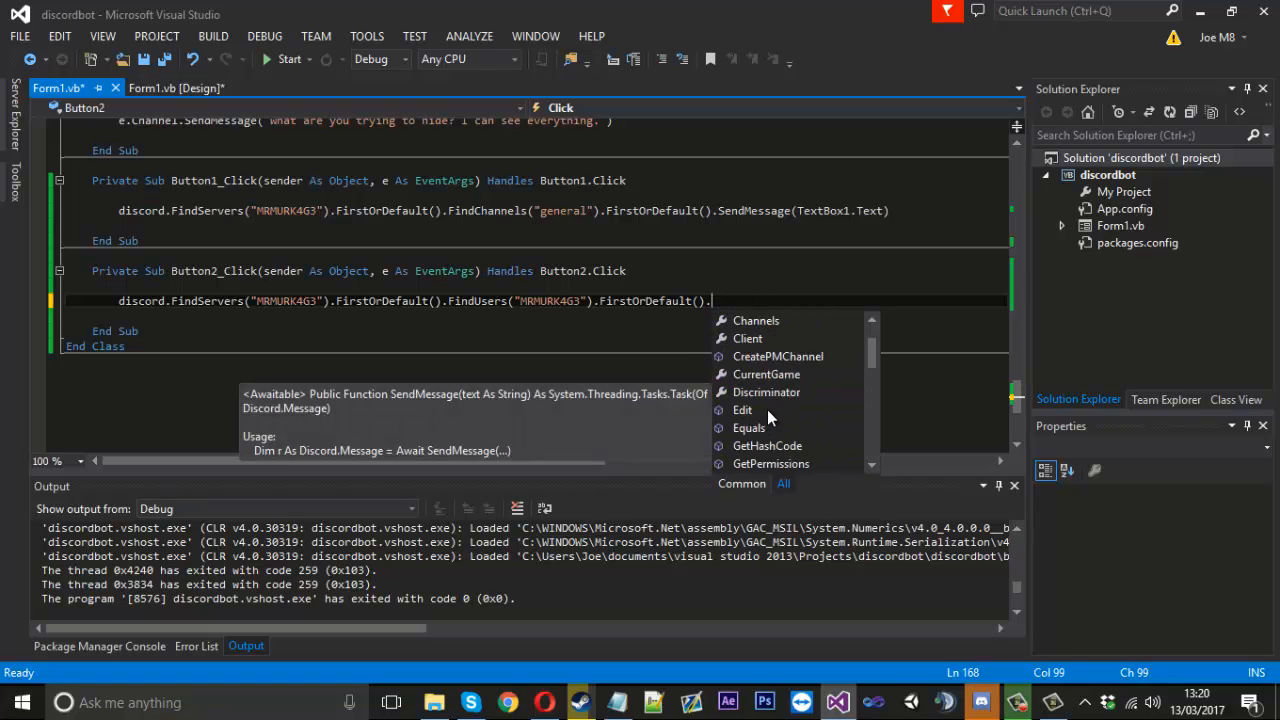
pyautogui.scroll(-3)
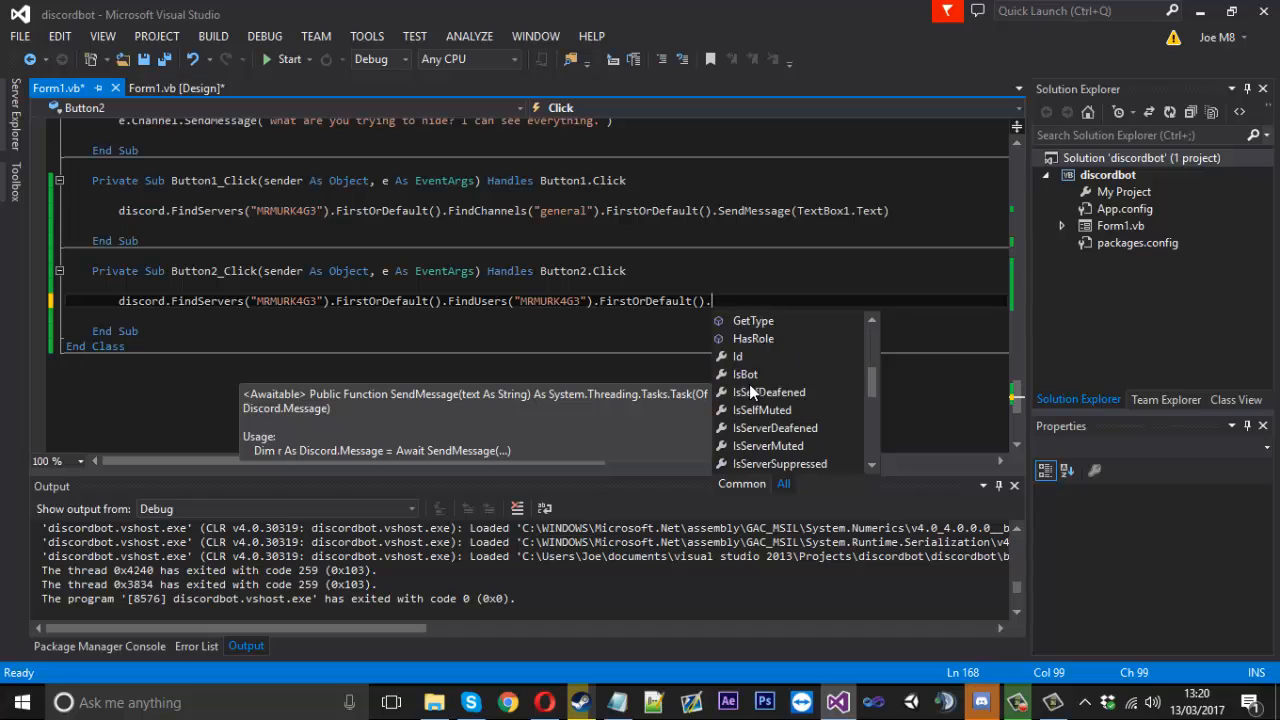
pyautogui.scroll(-3)
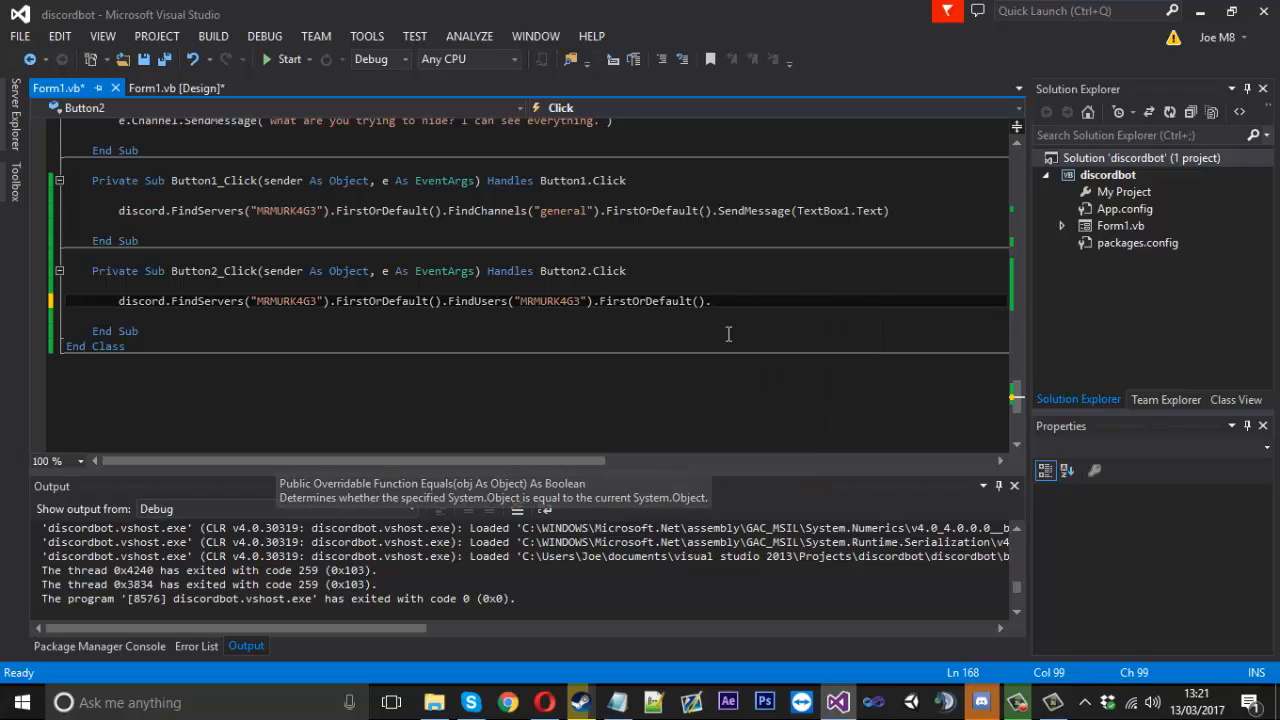
pyautogui.write('.SendMessage(TextBox2.Text')
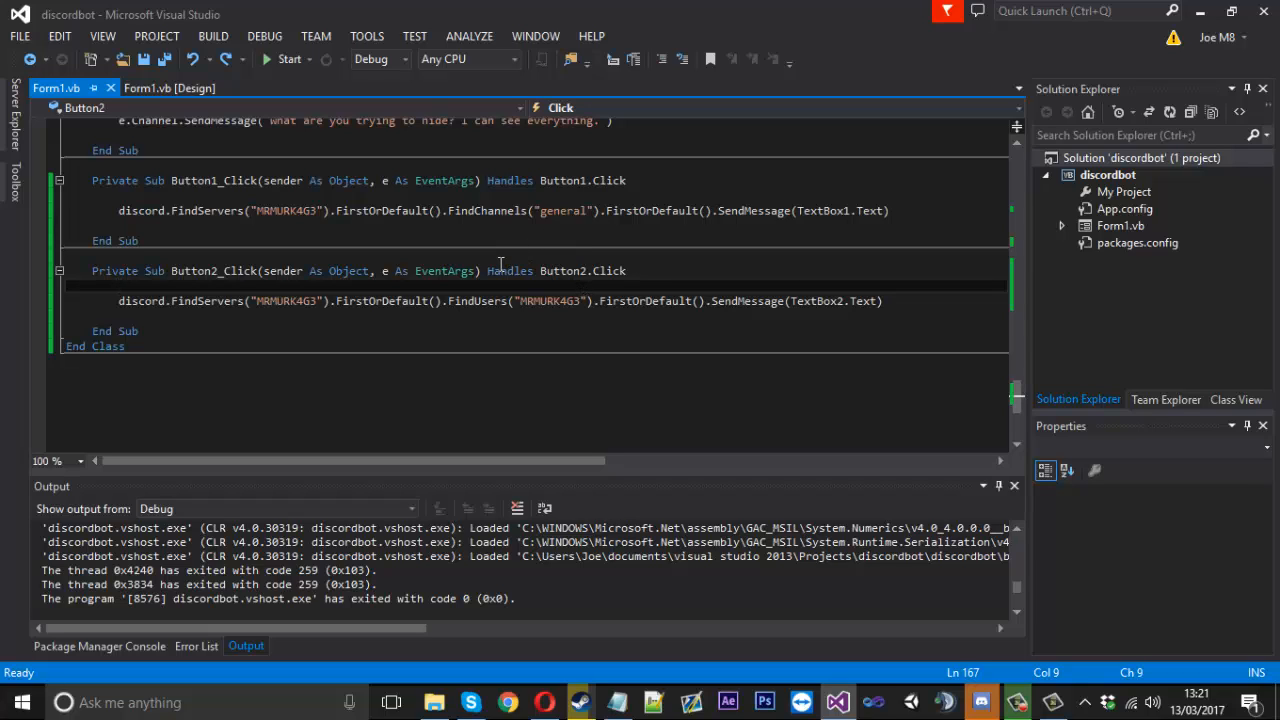
pyautogui.moveTo(473, 287)
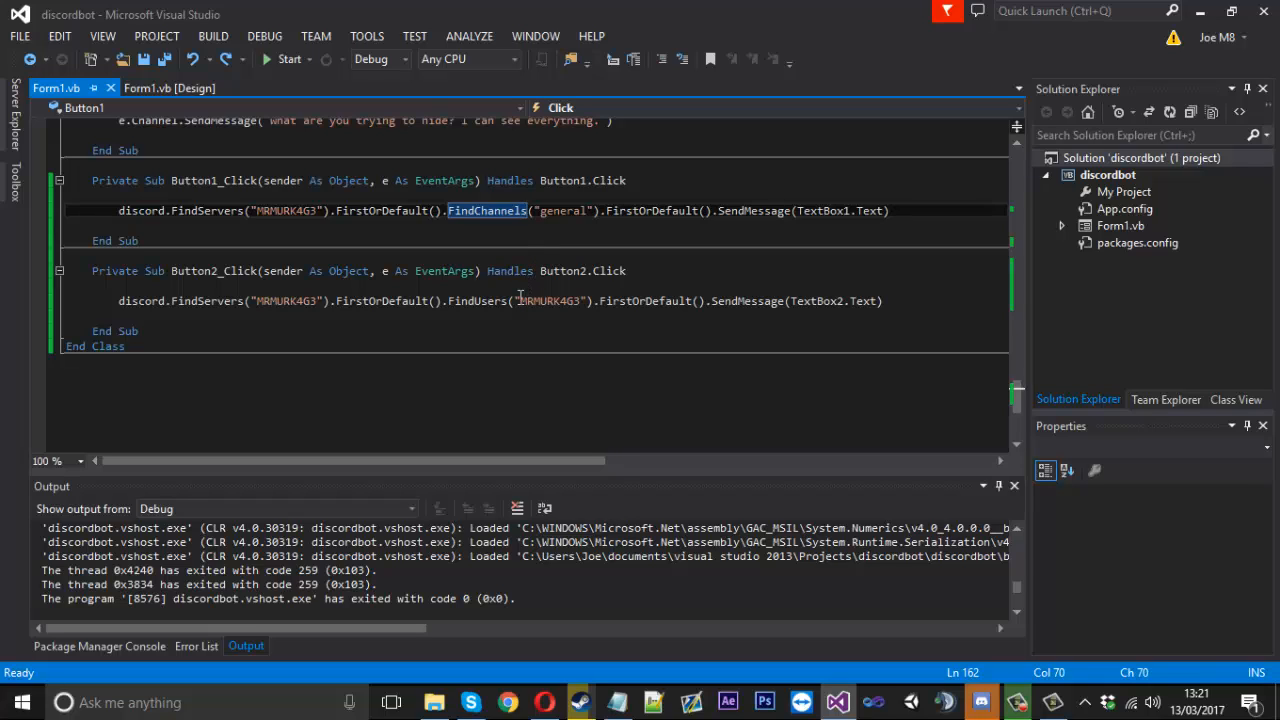
pyautogui.moveTo(945, 655)
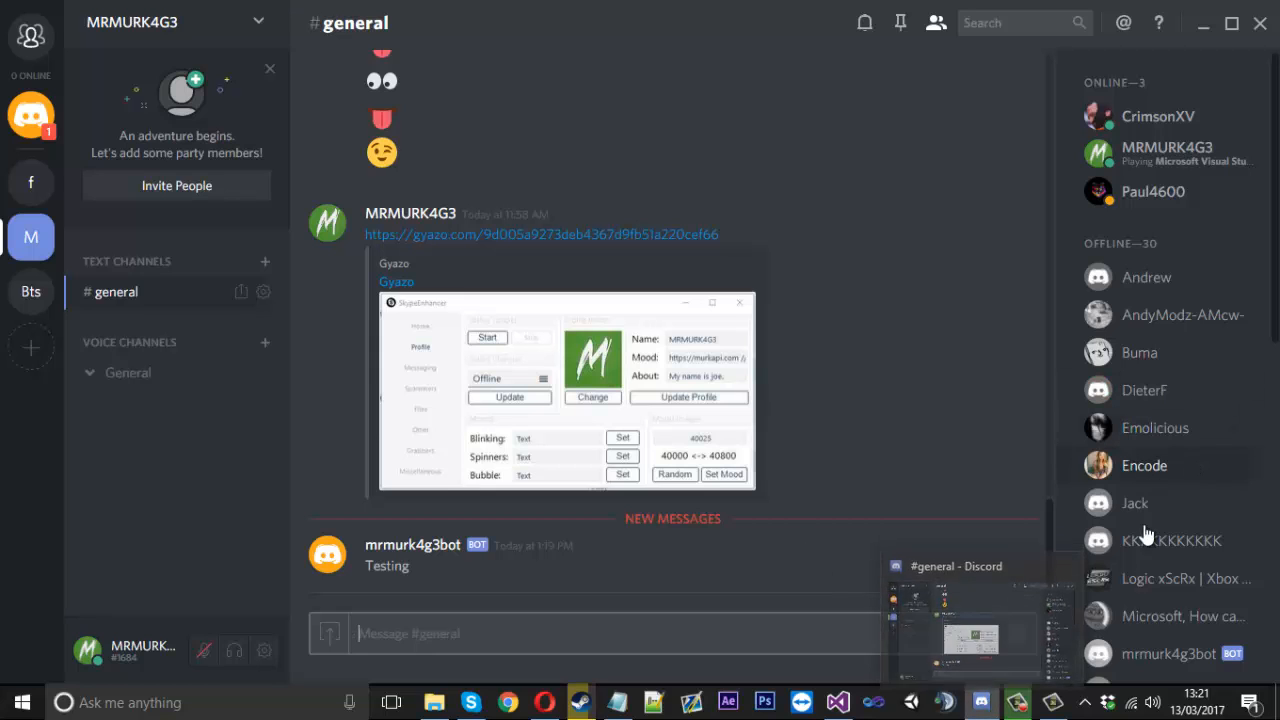
pyautogui.click(836, 702)
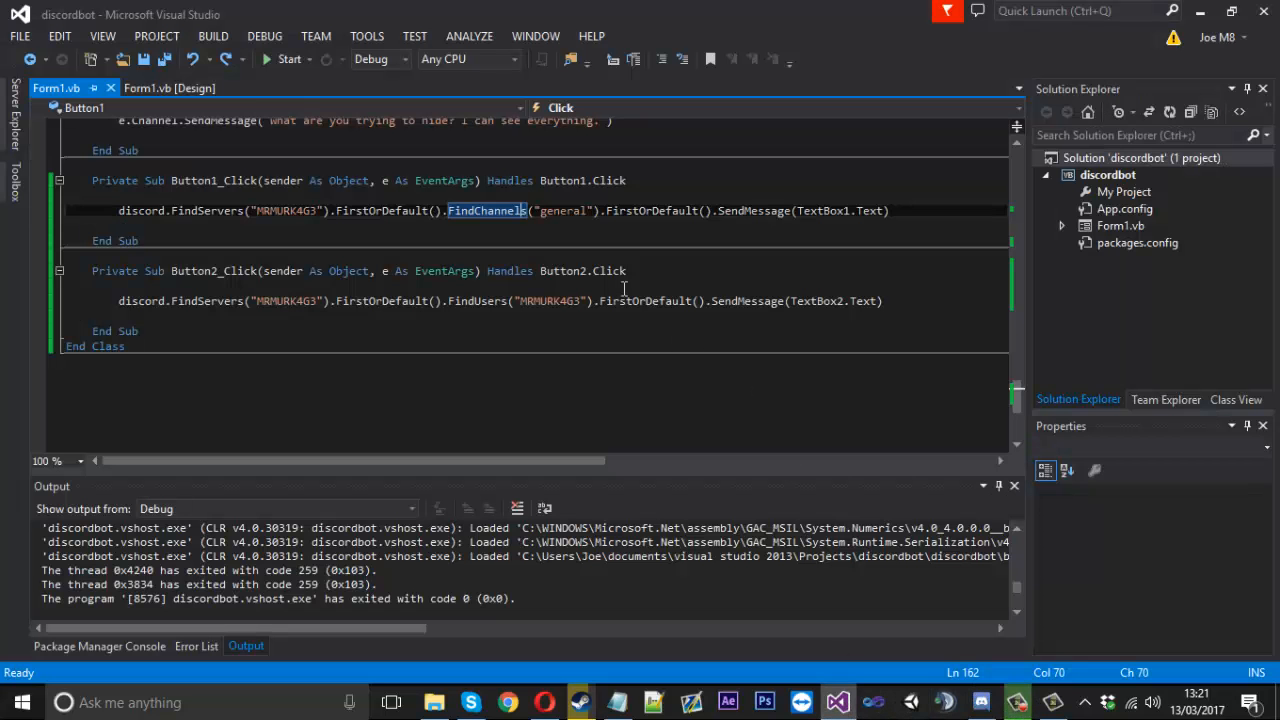
pyautogui.click(634, 331)
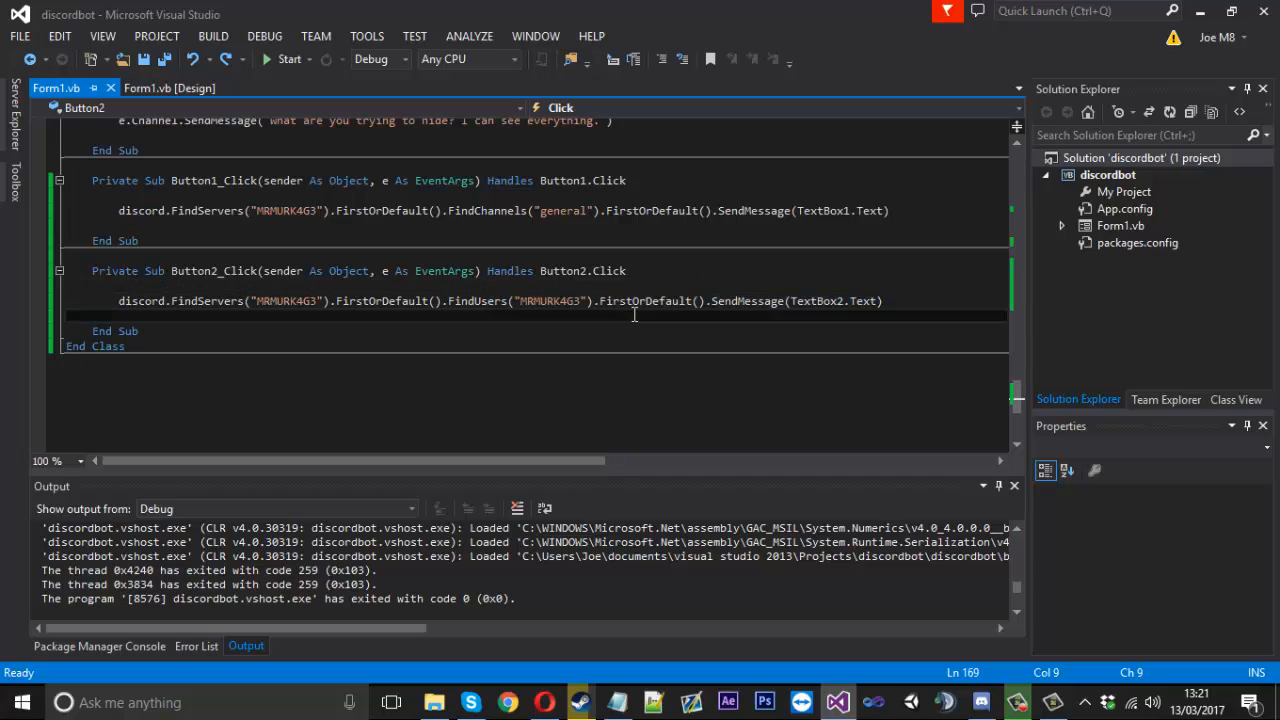
pyautogui.moveTo(673, 251)
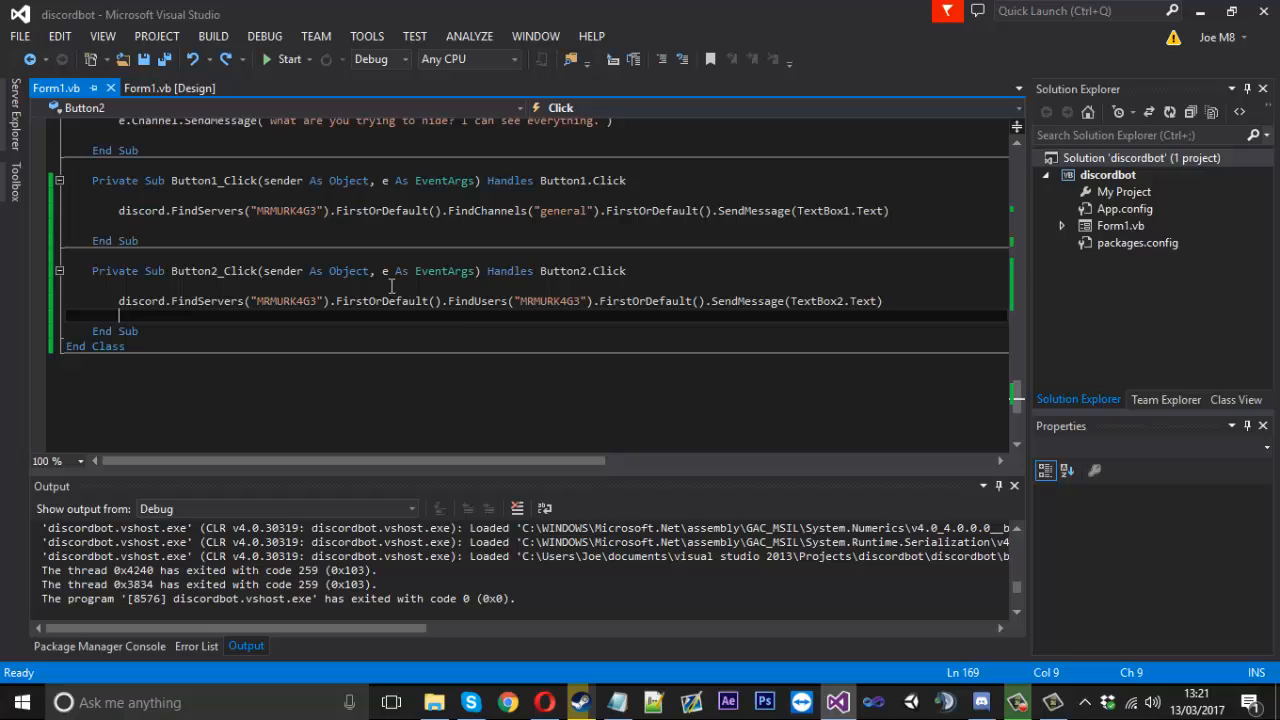
pyautogui.moveTo(685, 499)
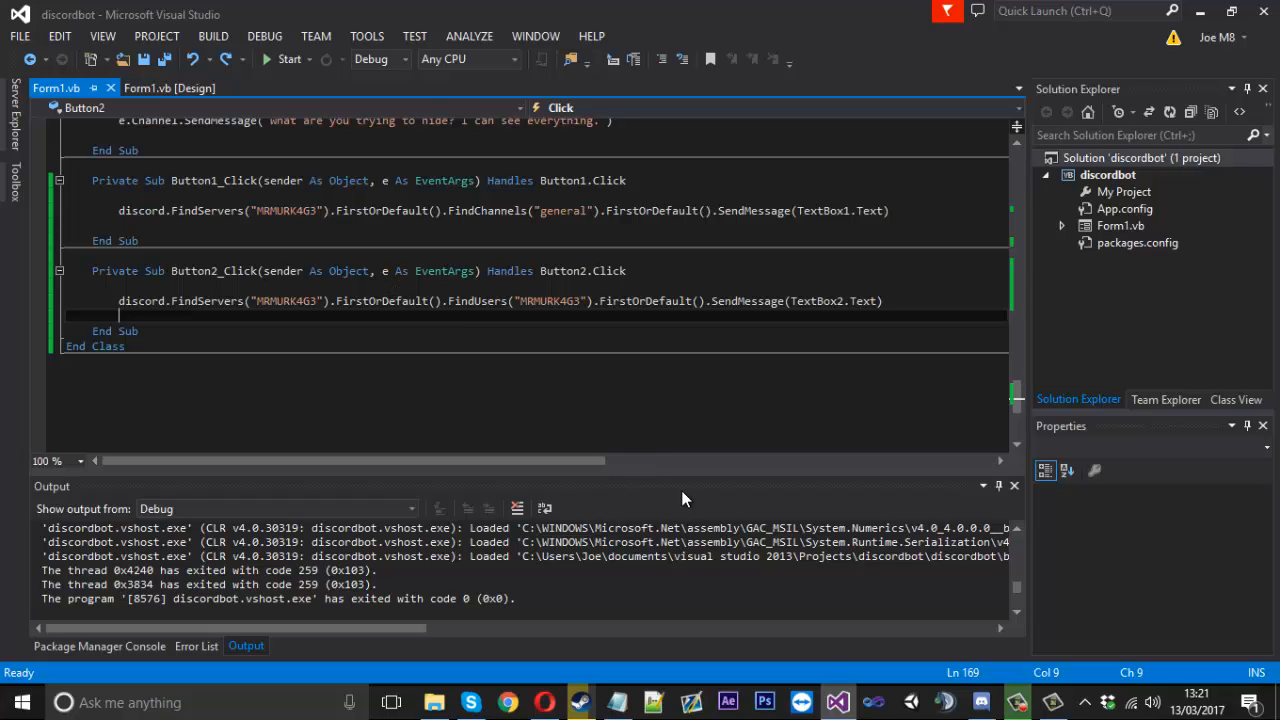
pyautogui.moveTo(570, 285)
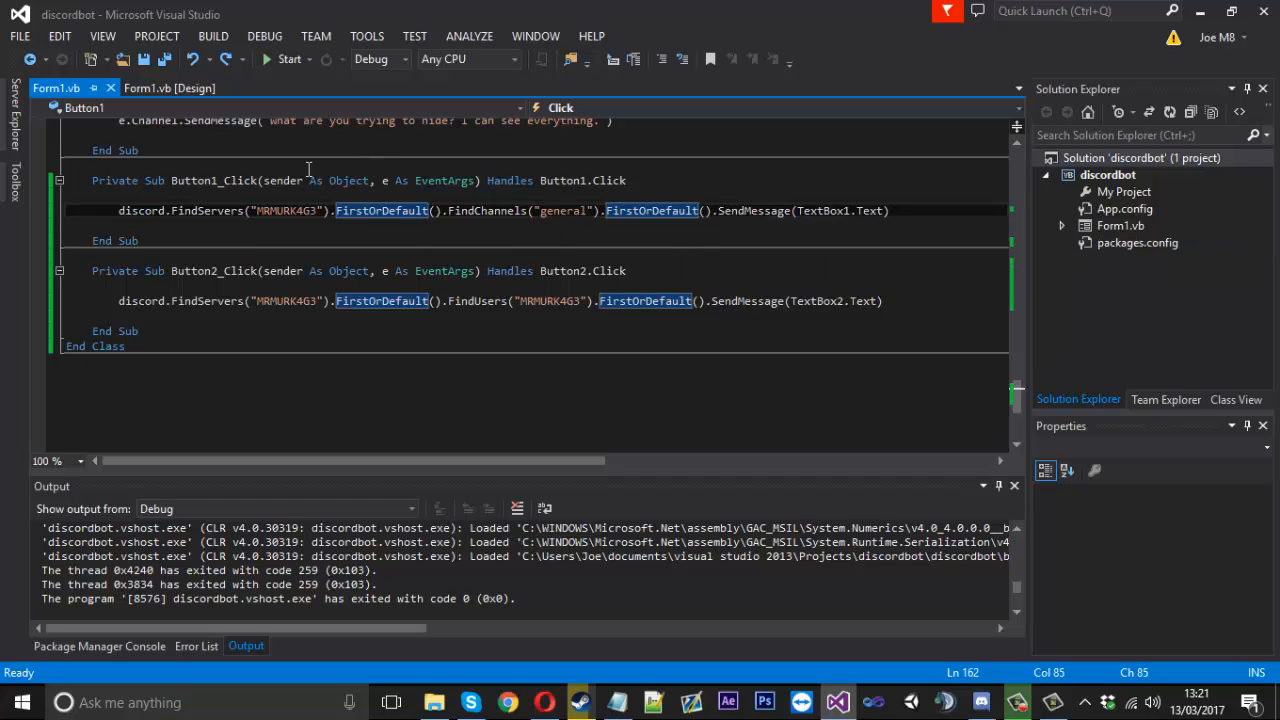
# Step: Add a Case "troll" that awaits message.Channel.SendMessage("Test message")
pyautogui.scroll(3)
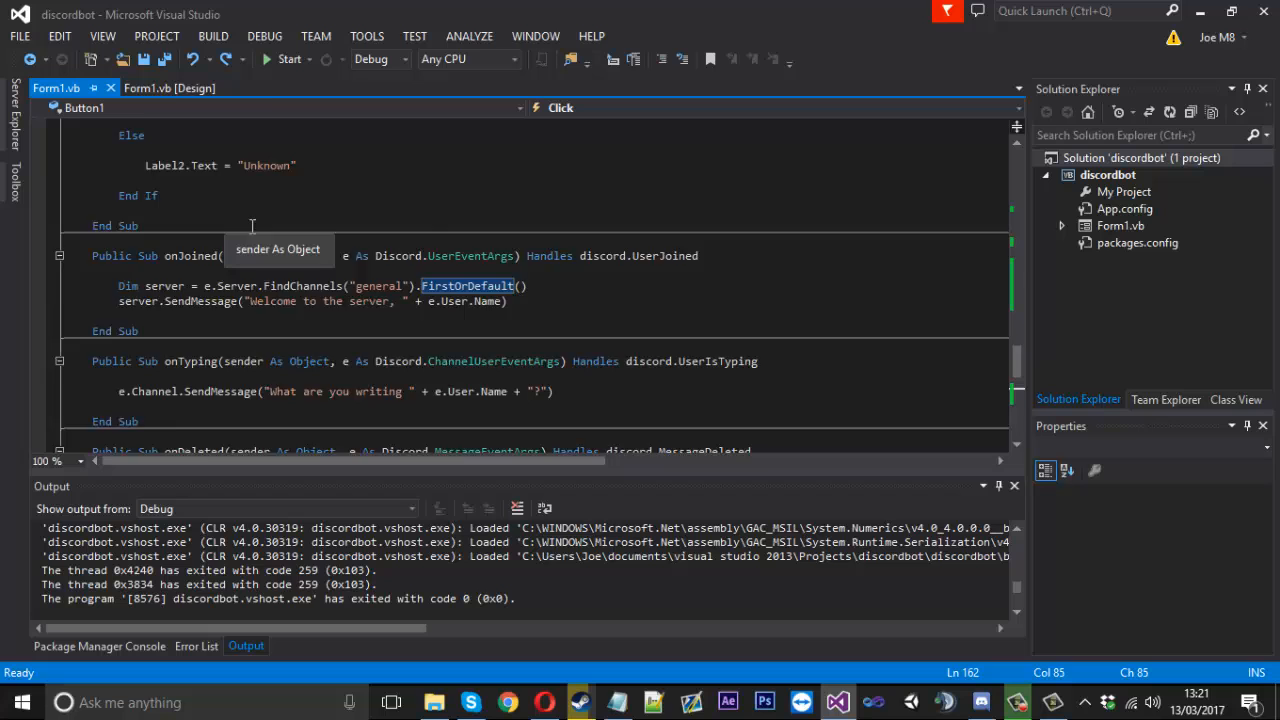
pyautogui.scroll(3)
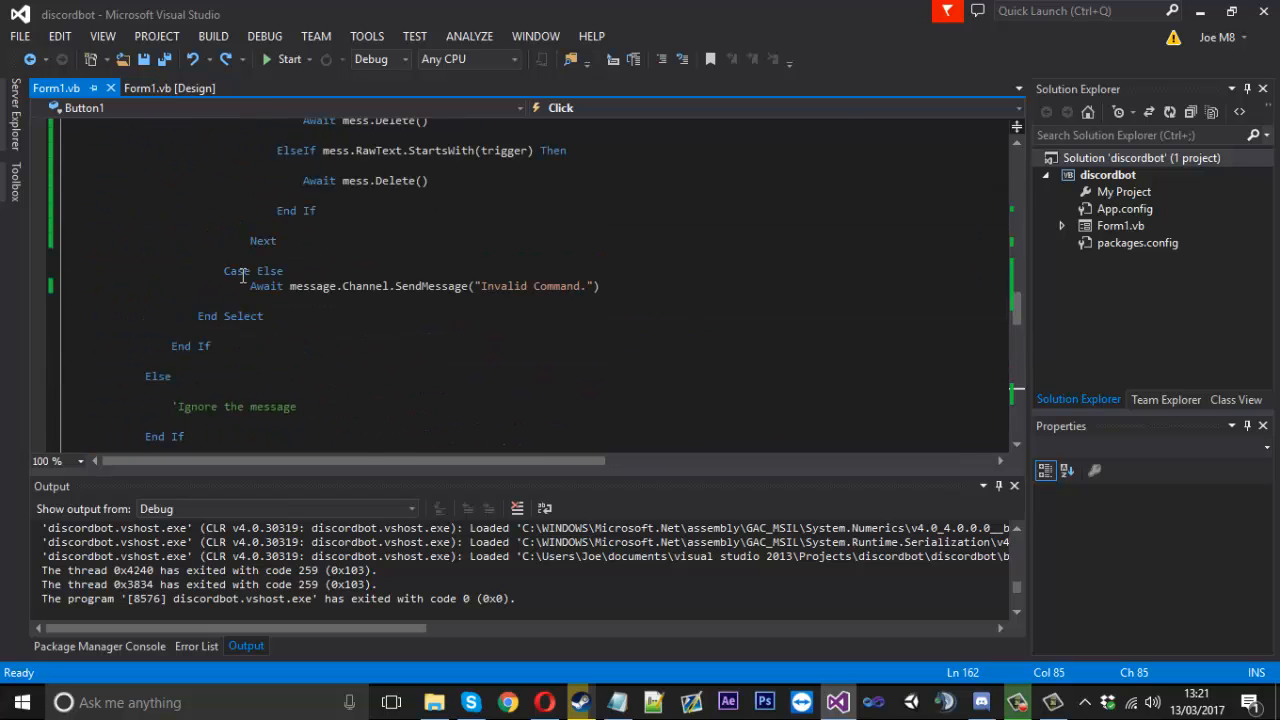
pyautogui.scroll(3)
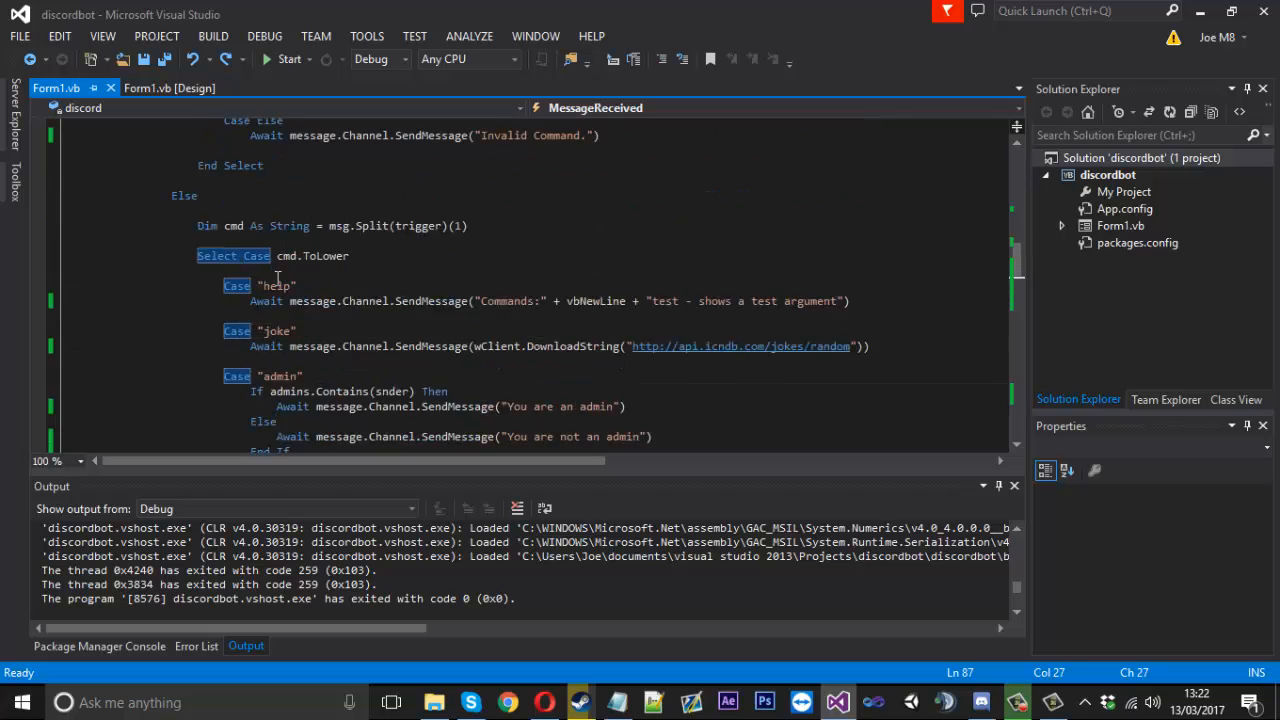
pyautogui.scroll(-3)
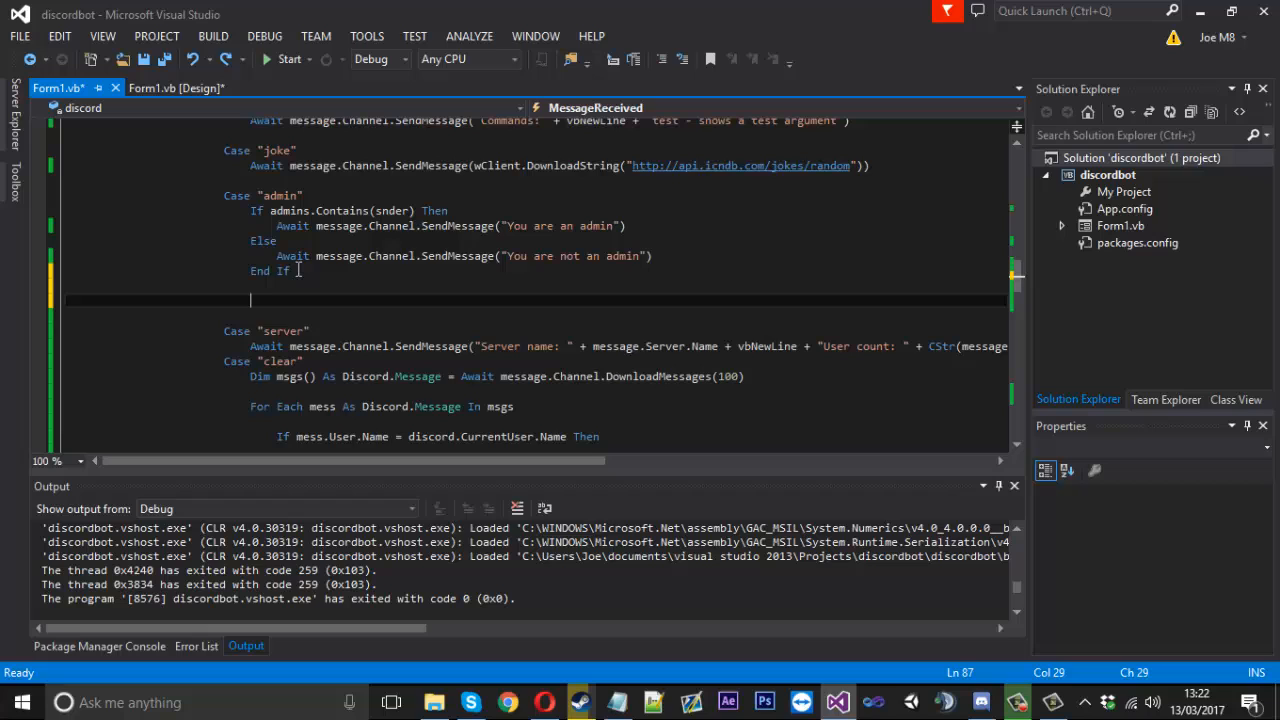
pyautogui.write('Case ""')
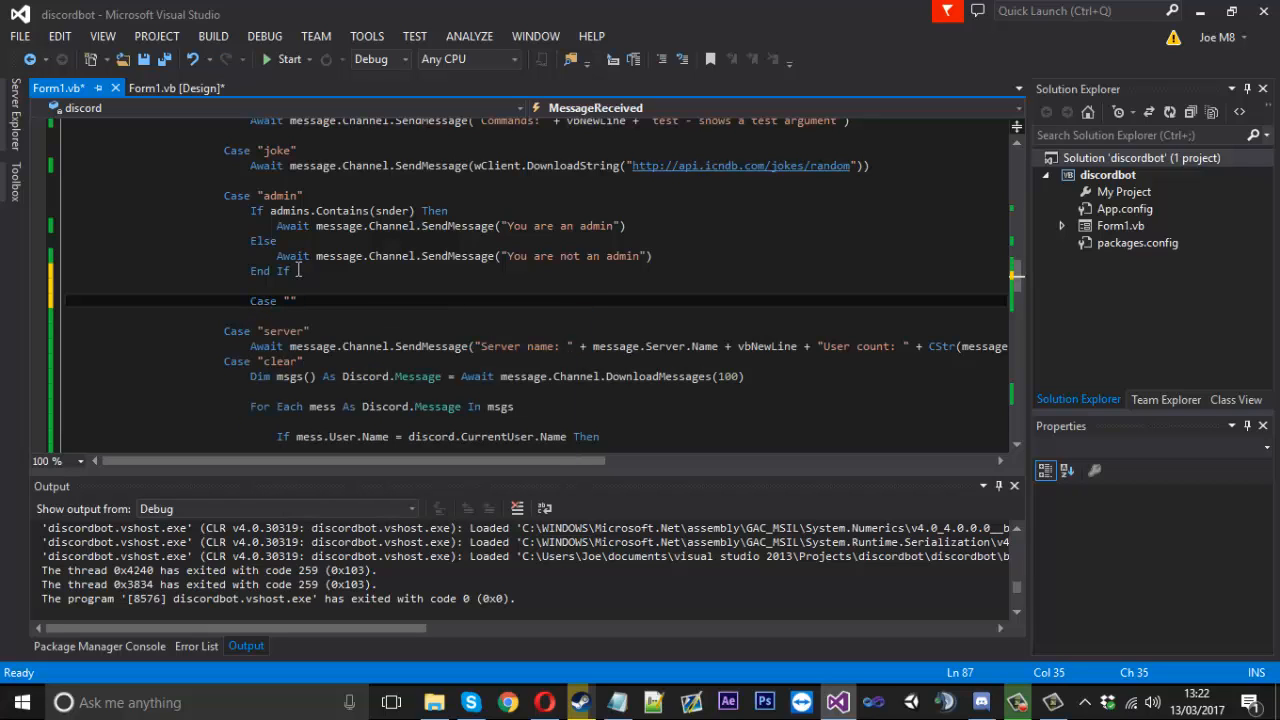
pyautogui.write('troll')
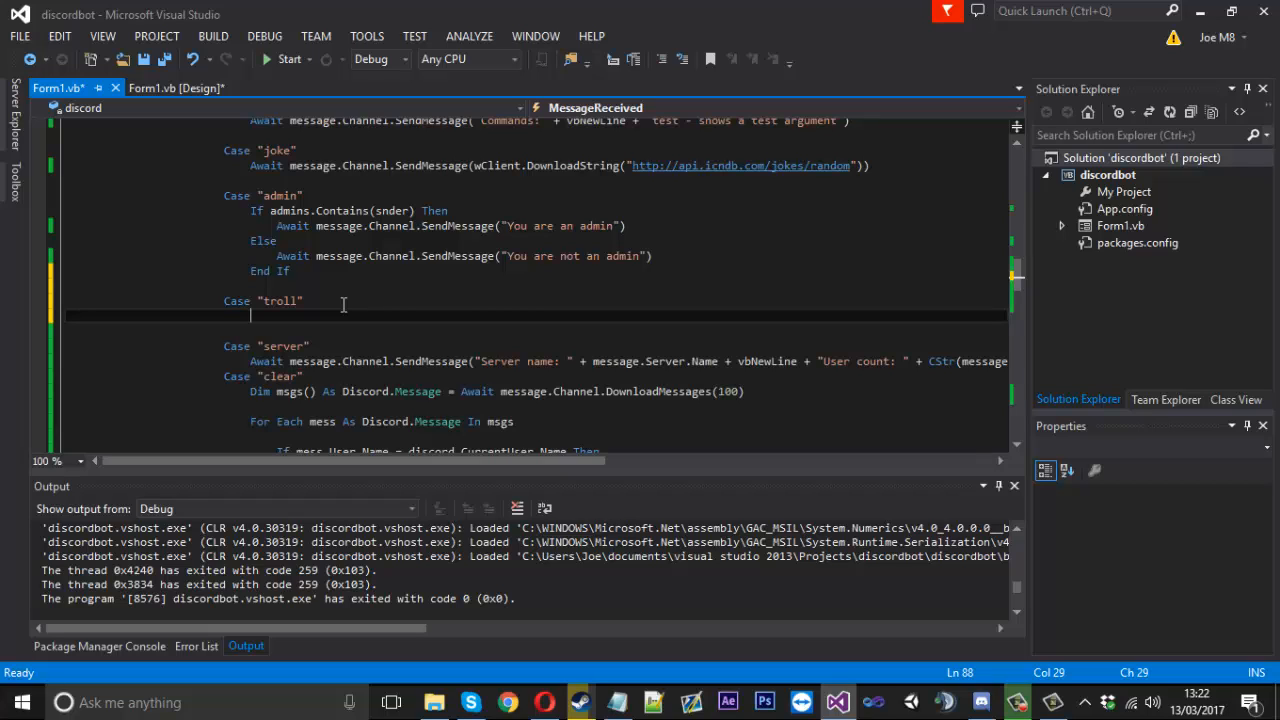
pyautogui.write('Await')
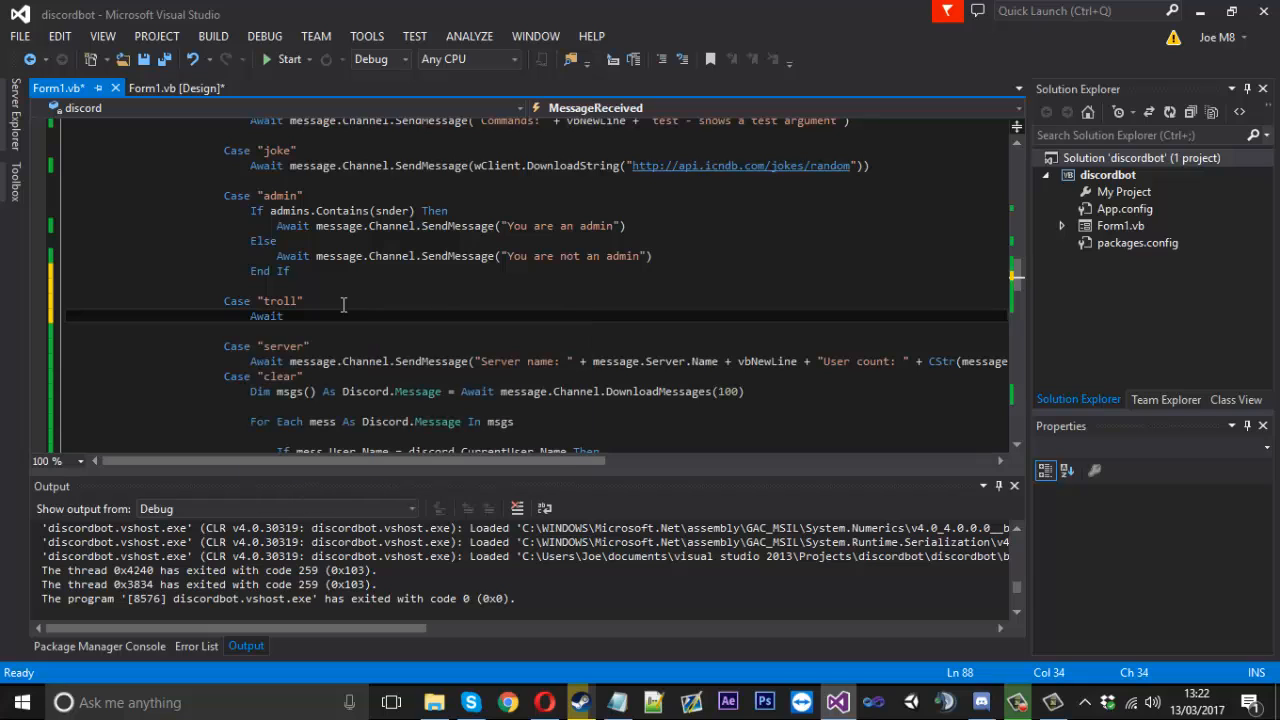
pyautogui.write('message.c')
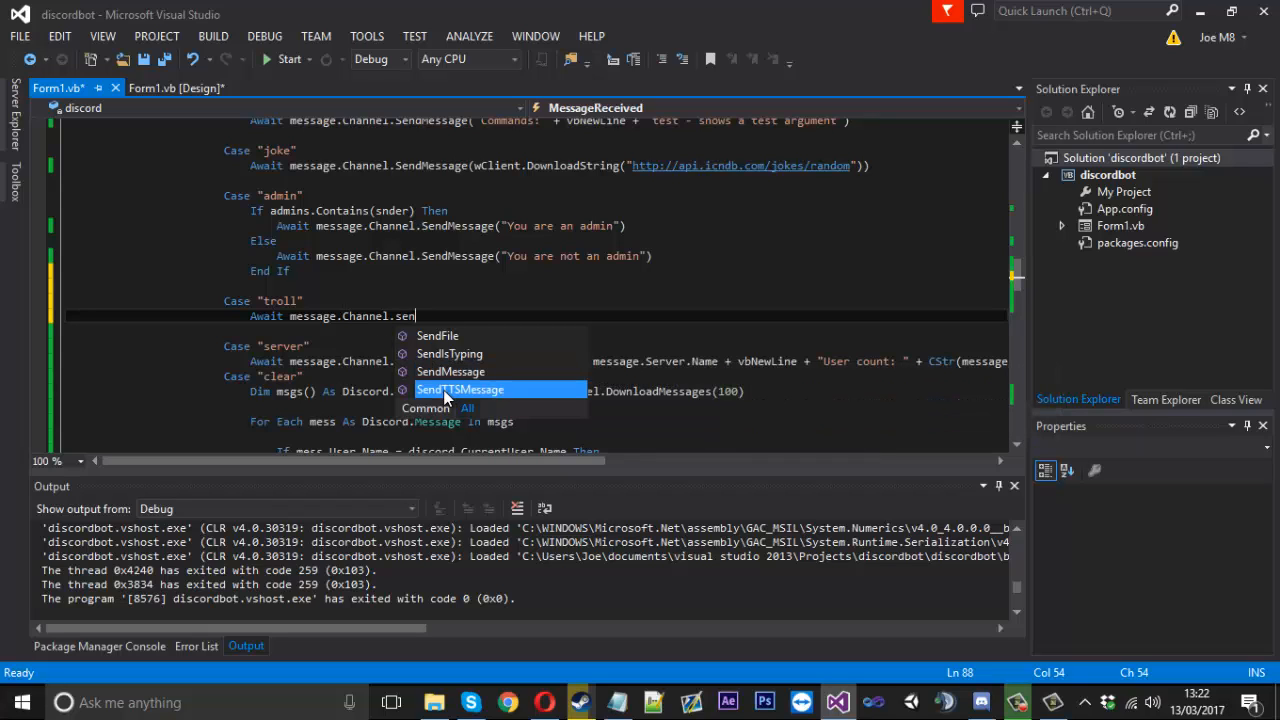
pyautogui.moveTo(460, 389)
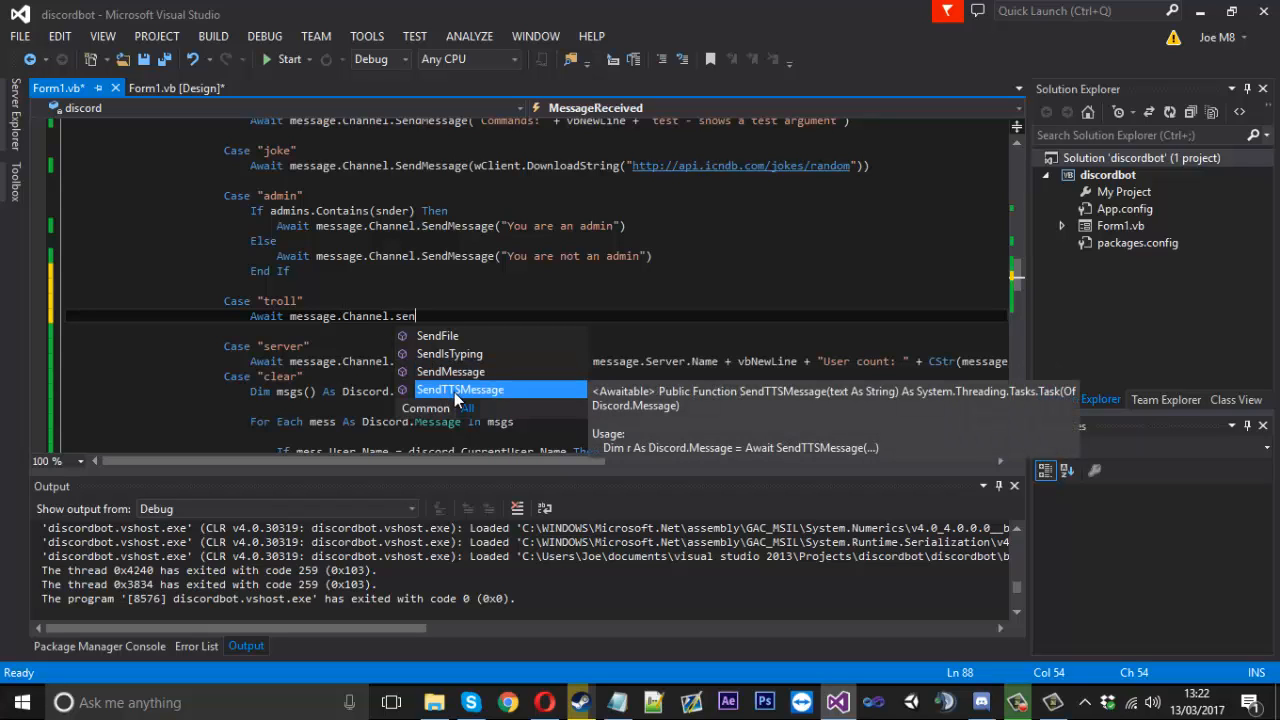
pyautogui.moveTo(438, 400)
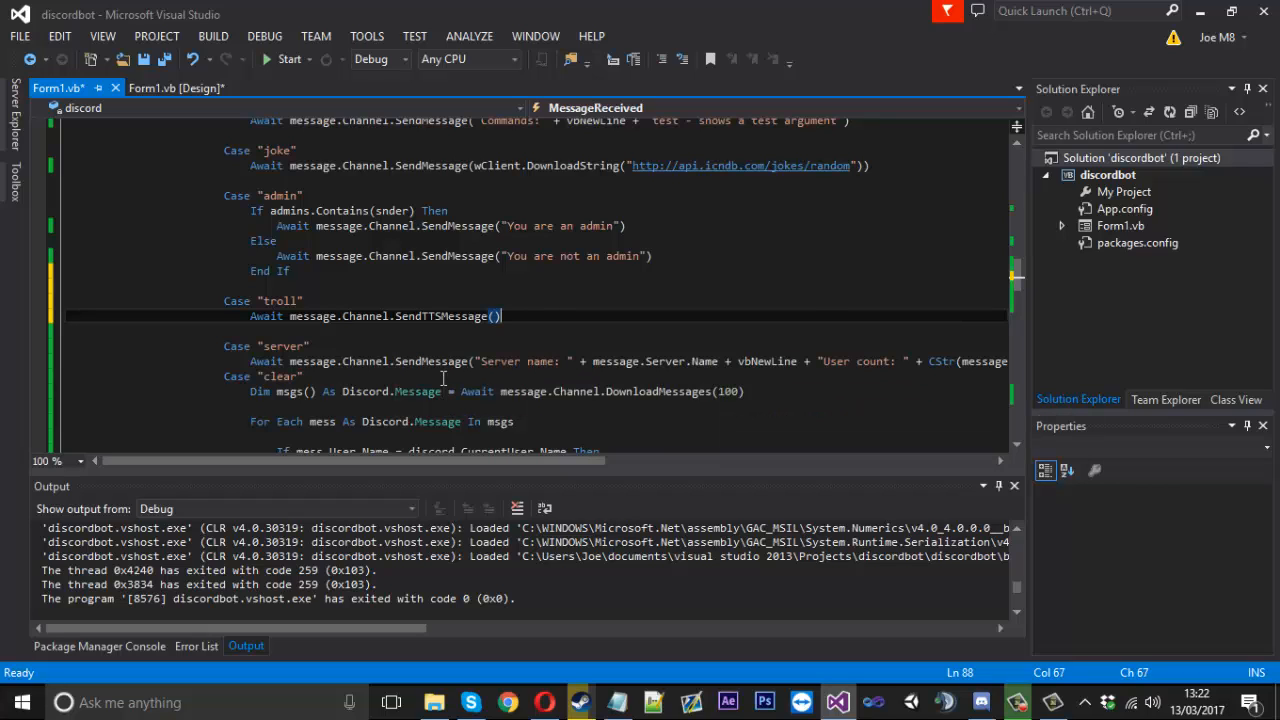
pyautogui.write('"')
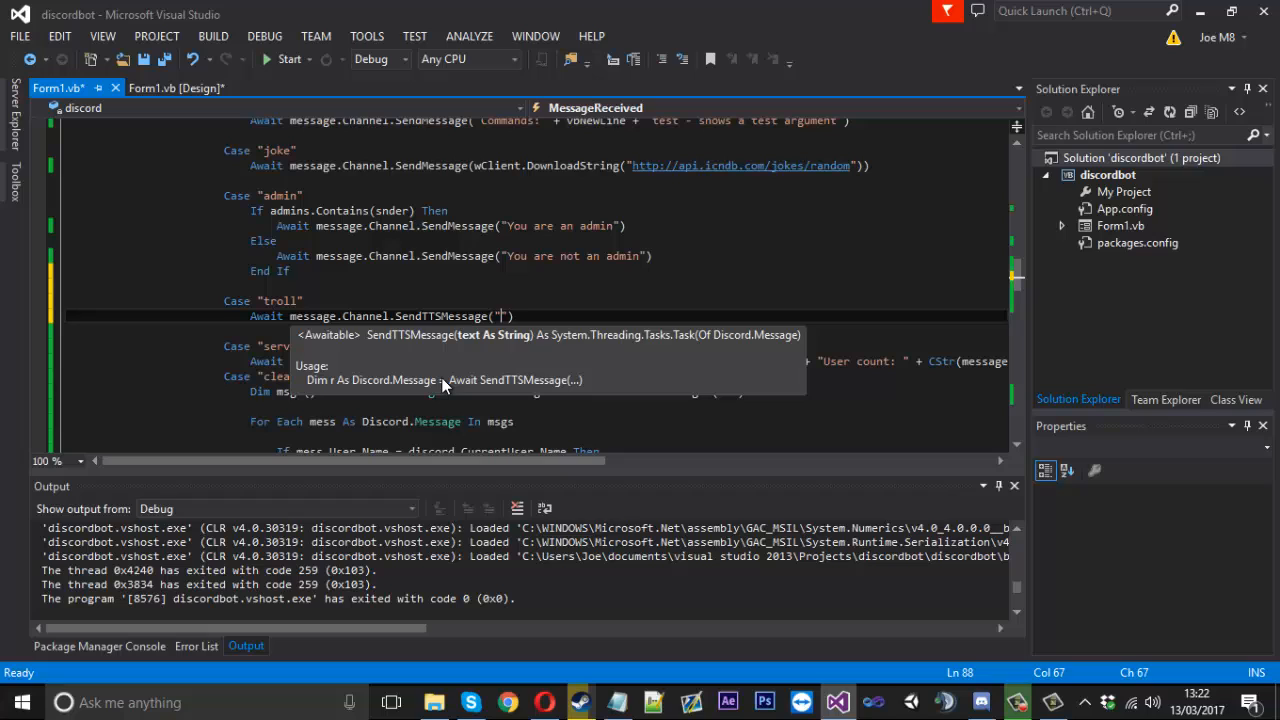
pyautogui.write('Test message')
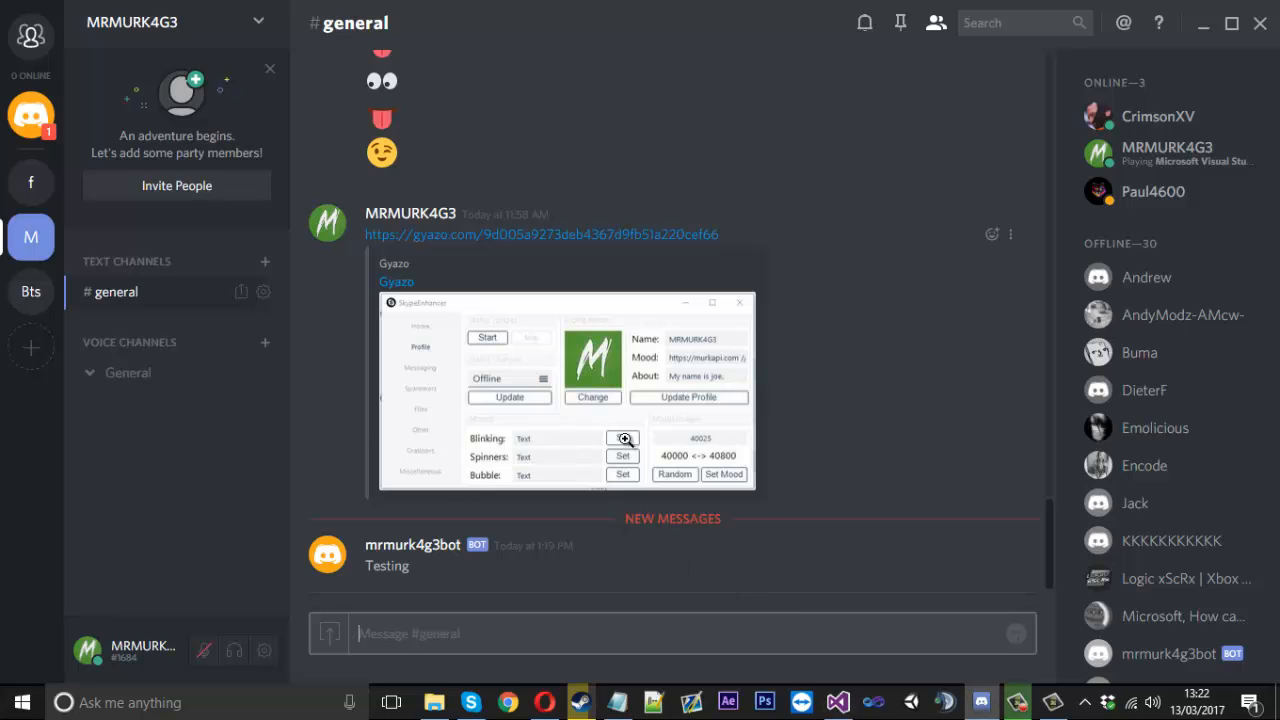
pyautogui.moveTo(490, 410)
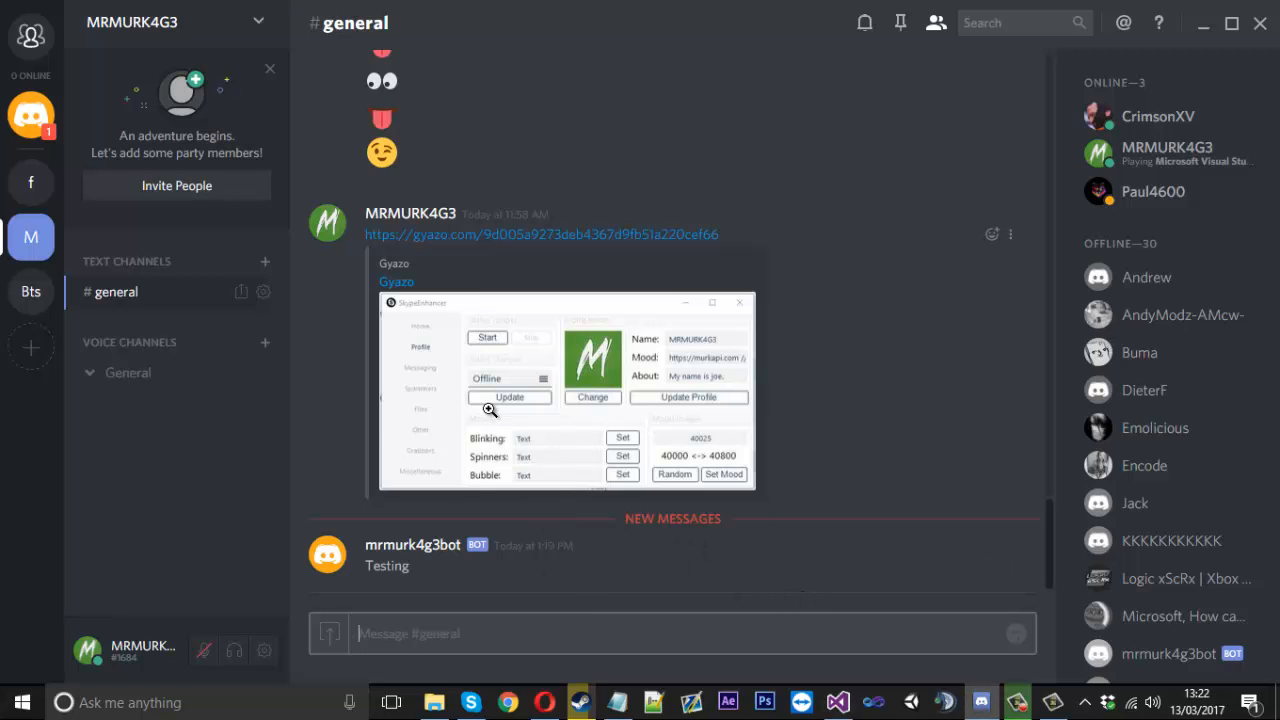
pyautogui.moveTo(815, 592)
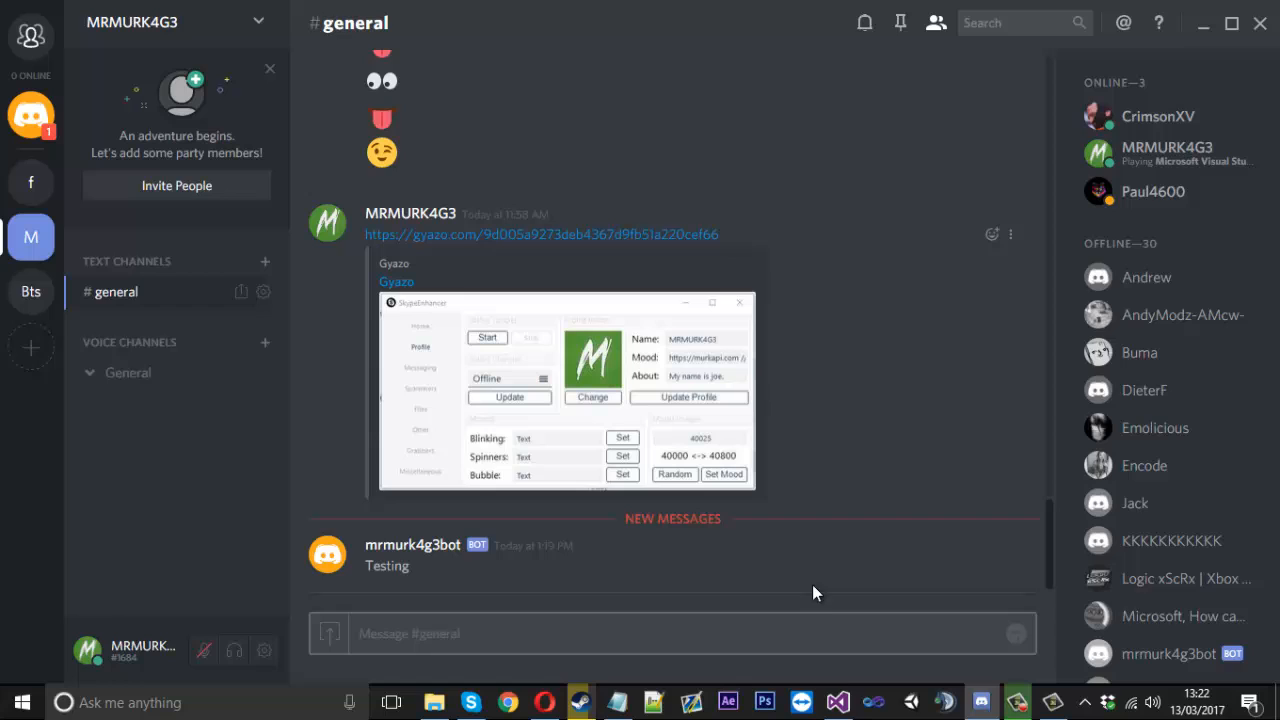
# Step: Replace SendMessage with SendTTSMessage in the troll case
pyautogui.click(836, 702)
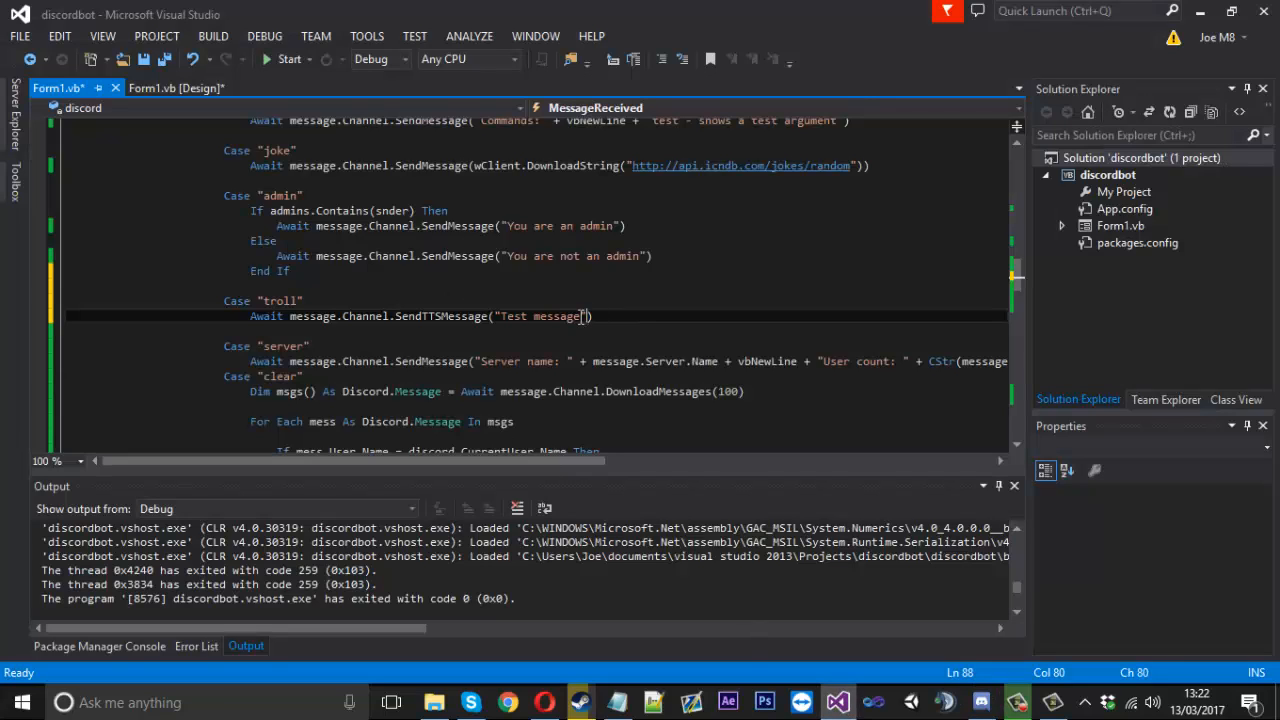
pyautogui.click(447, 316)
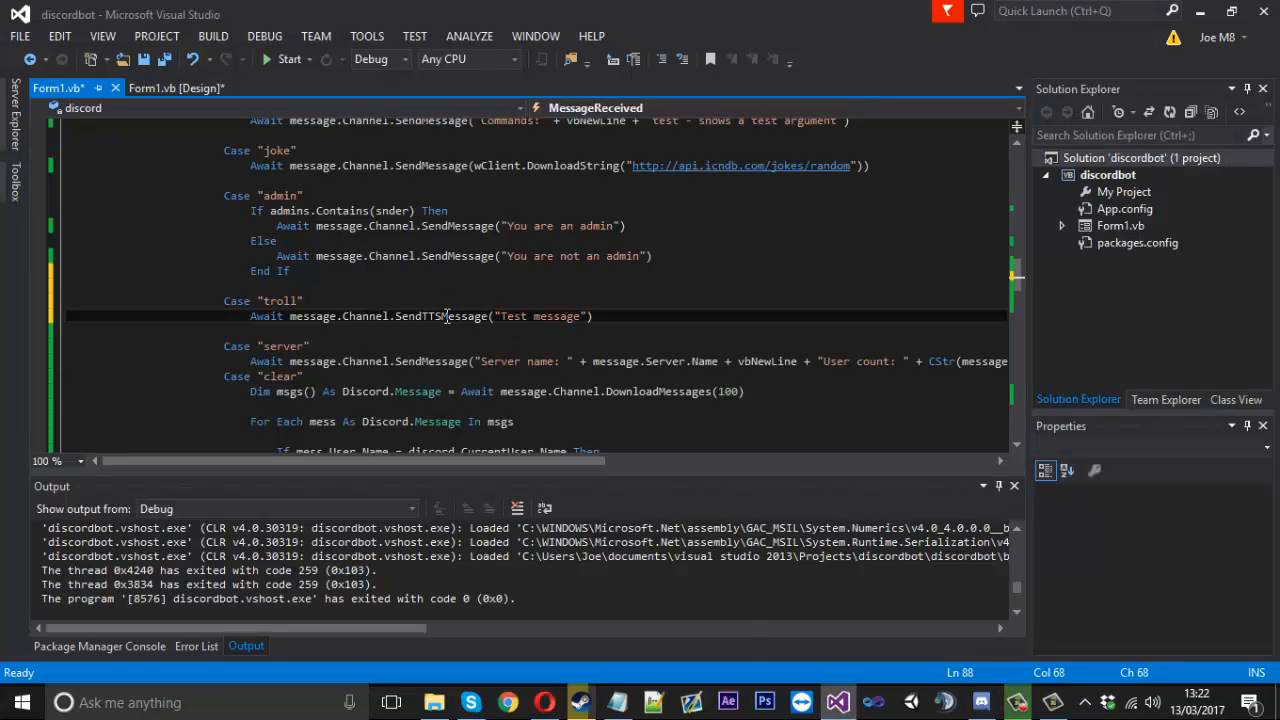
pyautogui.click(427, 316)
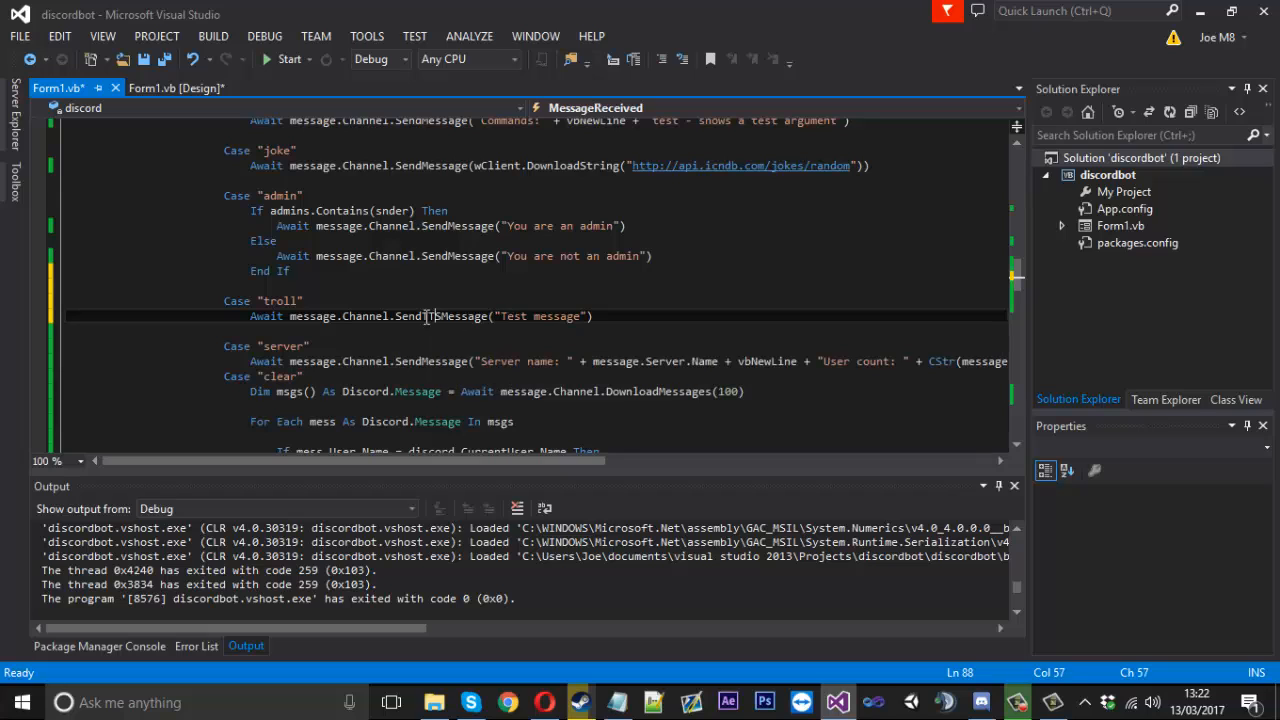
pyautogui.doubleClick(441, 316)
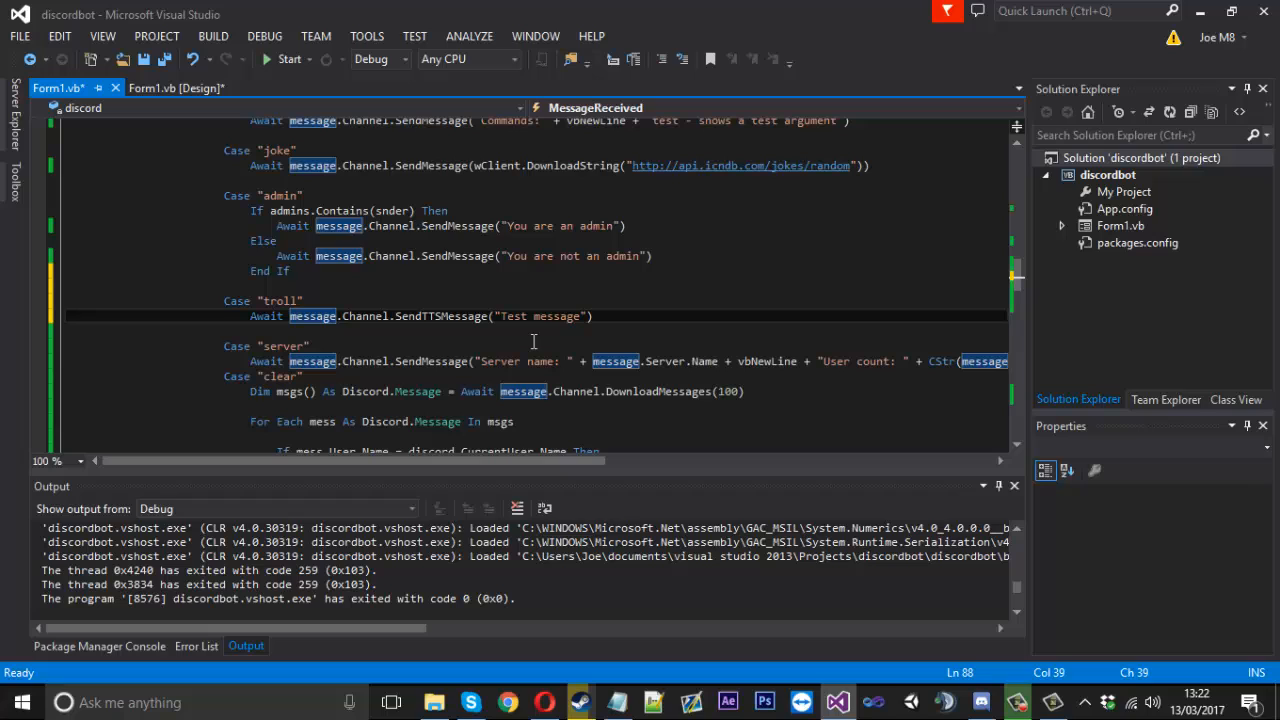
pyautogui.doubleClick(540, 316)
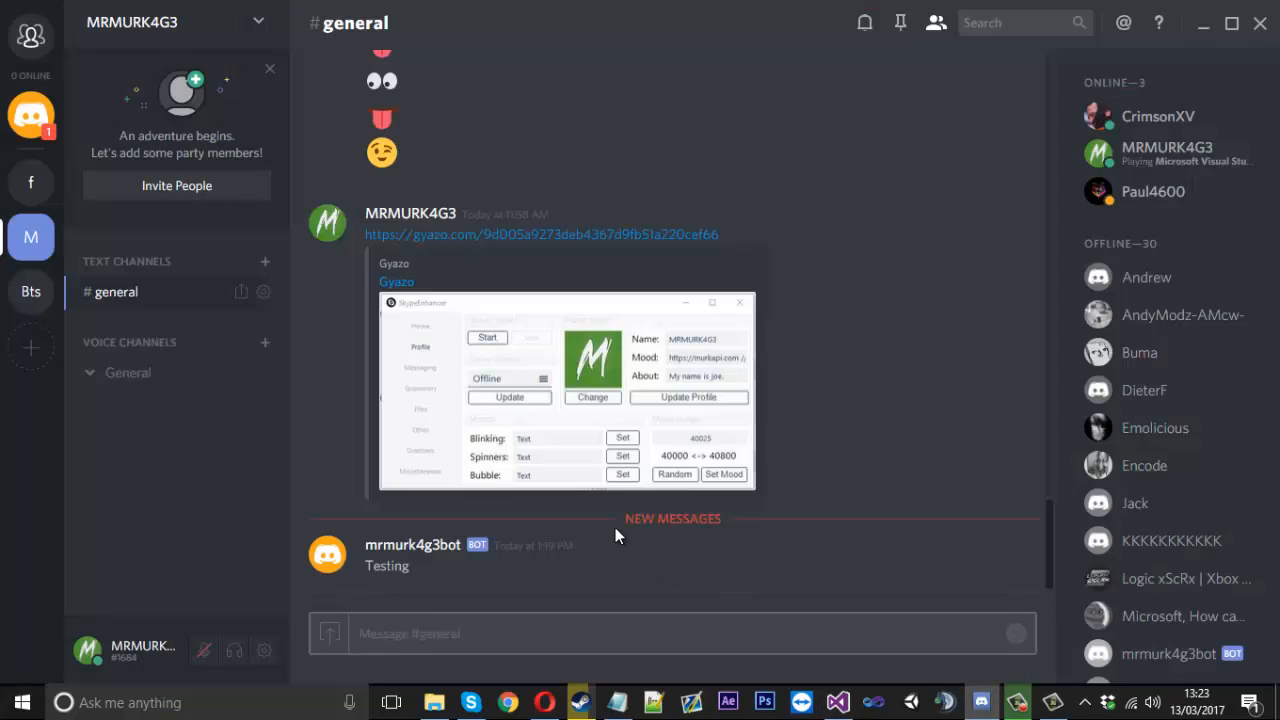
pyautogui.moveTo(360, 575)
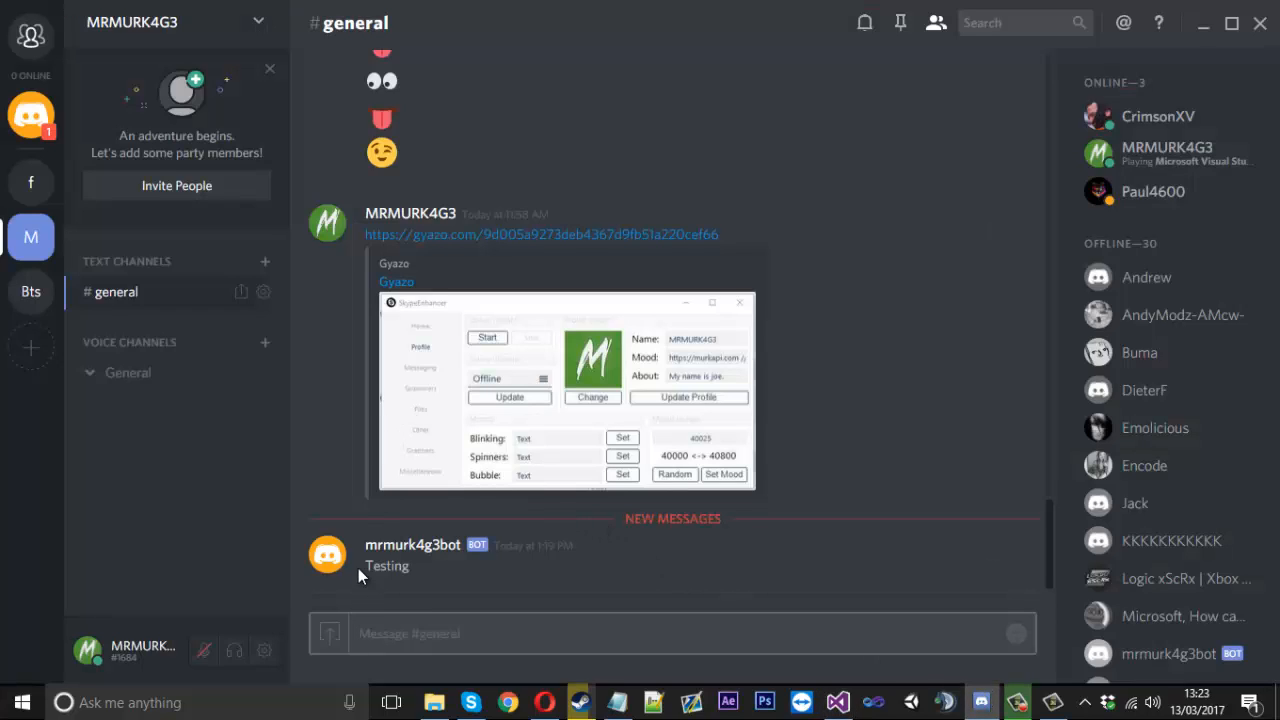
pyautogui.moveTo(372, 543)
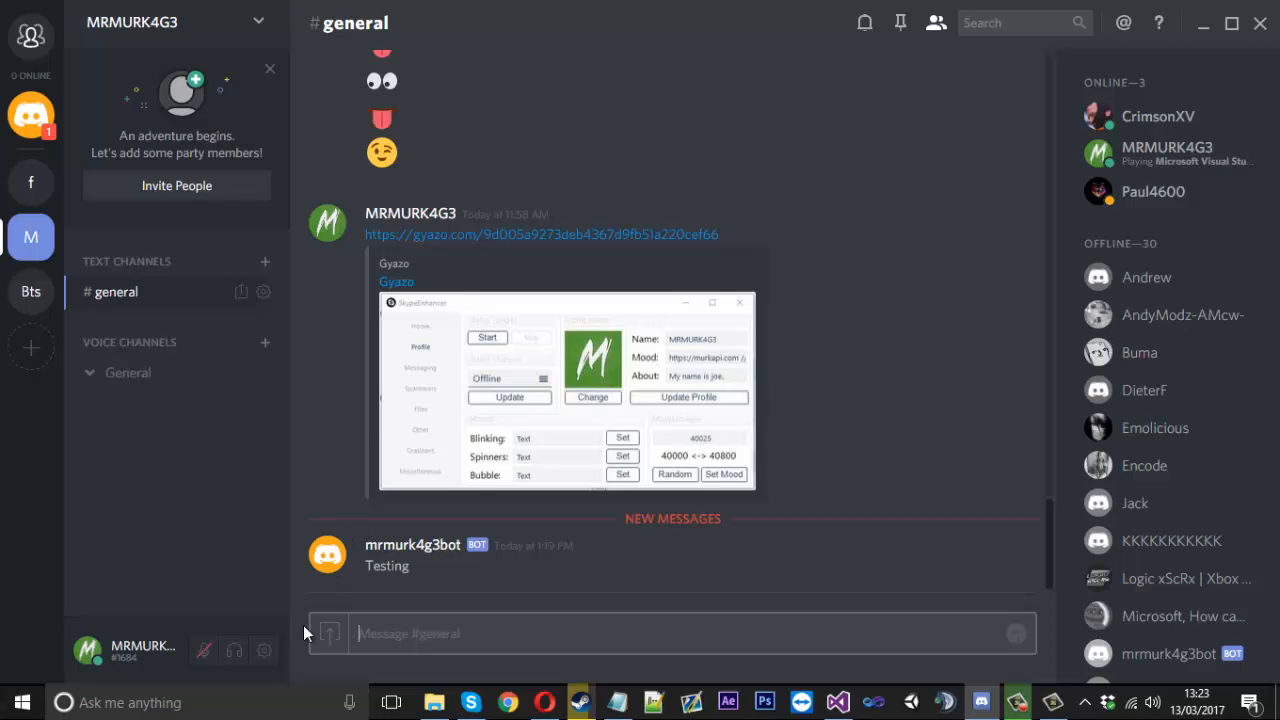
# Step: Review the Text-to-Speech option in Discord's Text & Images settings, leaving it off
pyautogui.click(264, 650)
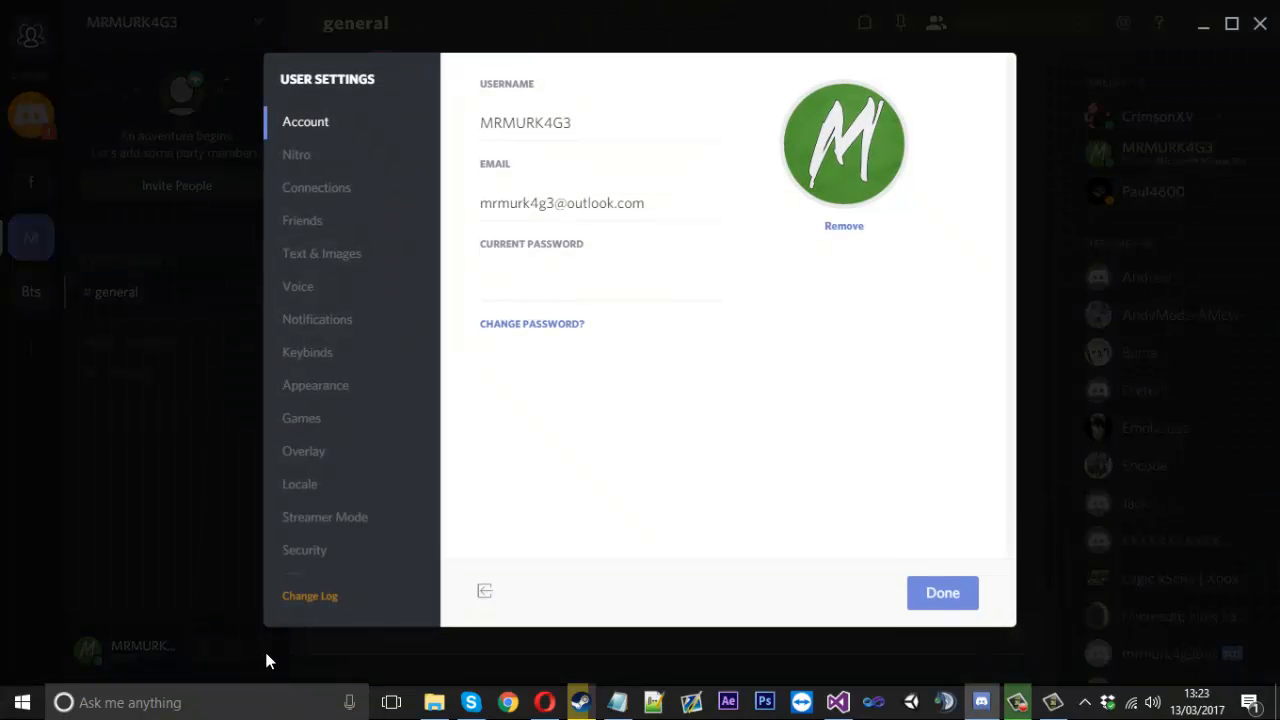
pyautogui.moveTo(322, 253)
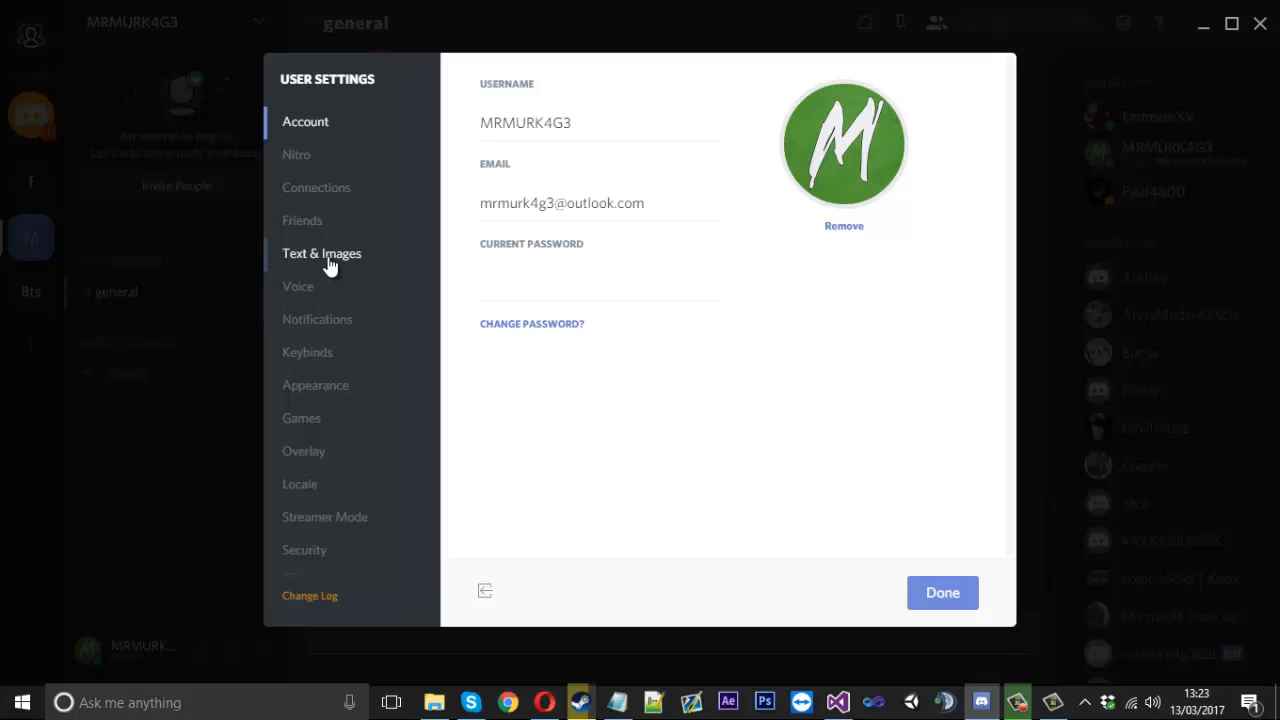
pyautogui.click(322, 253)
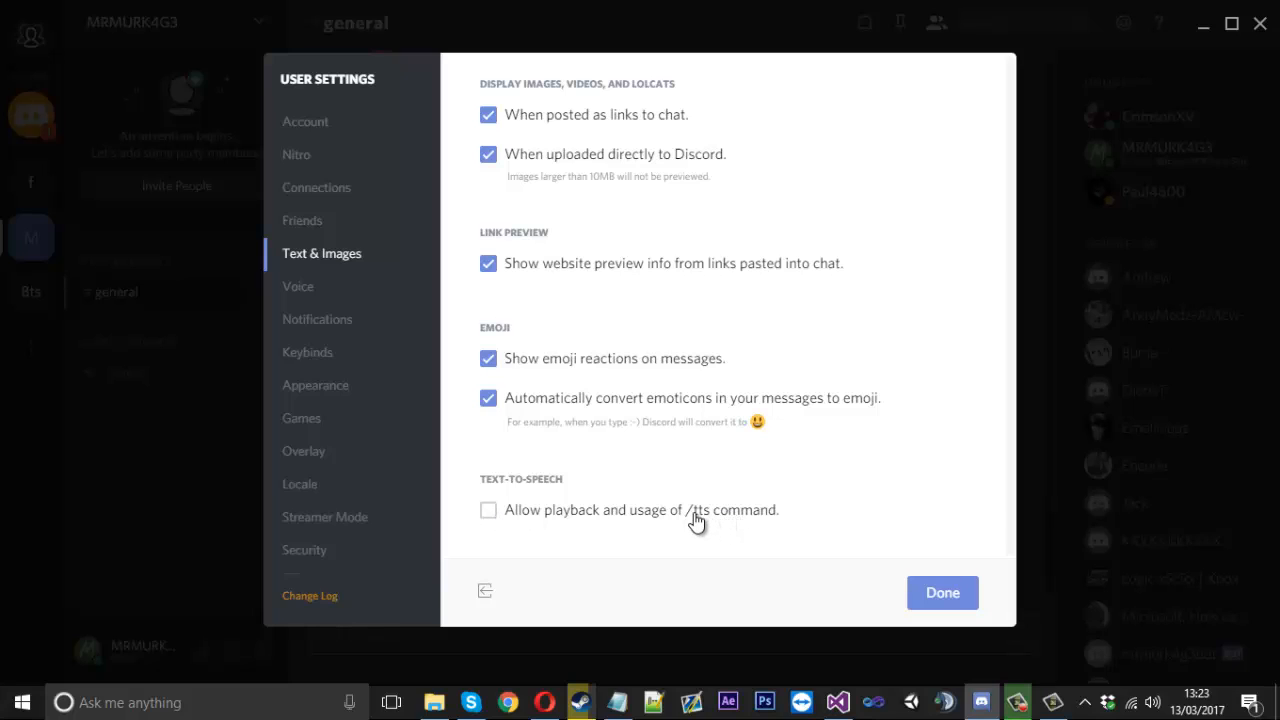
pyautogui.moveTo(610, 530)
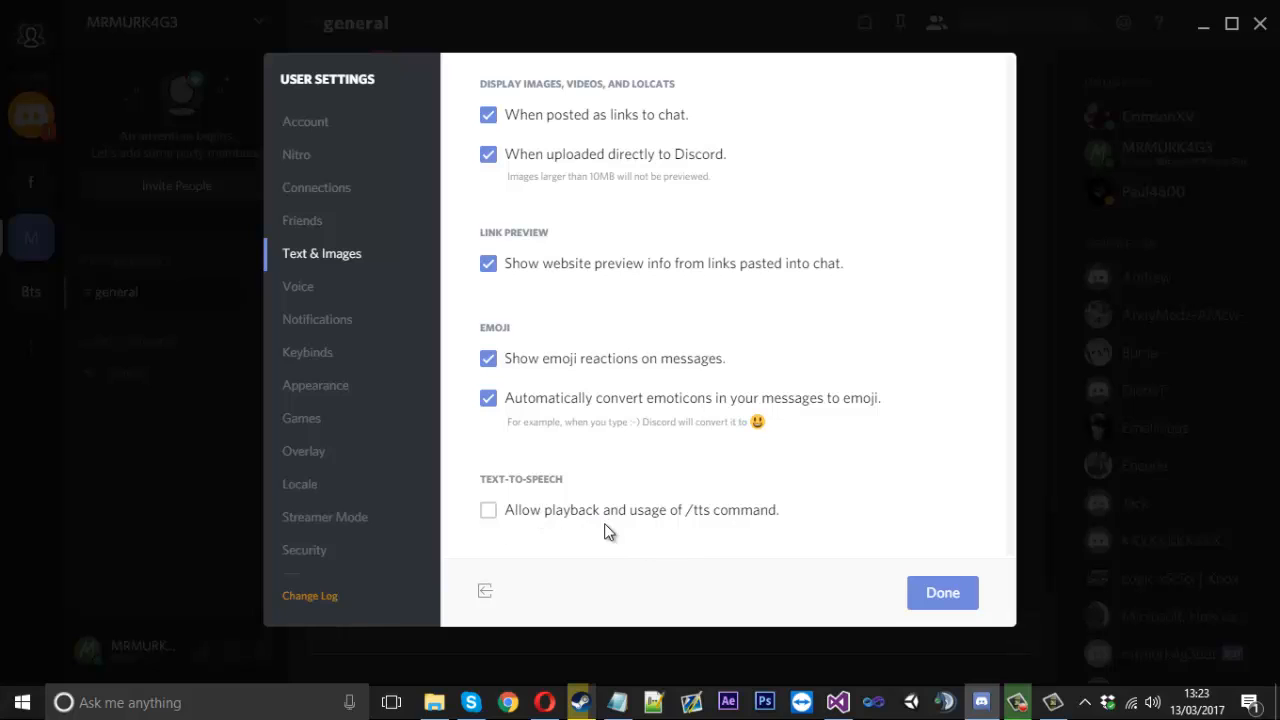
pyautogui.moveTo(480, 515)
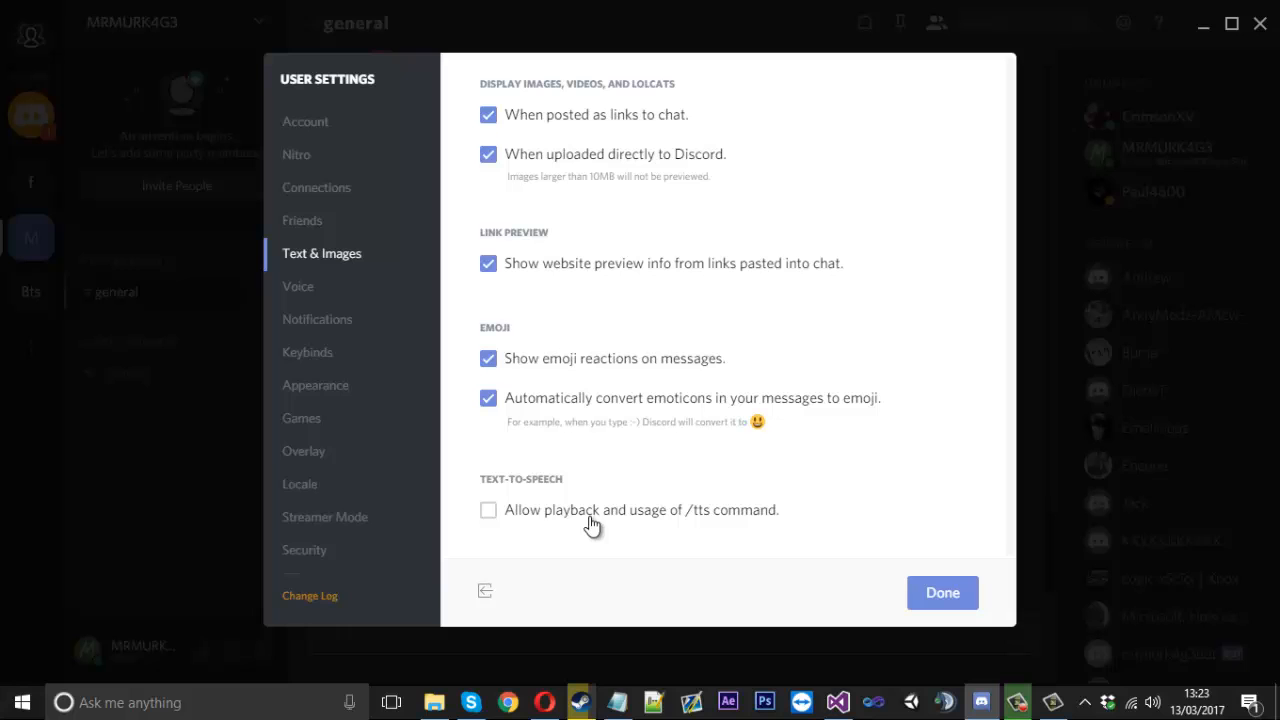
pyautogui.moveTo(942, 592)
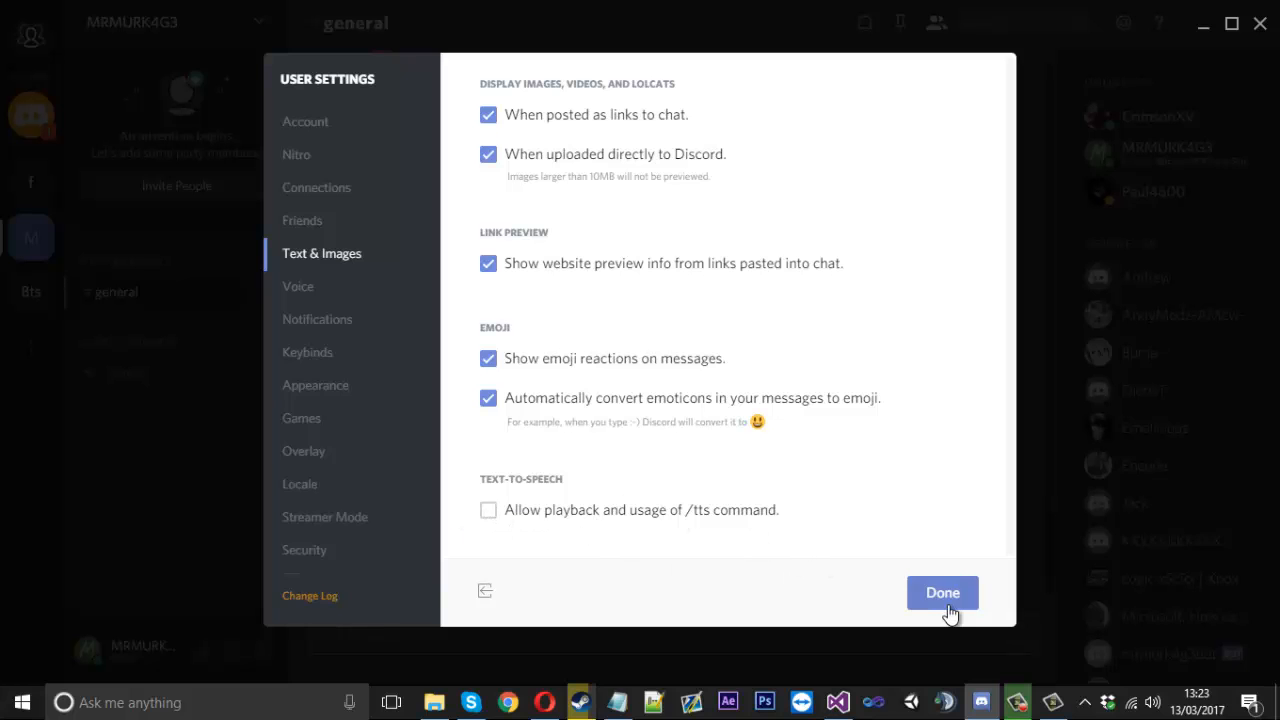
pyautogui.click(941, 592)
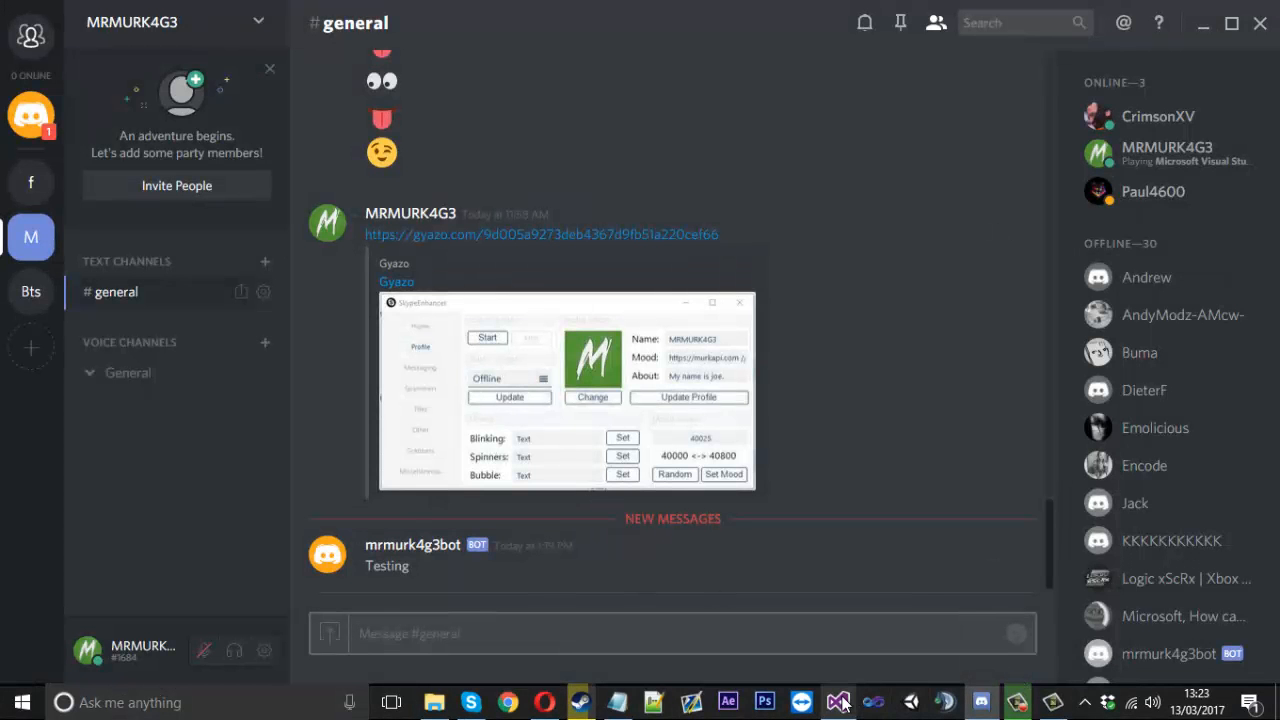
pyautogui.click(836, 701)
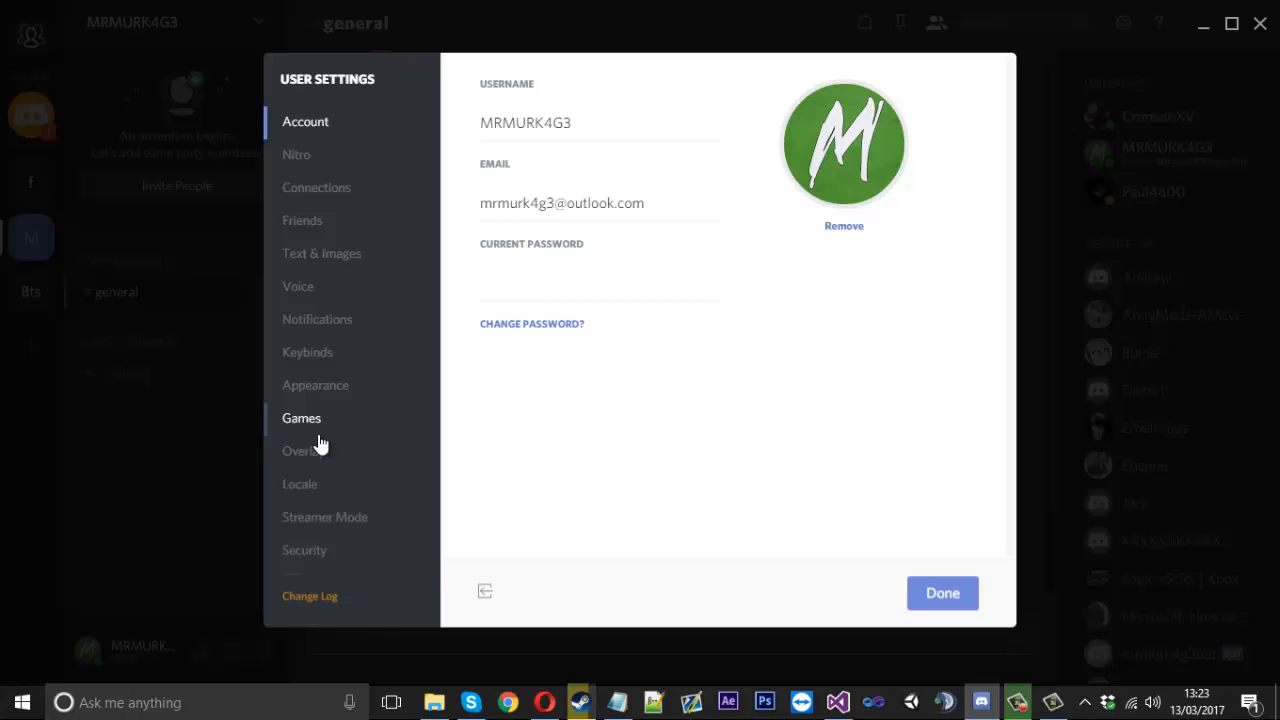
pyautogui.click(321, 253)
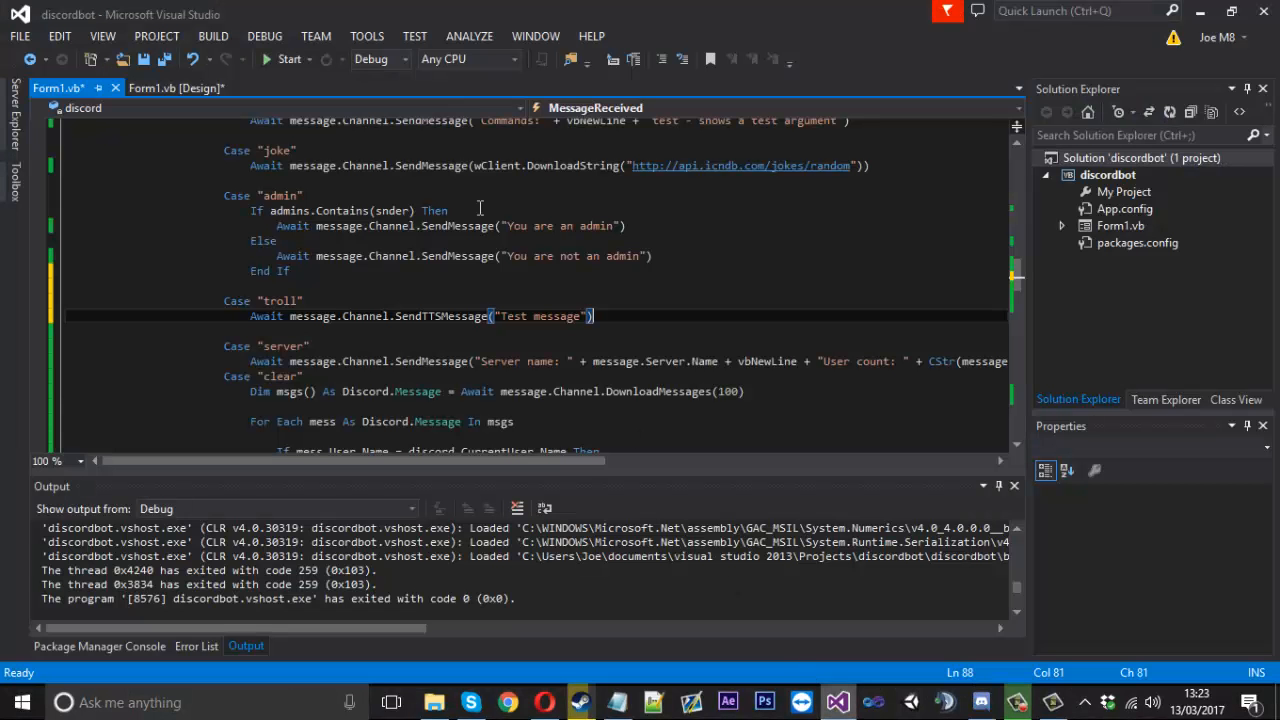
# Step: Start the bot and send !troll in Discord's #general to get its 'Test message' reply
pyautogui.click(288, 58)
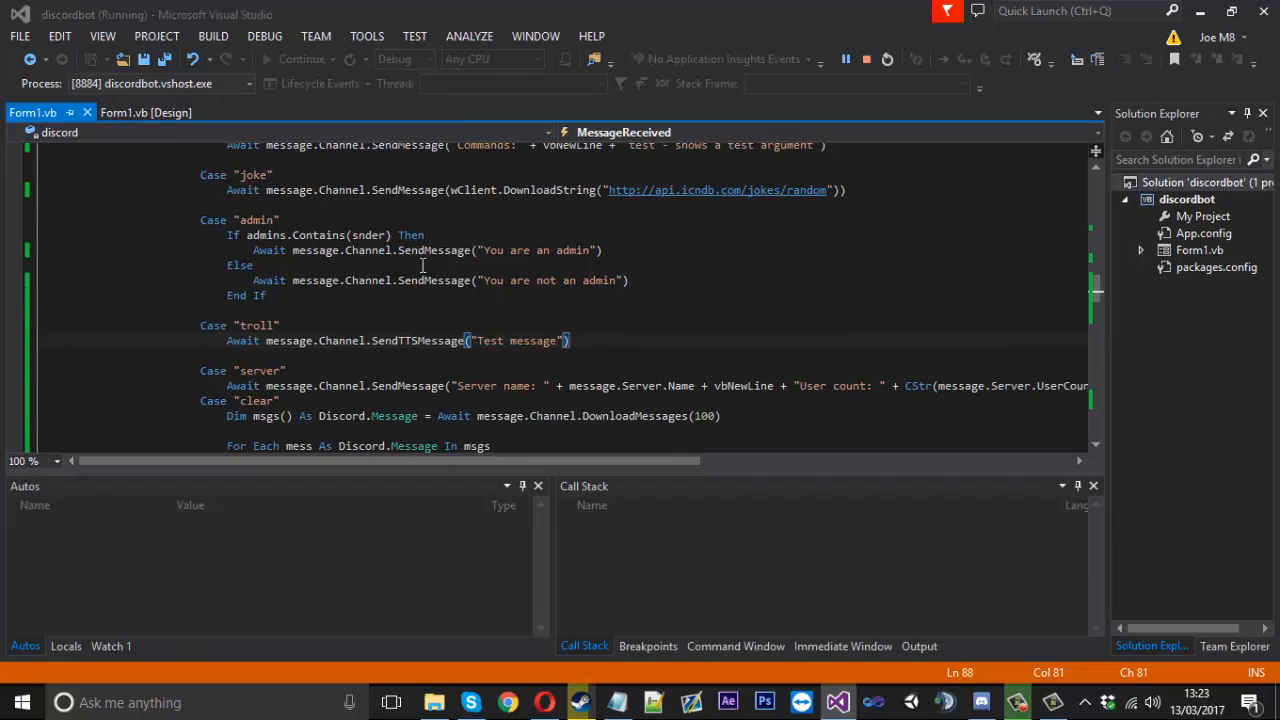
pyautogui.click(966, 701)
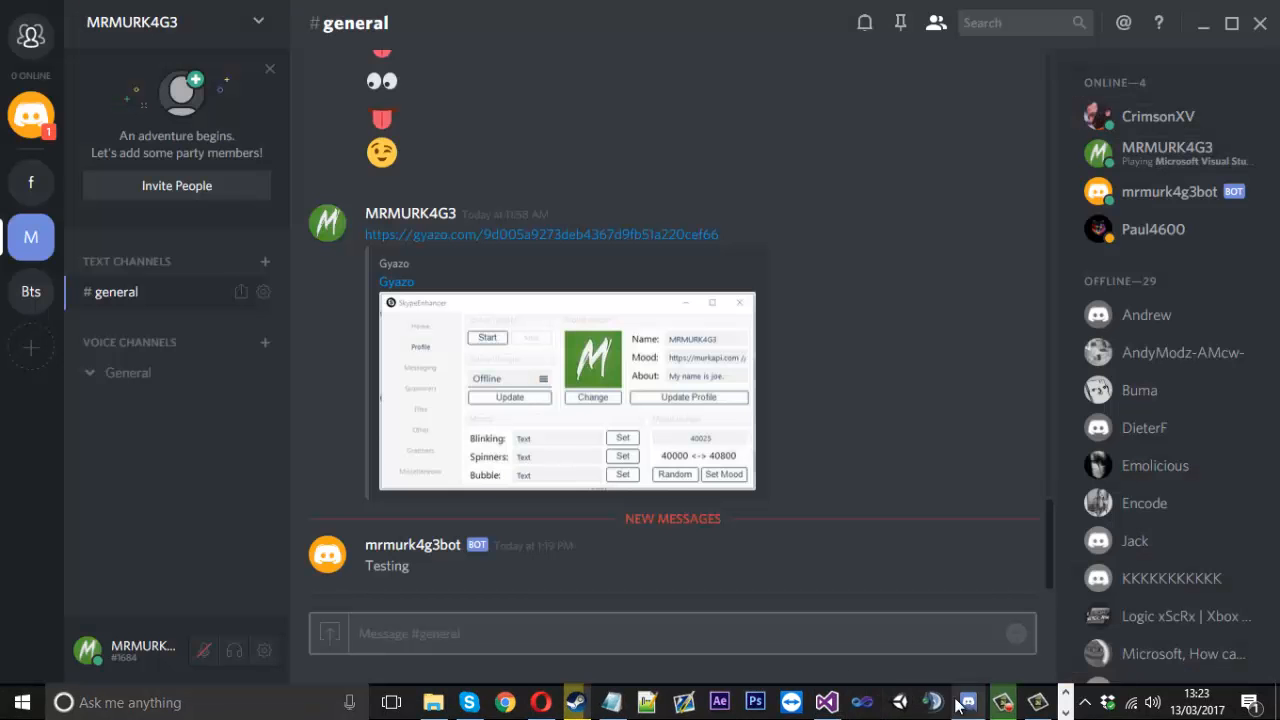
pyautogui.write('!trol')
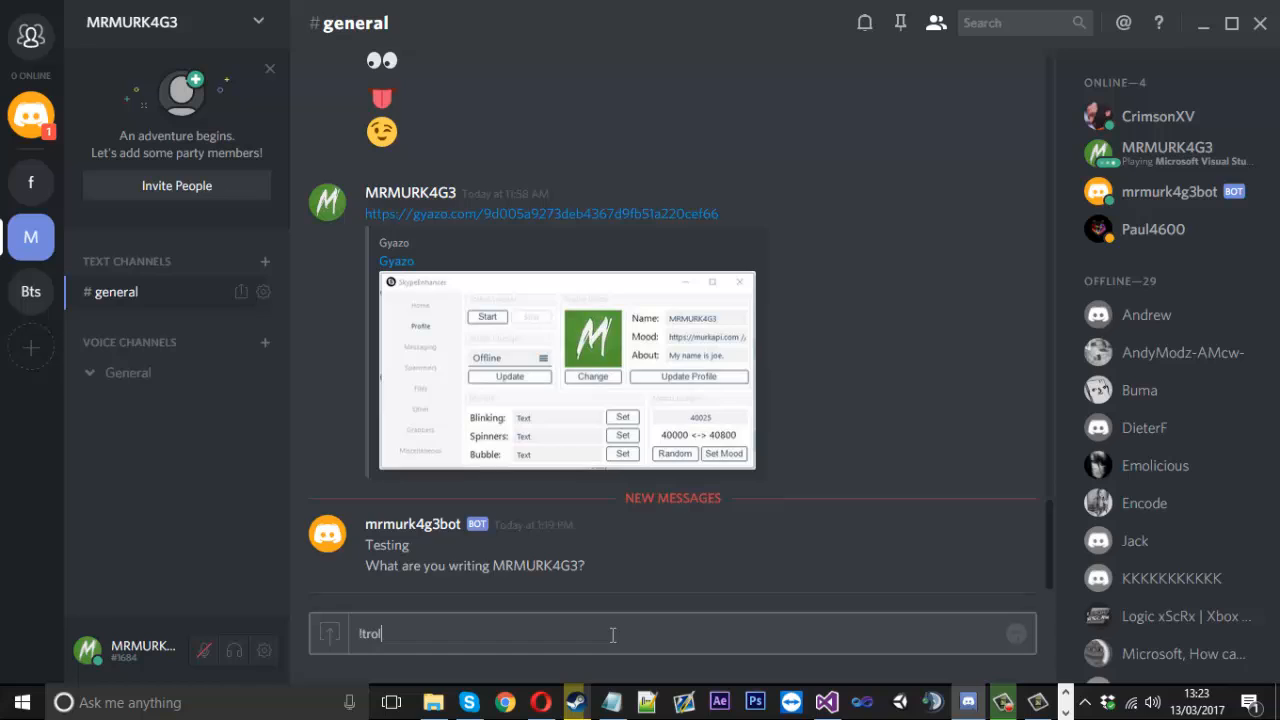
pyautogui.press('Return')
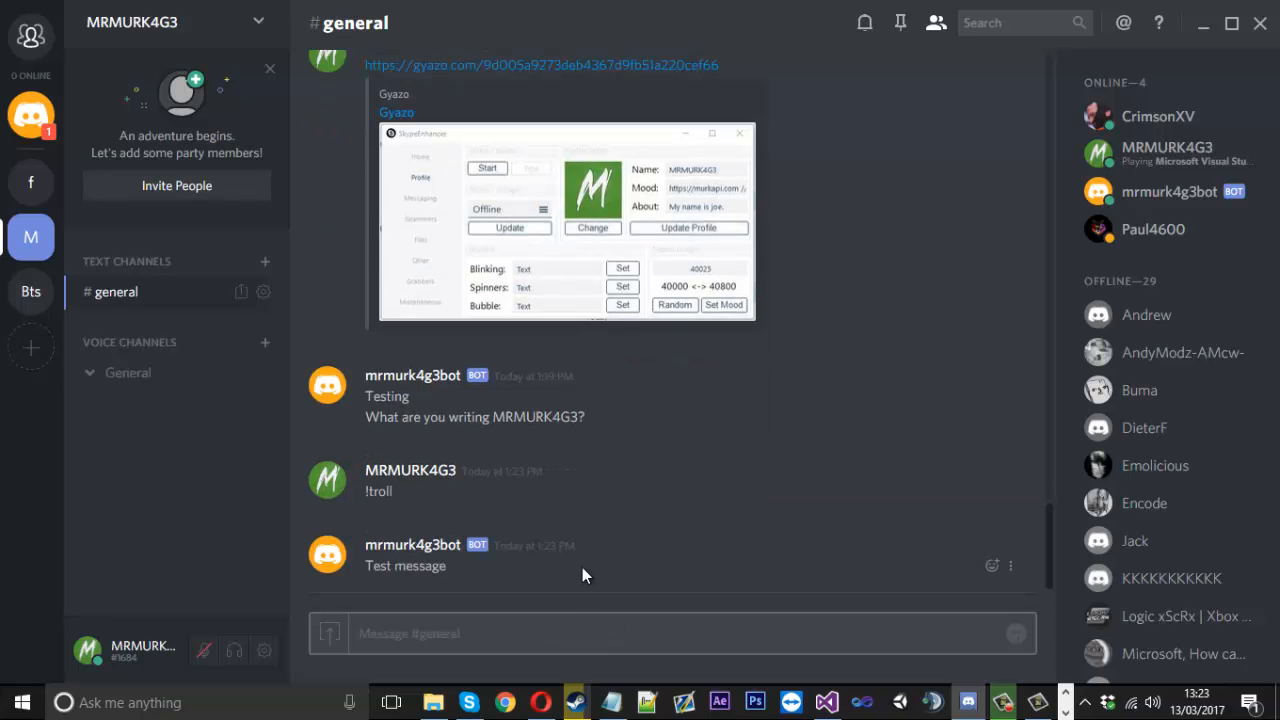
pyautogui.moveTo(462, 602)
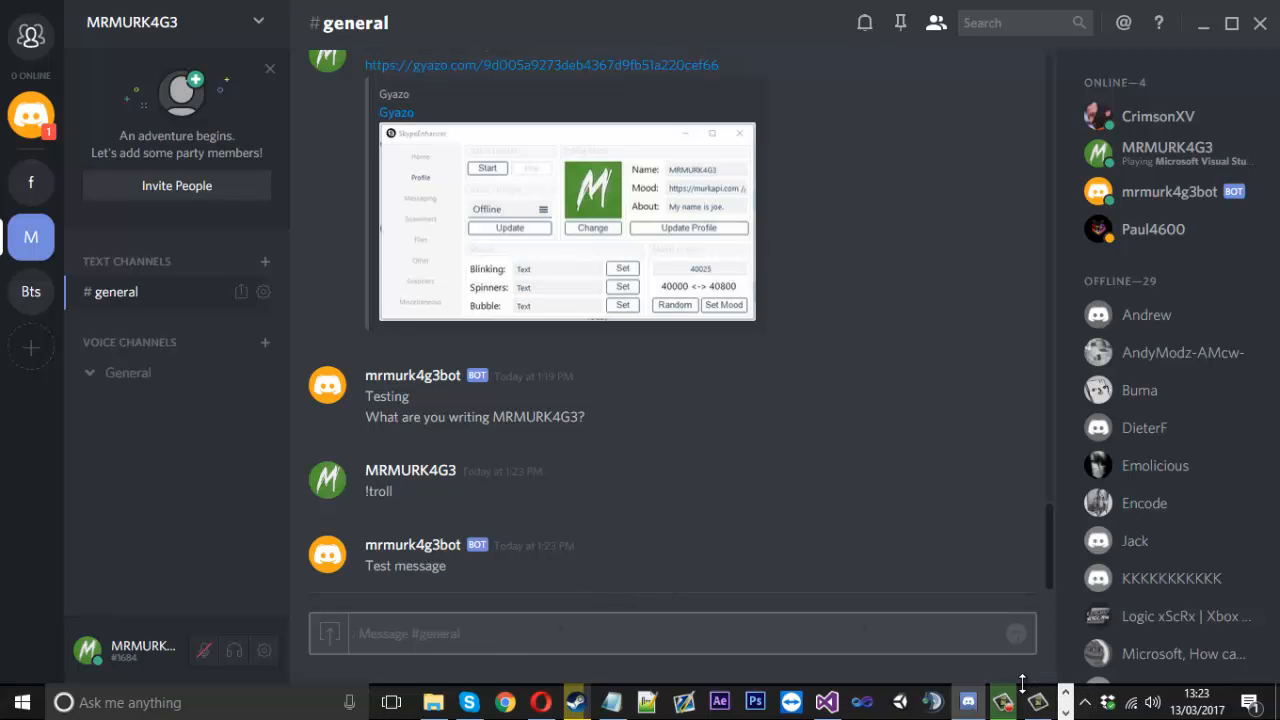
pyautogui.moveTo(686, 581)
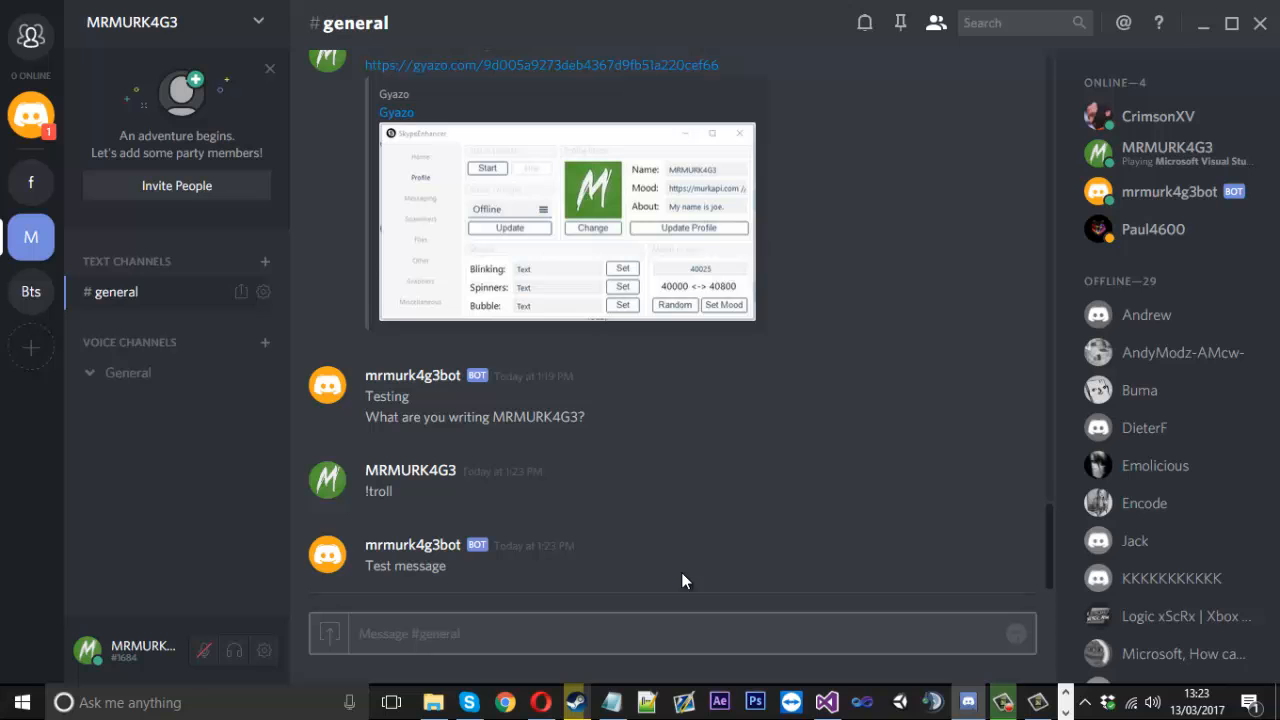
pyautogui.moveTo(265, 651)
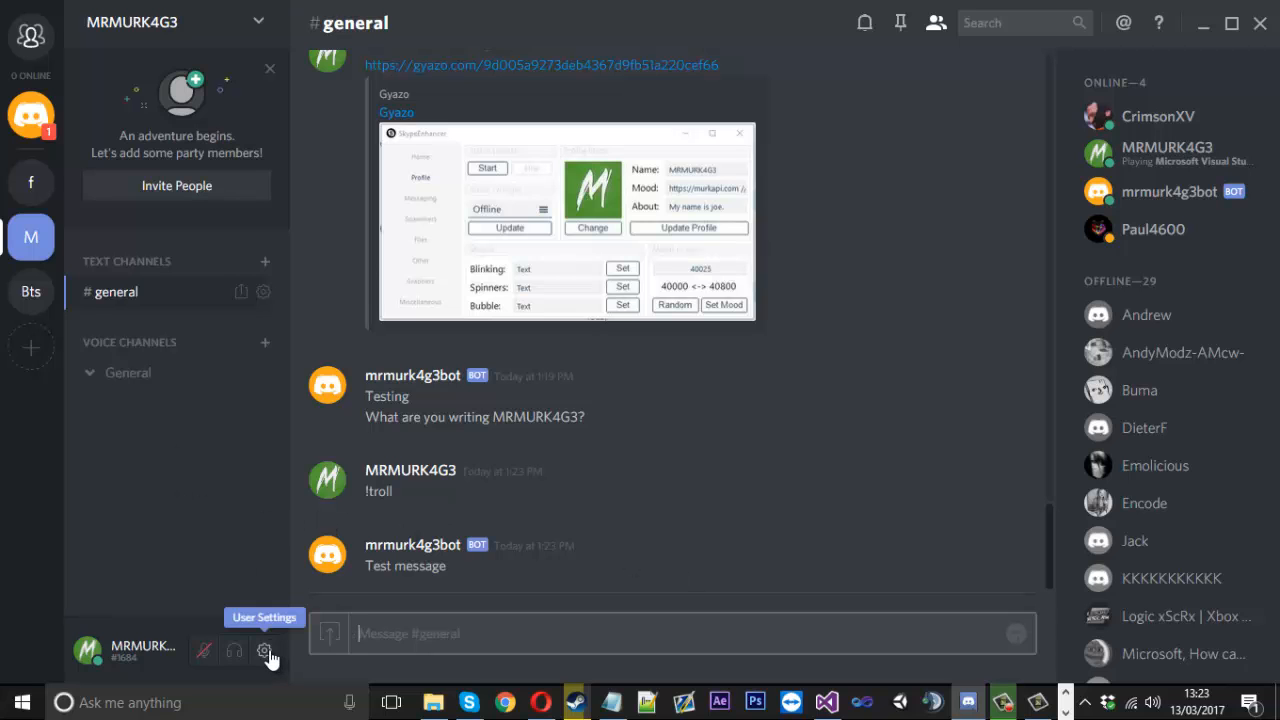
# Step: Enable 'Allow playback and usage of /tts command' in Discord settings, then hide the bot window
pyautogui.click(264, 650)
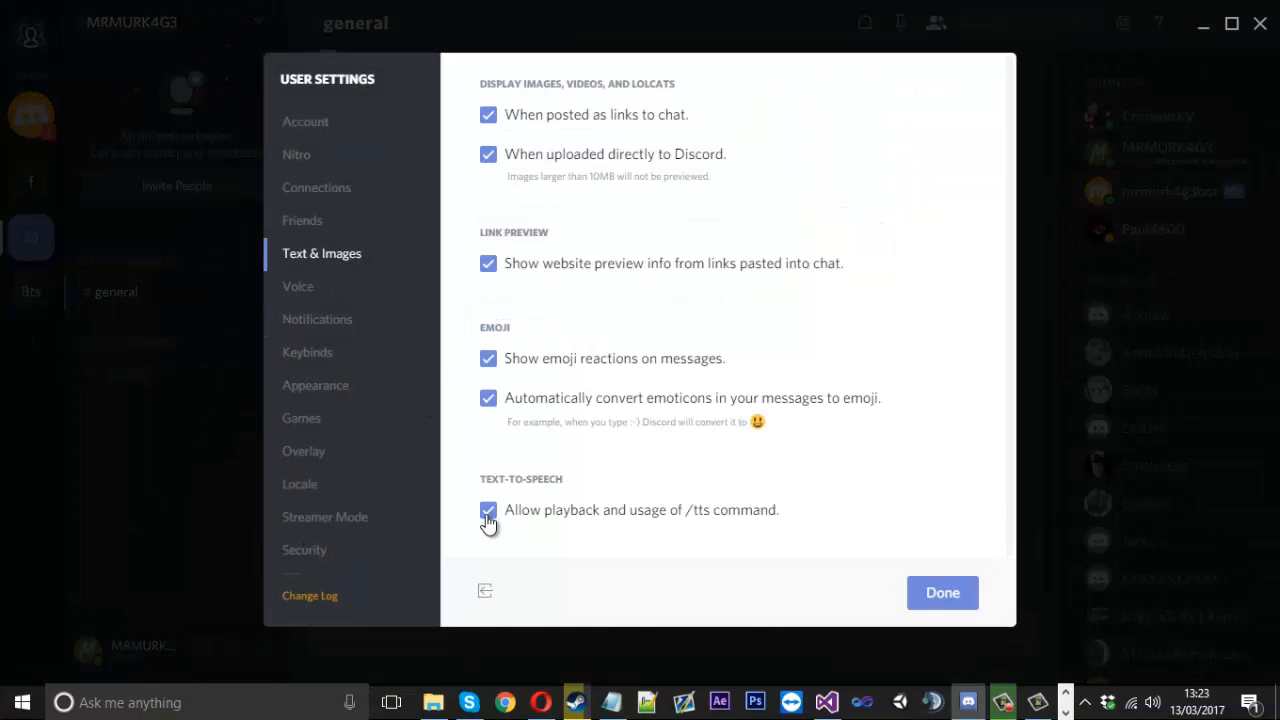
pyautogui.click(941, 592)
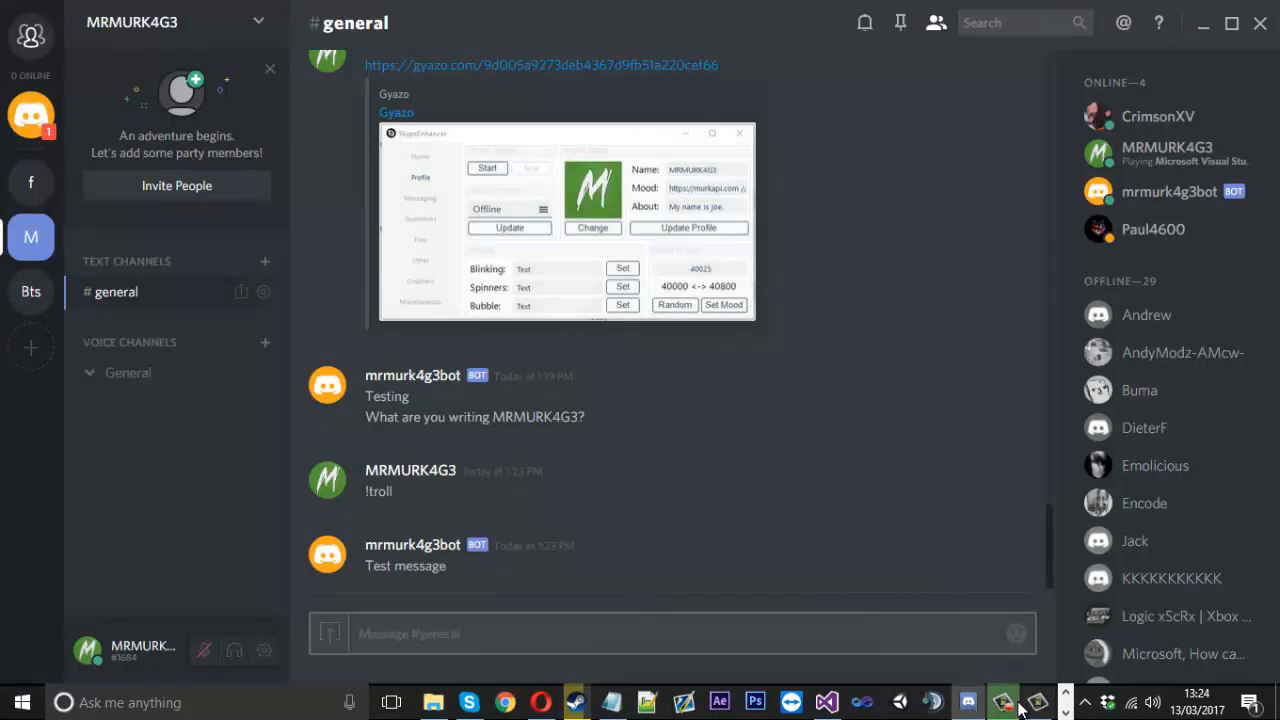
pyautogui.moveTo(1043, 544)
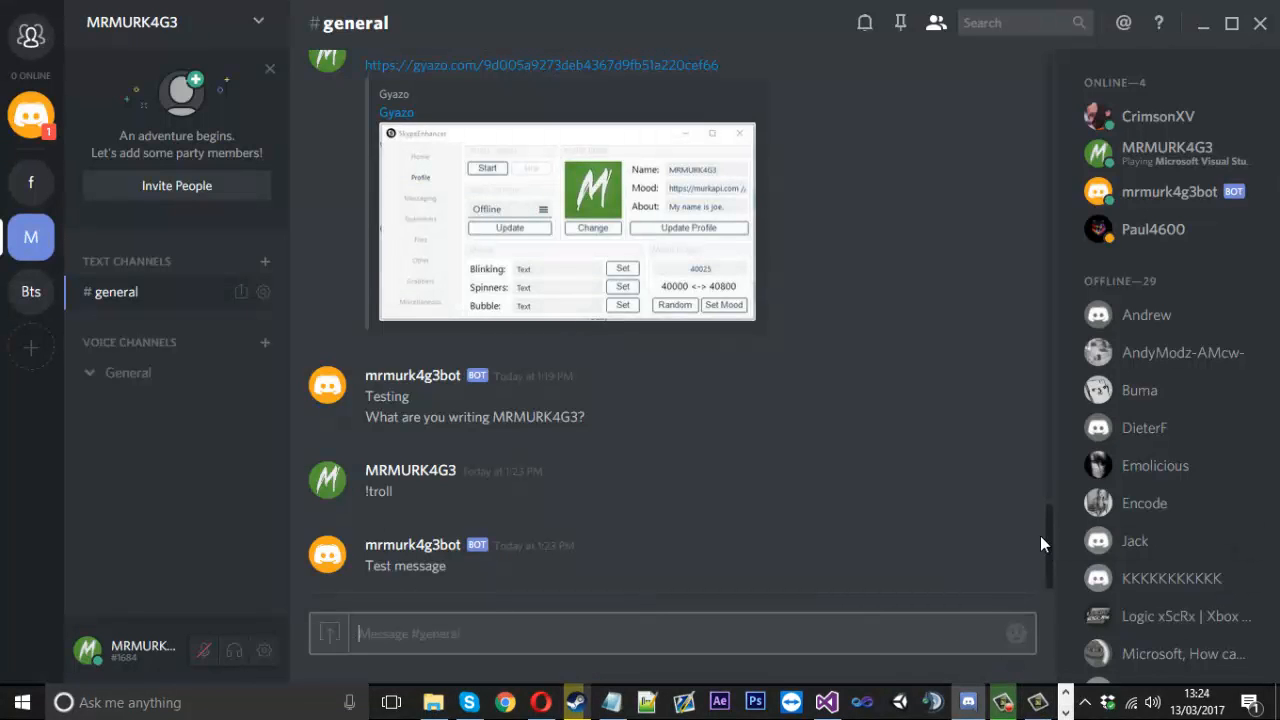
pyautogui.moveTo(1047, 610)
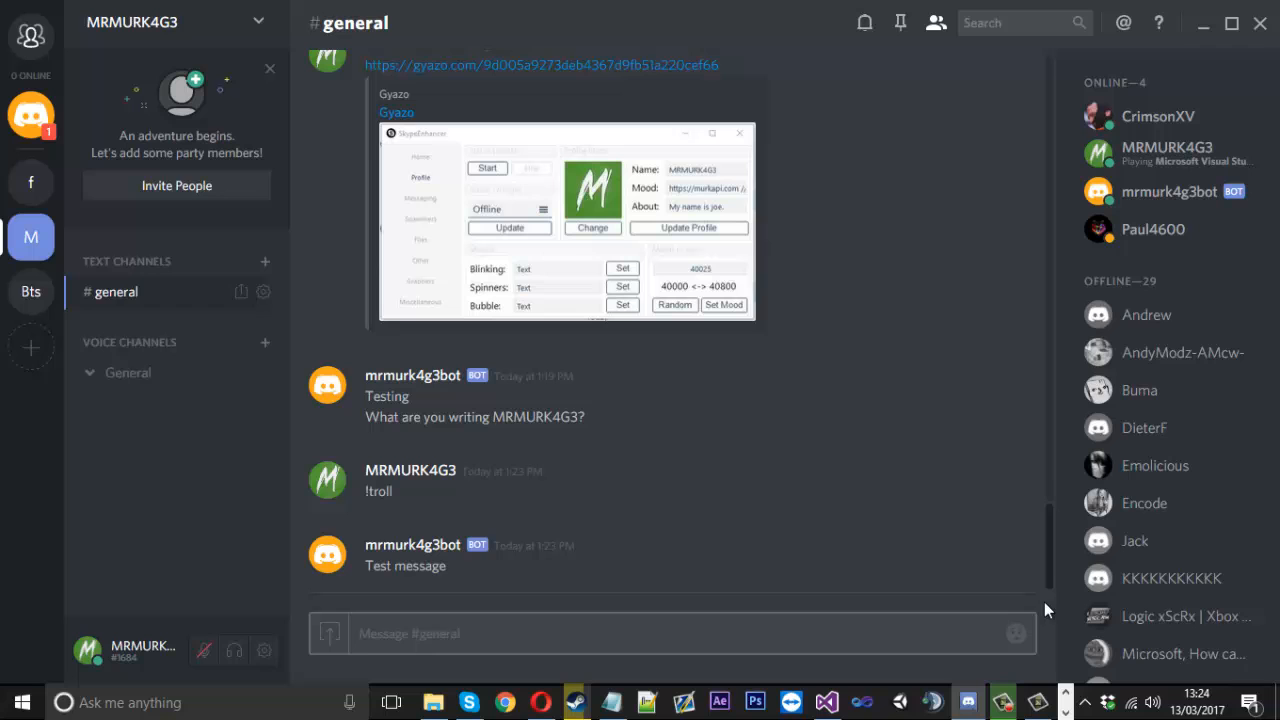
pyautogui.scroll(-3)
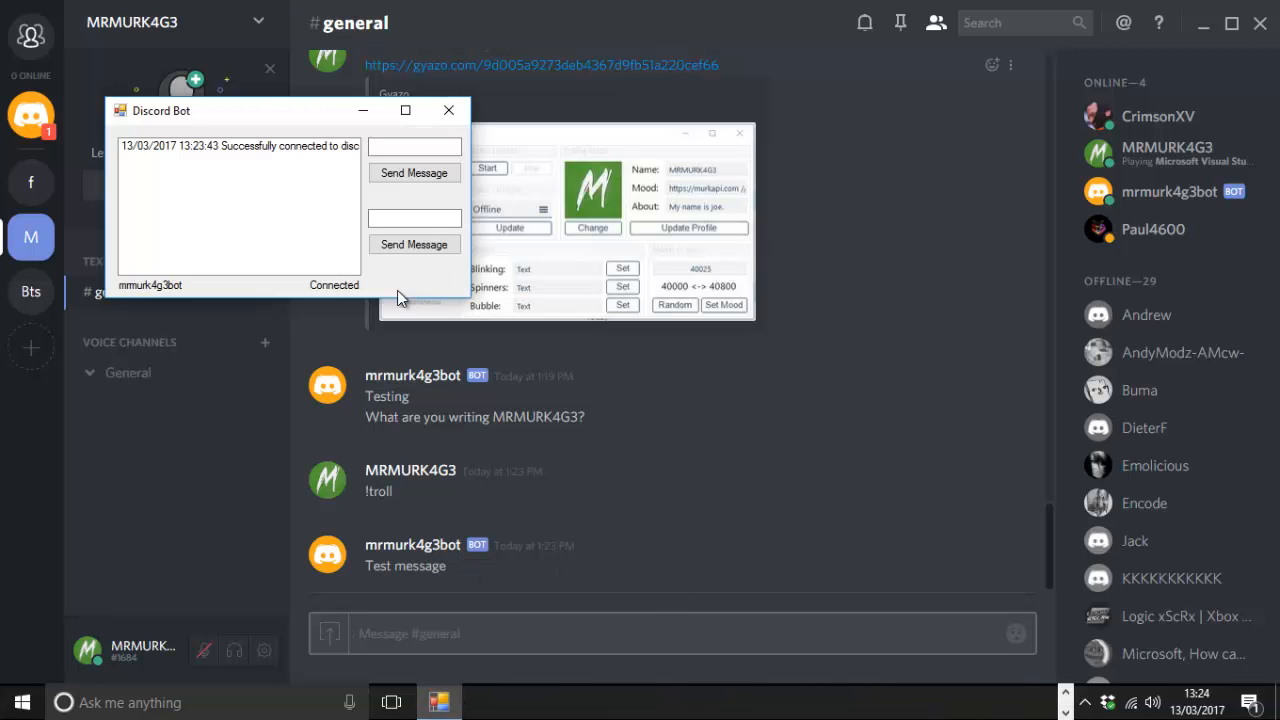
pyautogui.click(448, 110)
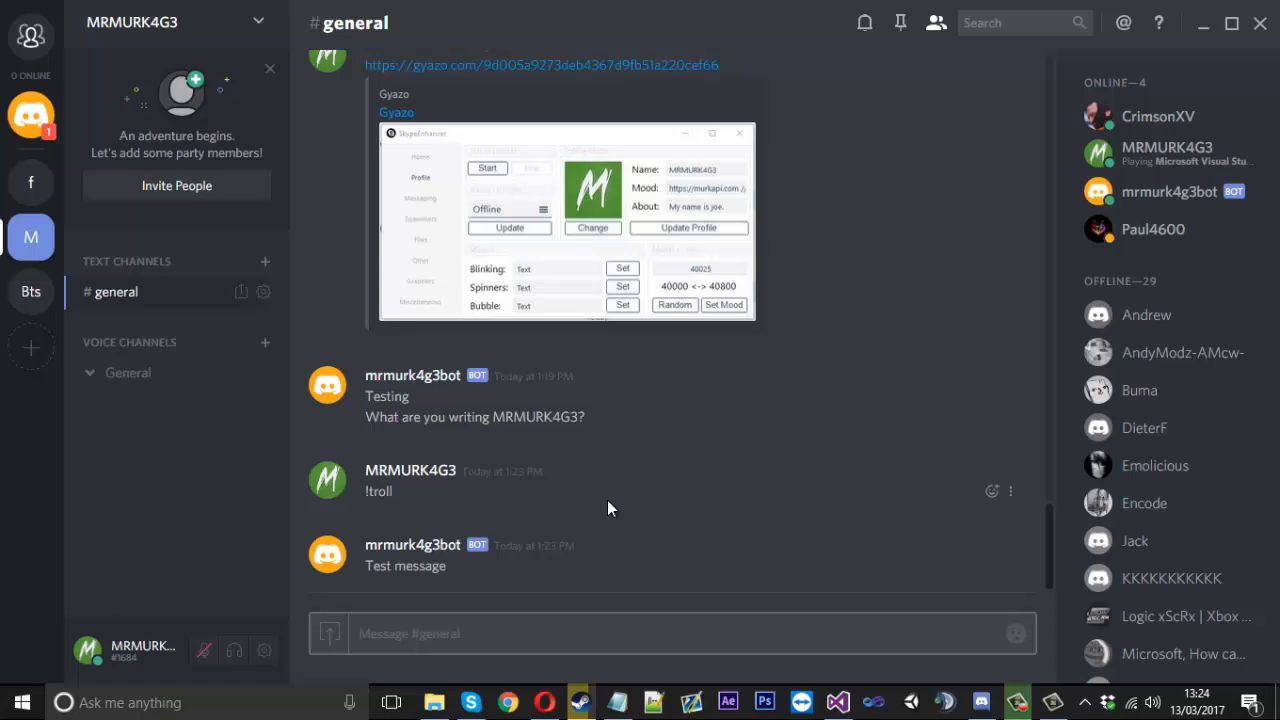
pyautogui.moveTo(785, 611)
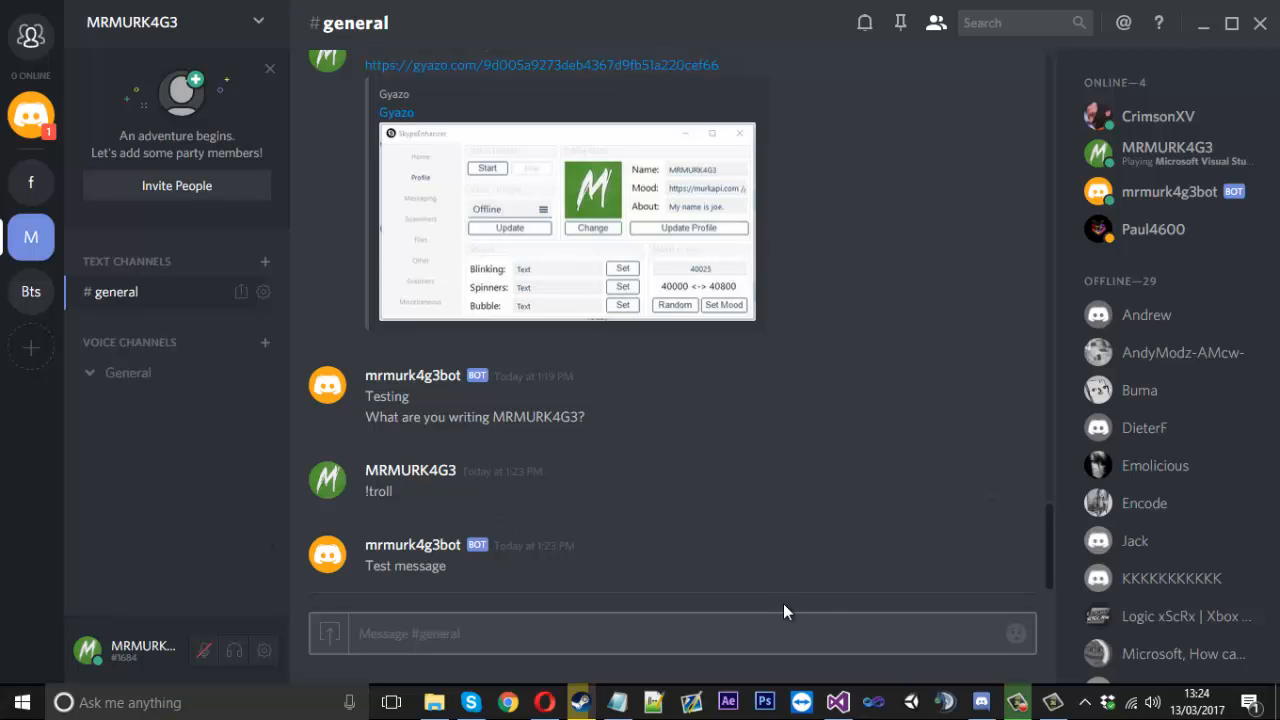